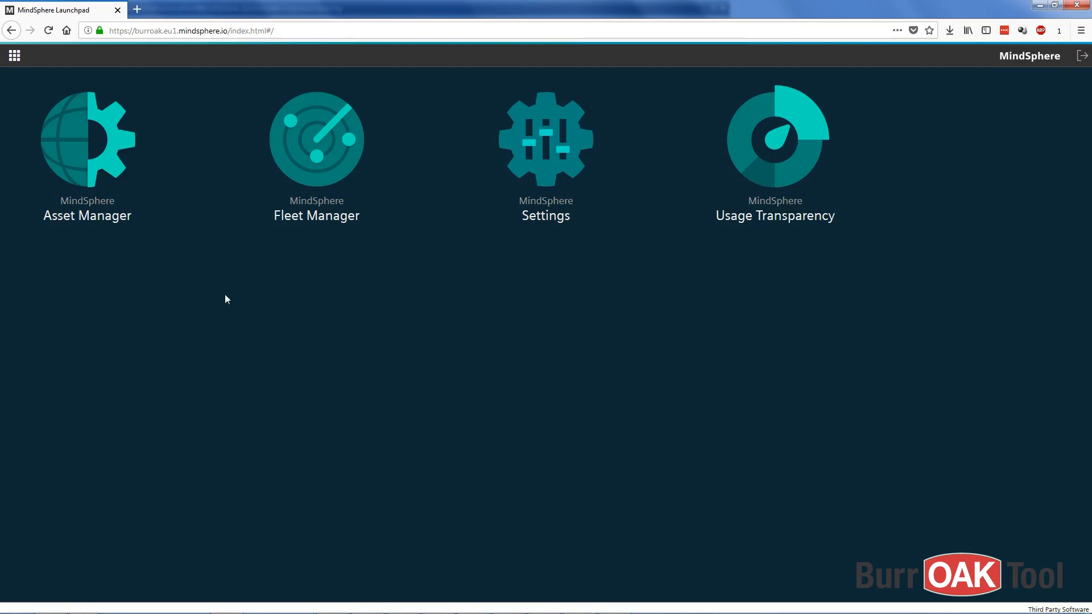
- Open Asset Manager from the launchpad to list the burroak tenant's assets
left_click(87, 137)
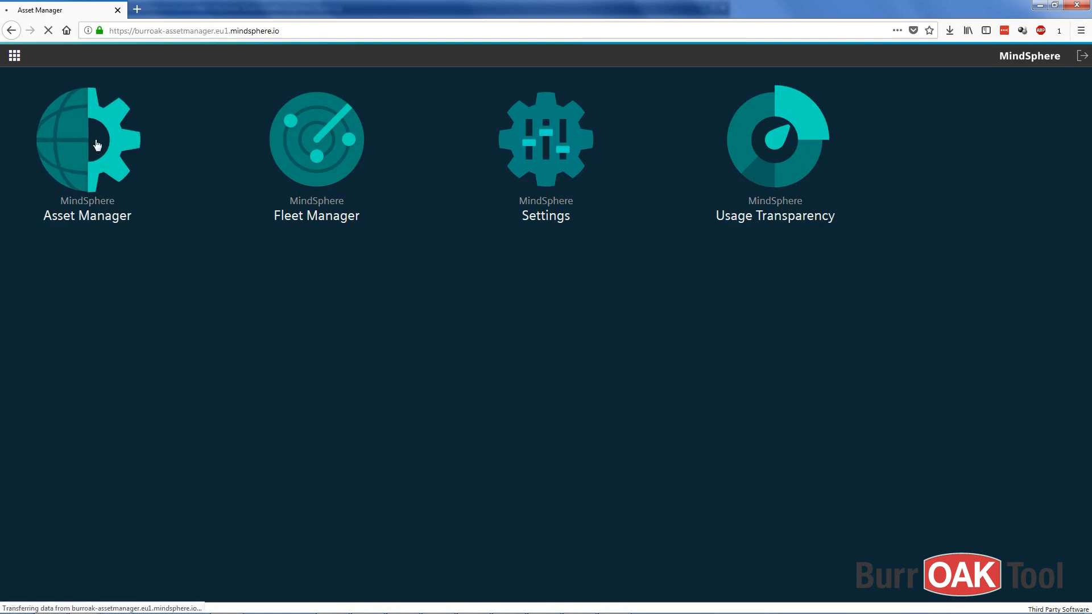
left_click(87, 139)
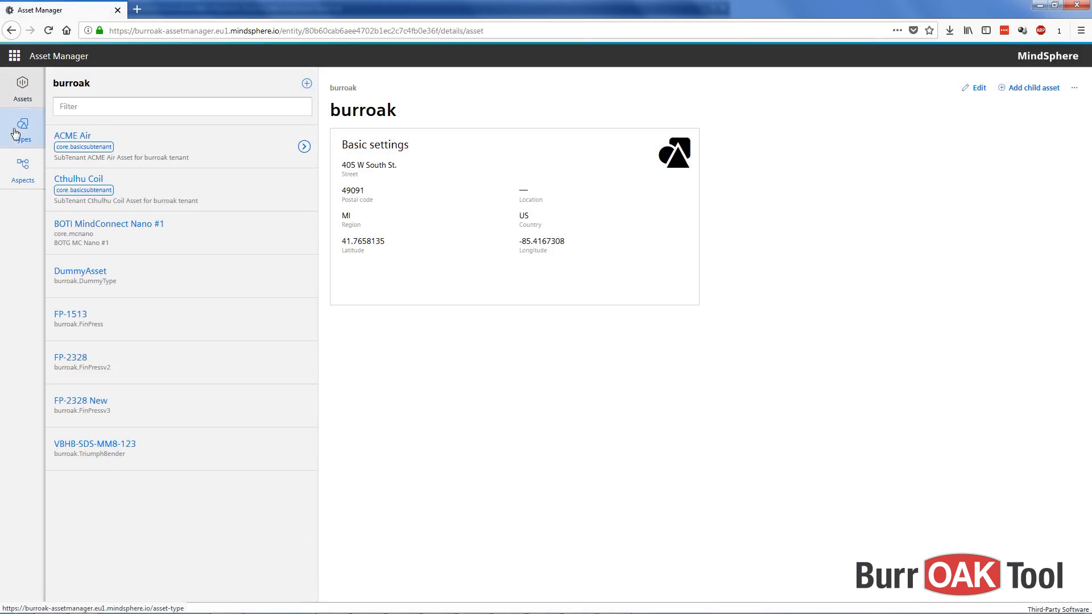
- Select the TriumphBender asset type under Types and start editing it
left_click(22, 129)
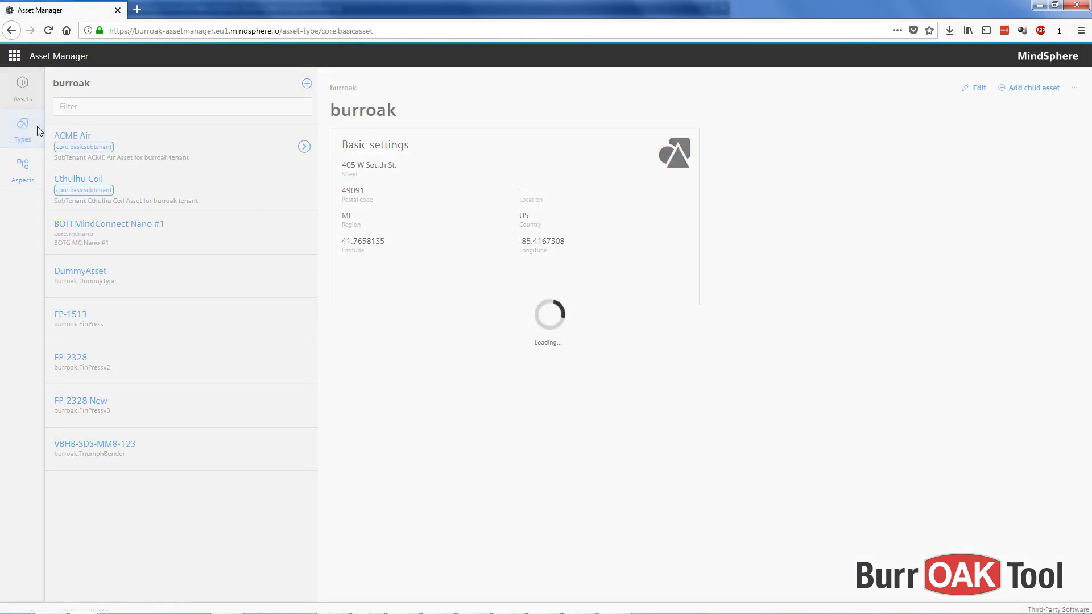
left_click(22, 129)
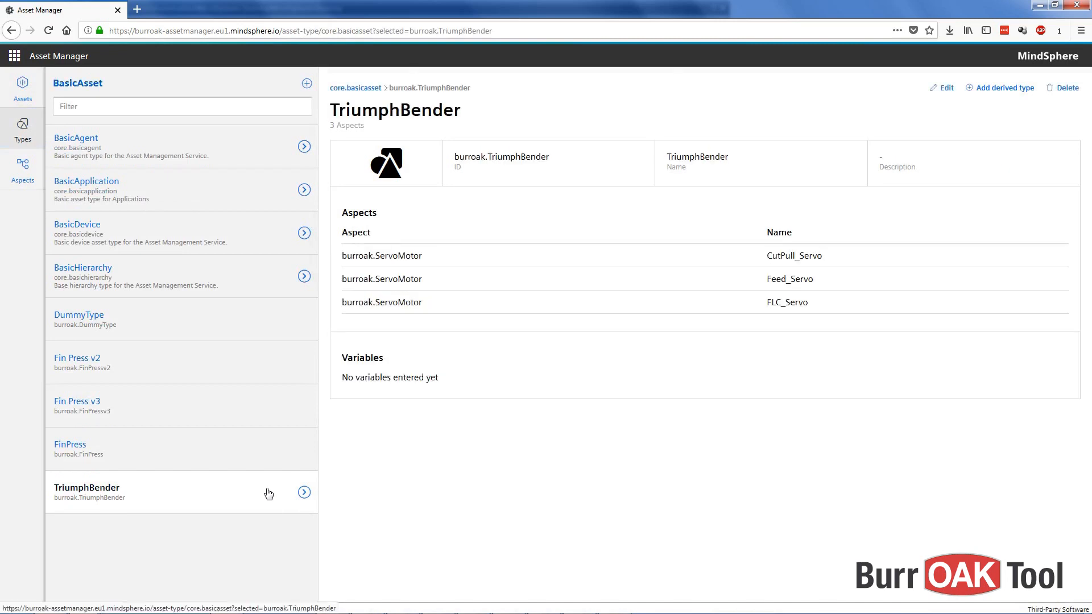
left_click(945, 87)
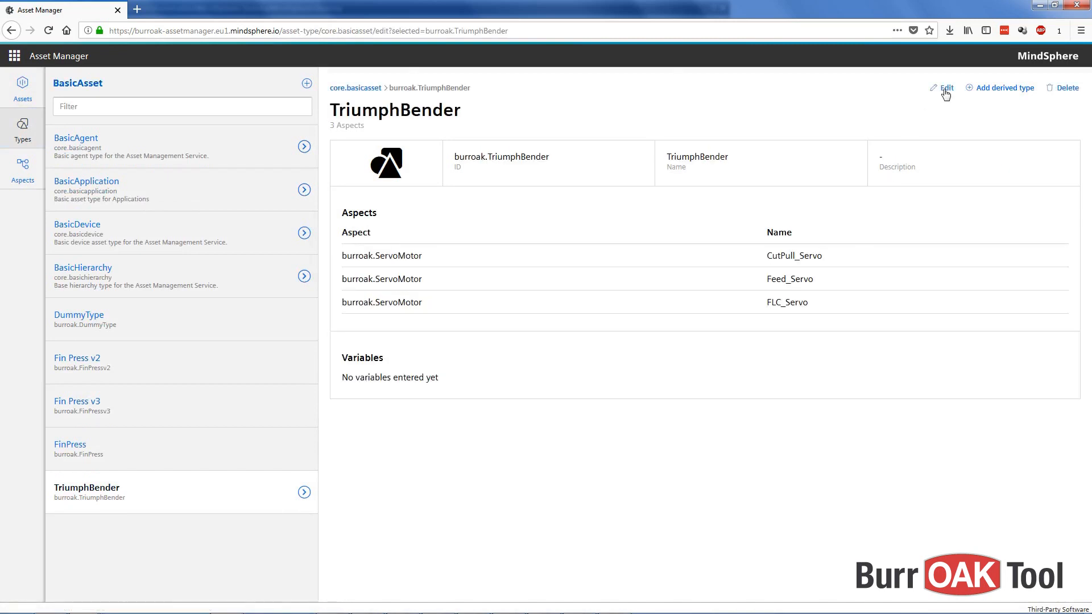
- Add the Generic_Machine_Status_1_0 aspect to TriumphBender named Machine_Status
left_click(946, 88)
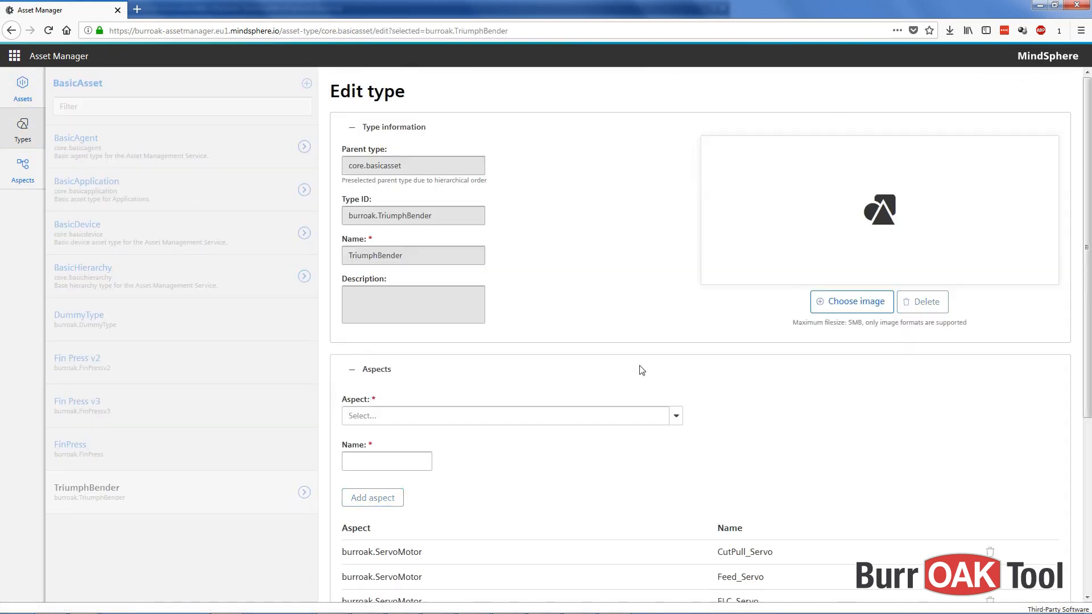
left_click(674, 416)
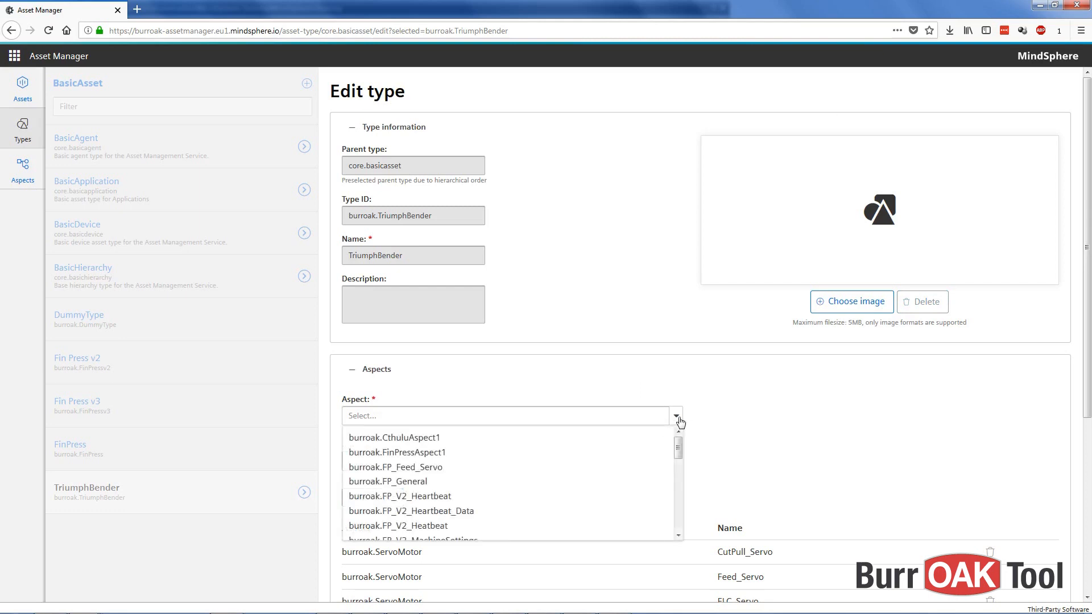
scroll("down", 3)
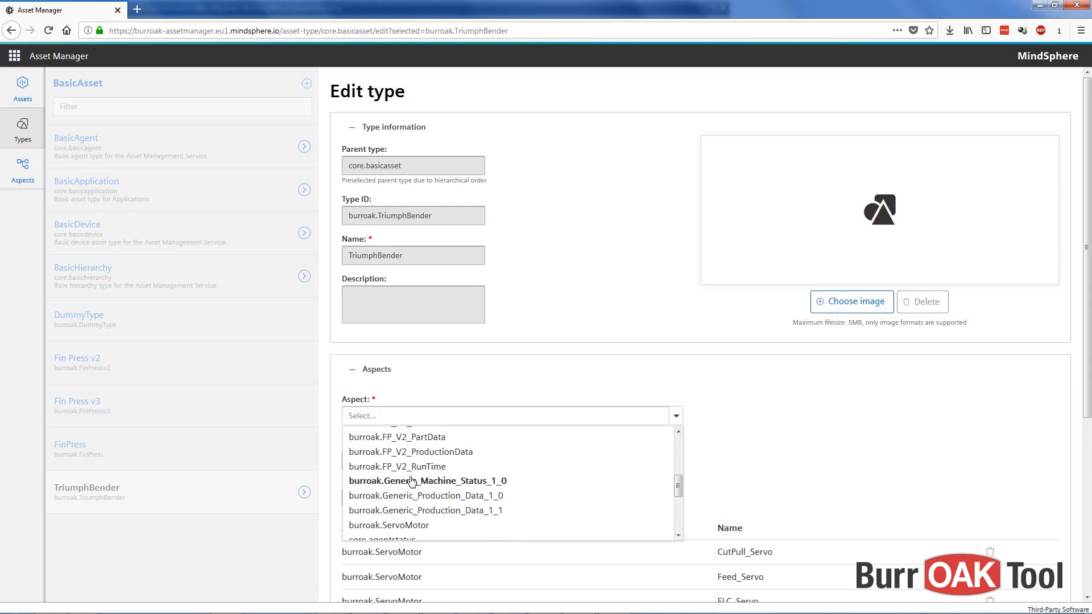
left_click(427, 480)
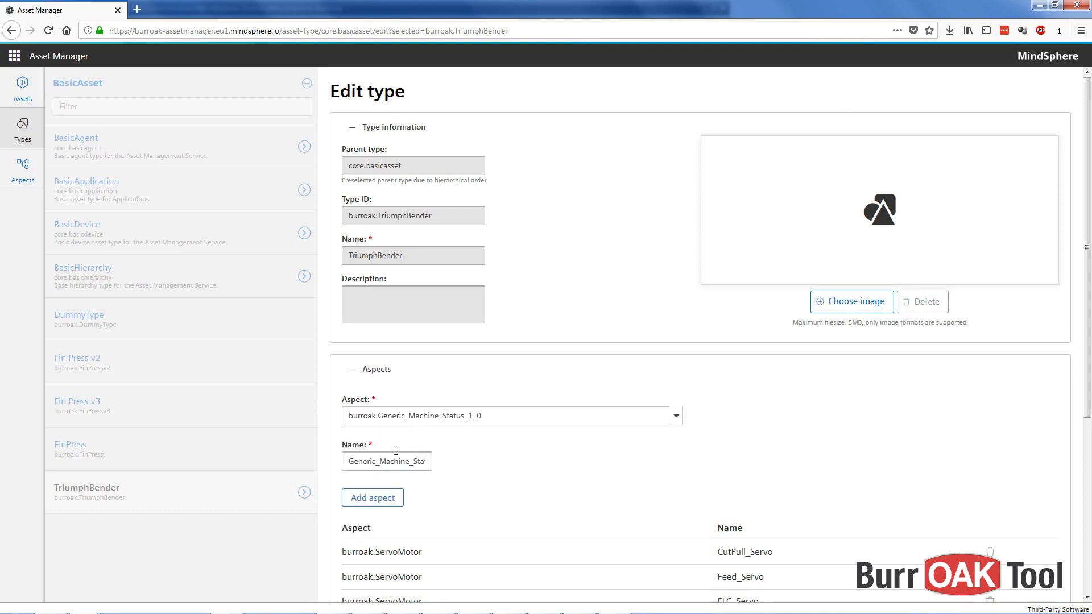
double_click(387, 461)
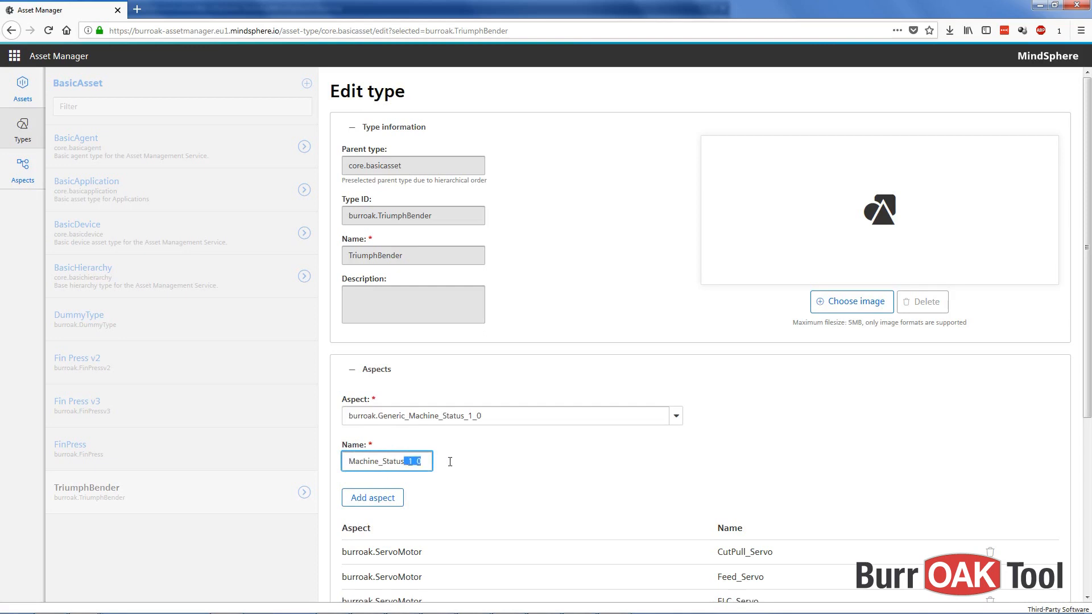
left_click(372, 497)
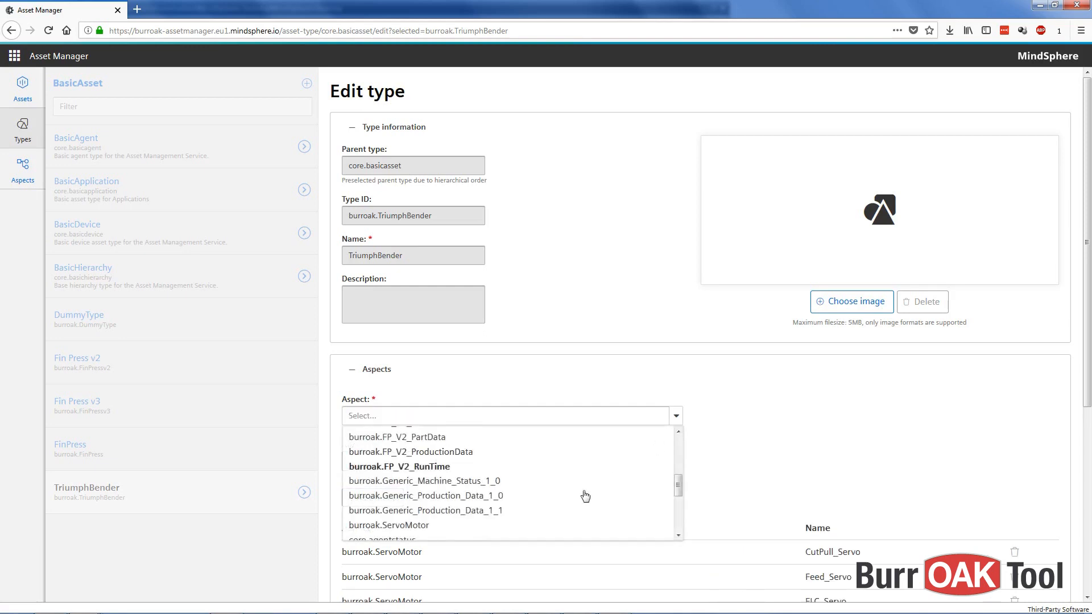
- Add Generic_Production_Data_1_1 as Production_Data and save the type
left_click(425, 510)
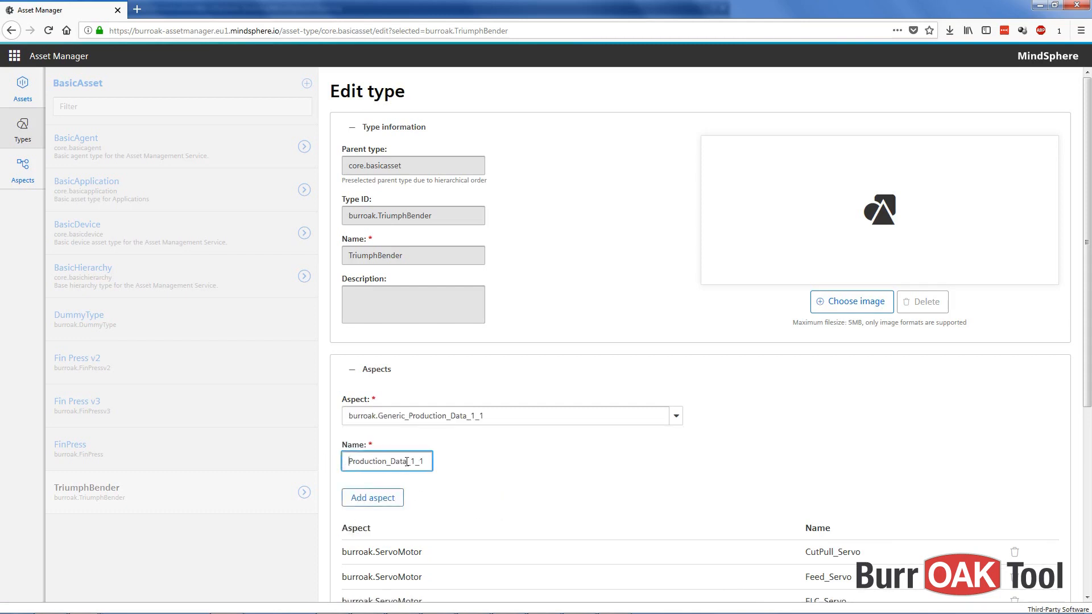
left_click(372, 497)
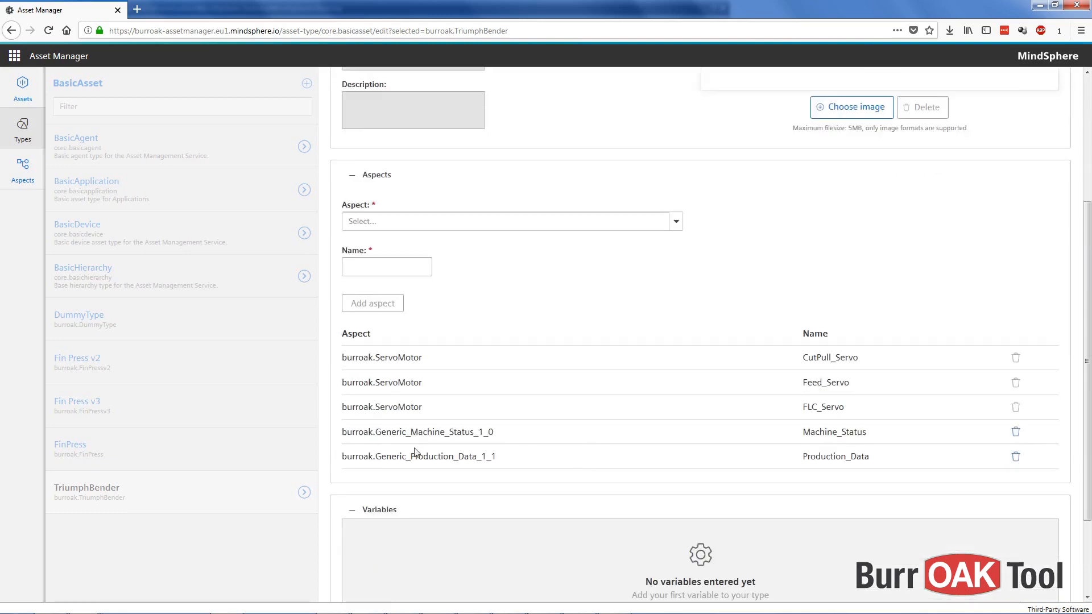
mouse_move(537, 445)
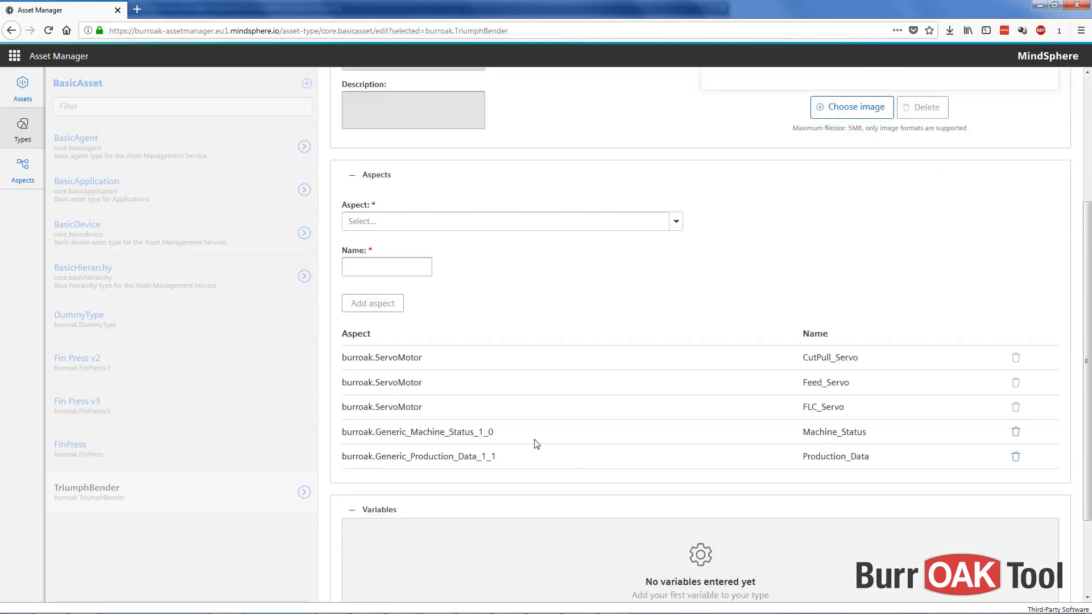
scroll("down", 3)
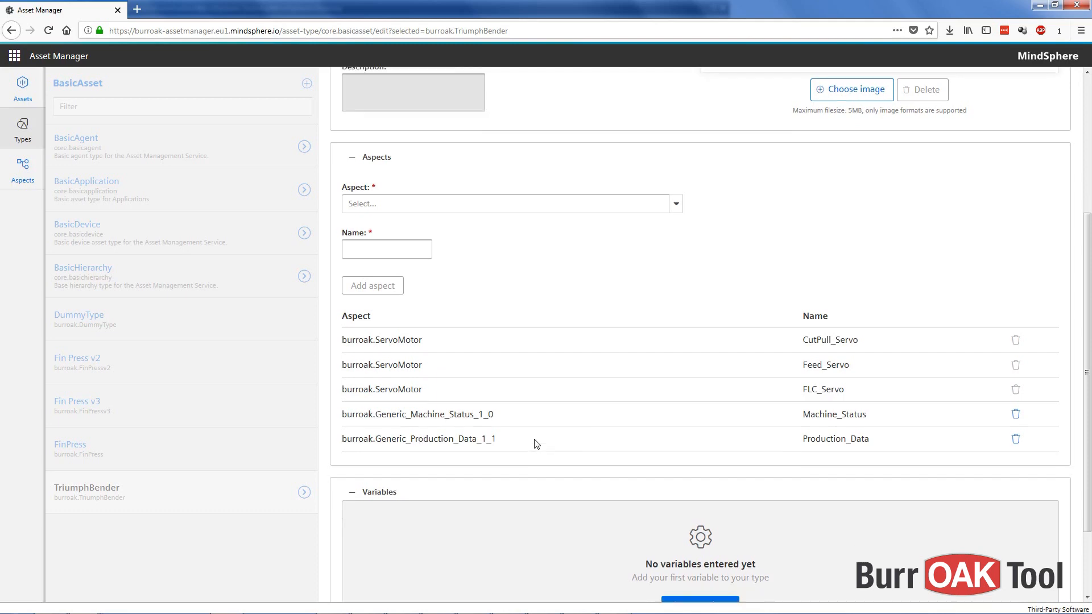
left_click(347, 579)
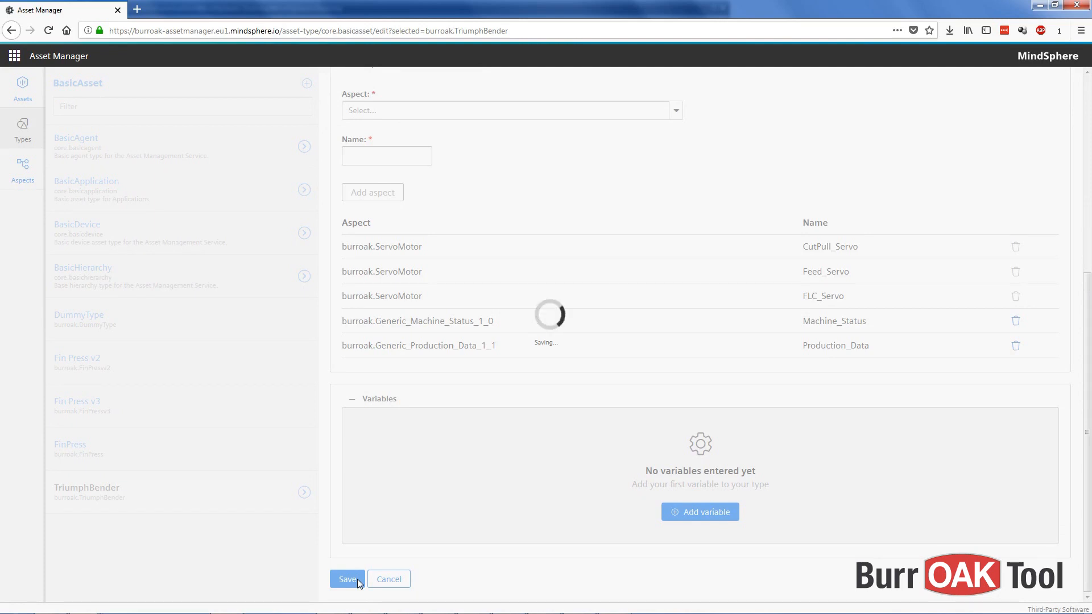
- Save TriumphBender, confirm its five aspects, and return to Assets
left_click(347, 579)
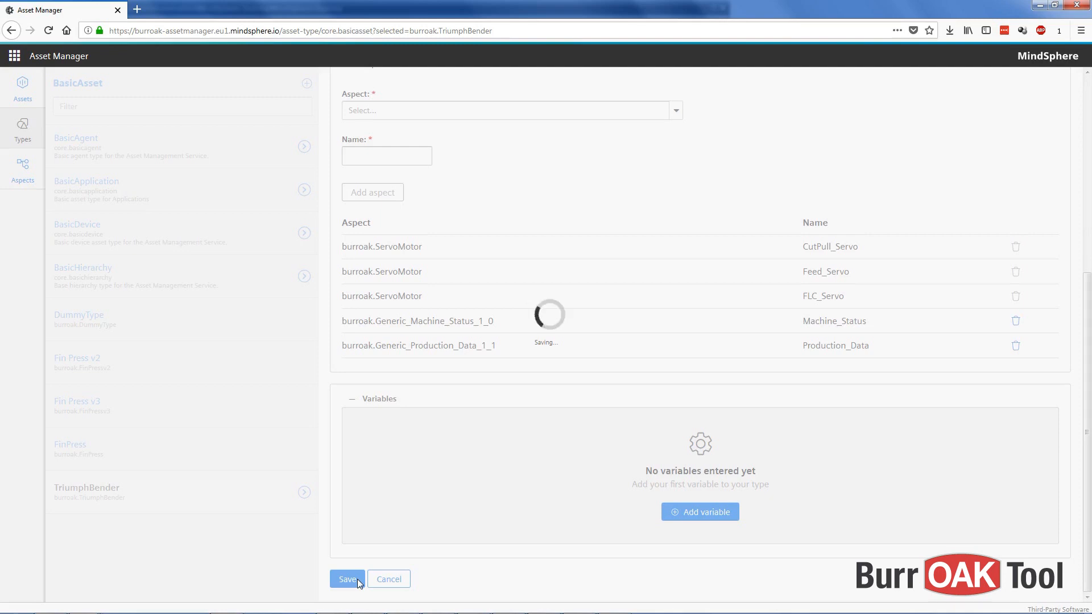
left_click(347, 579)
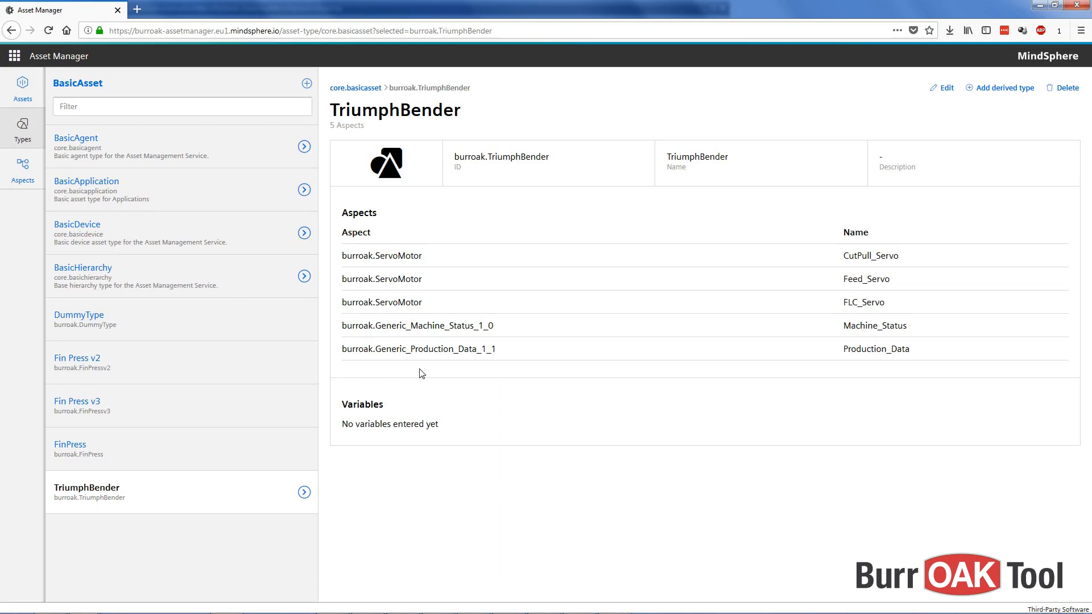
left_click(22, 87)
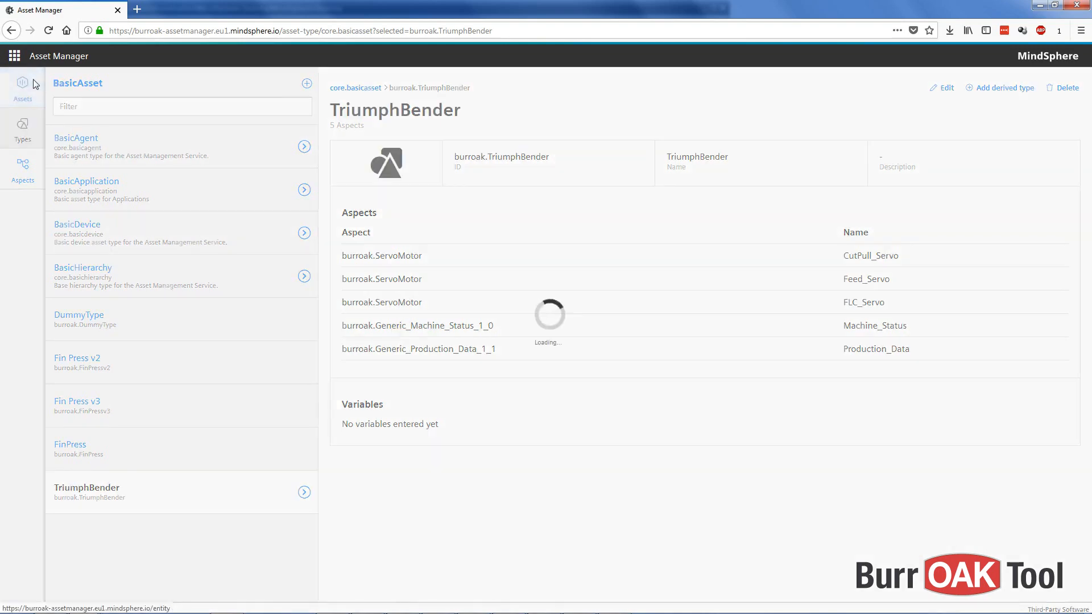
- Select BOTI MindConnect Nano #1 and open its MindConnect Nano device configuration
left_click(22, 87)
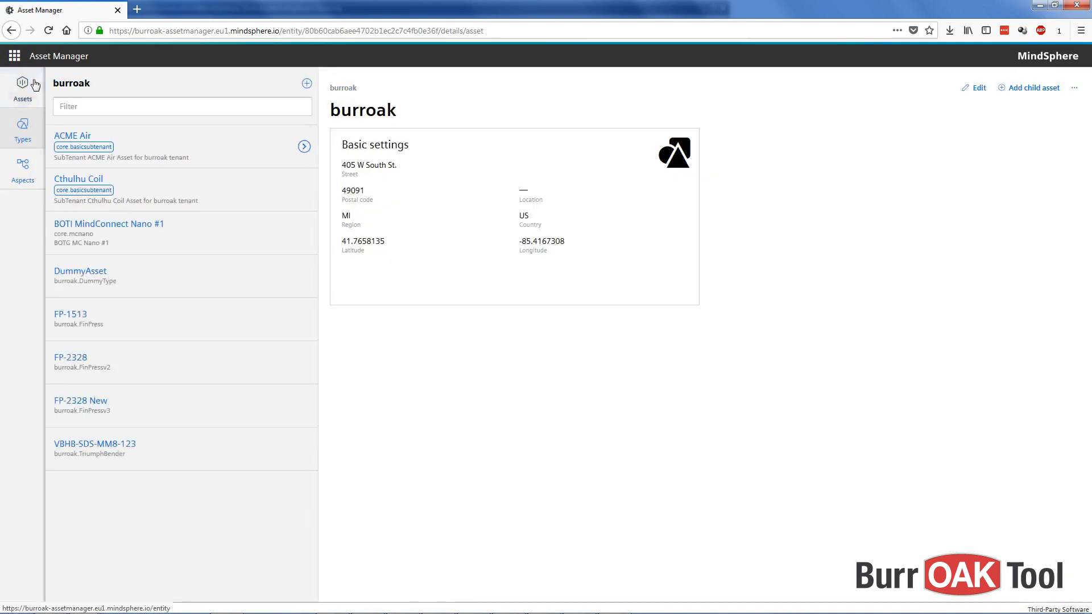
left_click(112, 230)
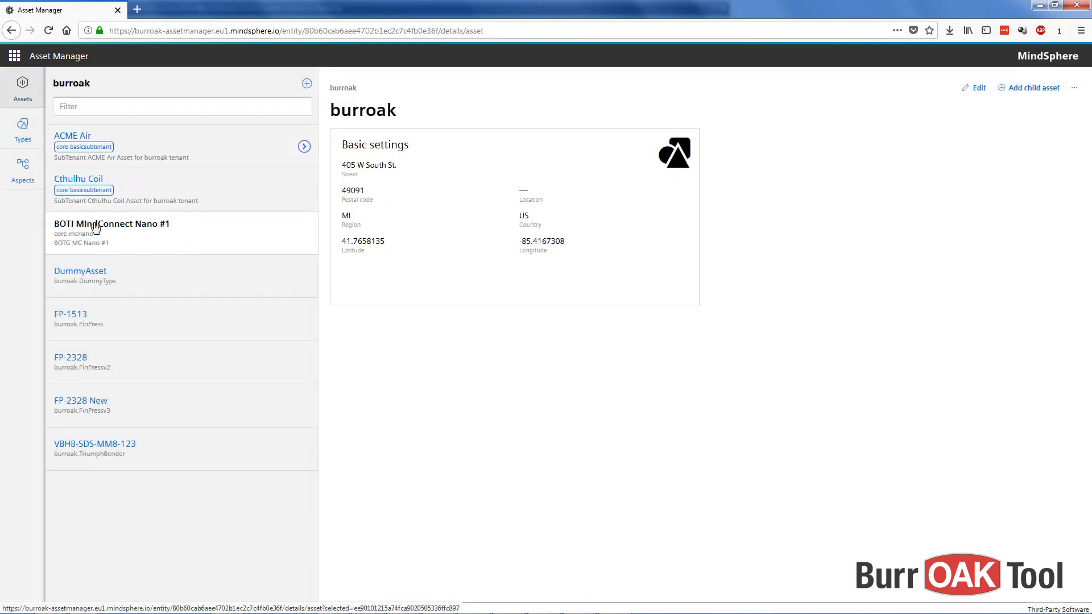
left_click(108, 223)
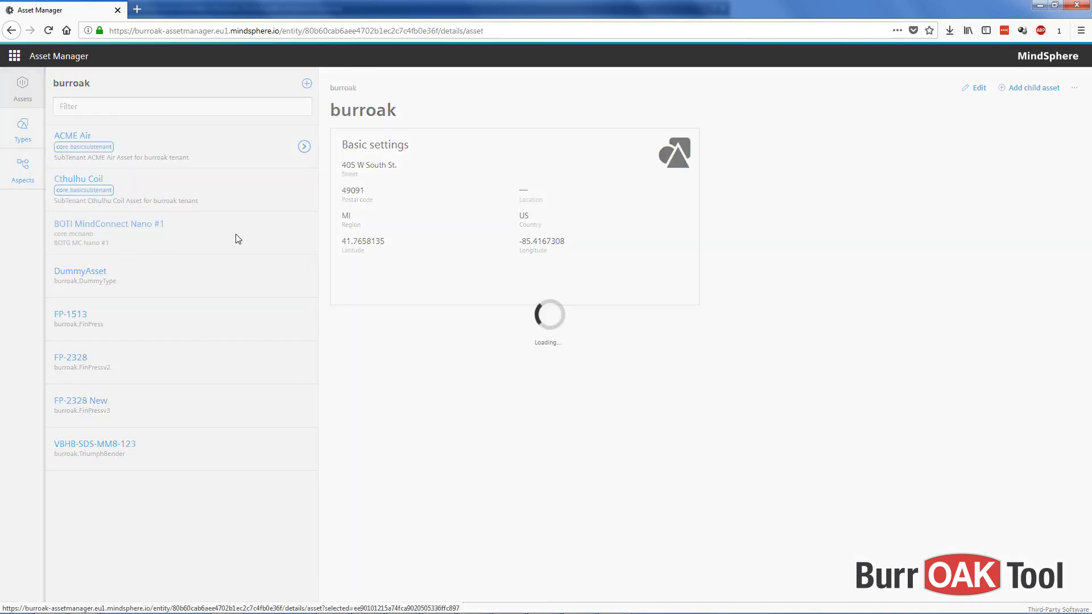
left_click(108, 224)
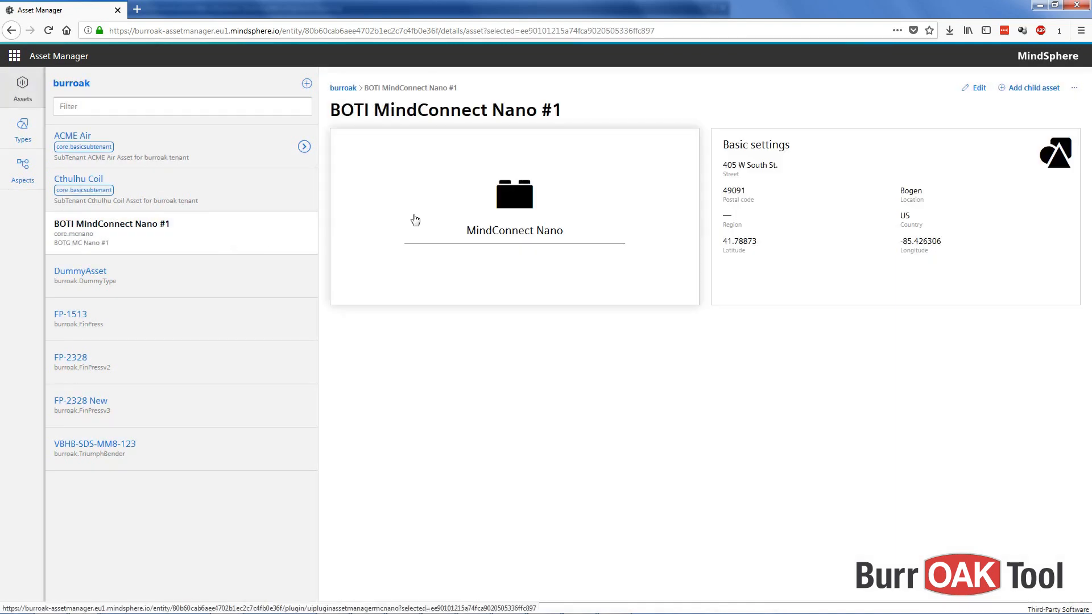
left_click(514, 202)
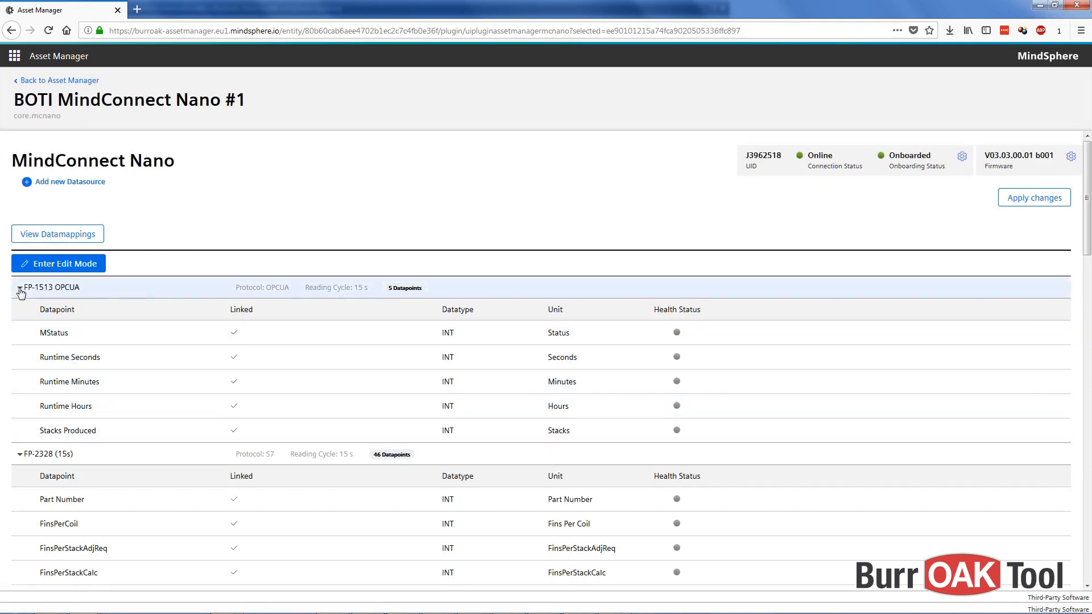
- Collapse the FP-1513 OPCUA group, enter edit mode, and begin a new datasource
left_click(21, 286)
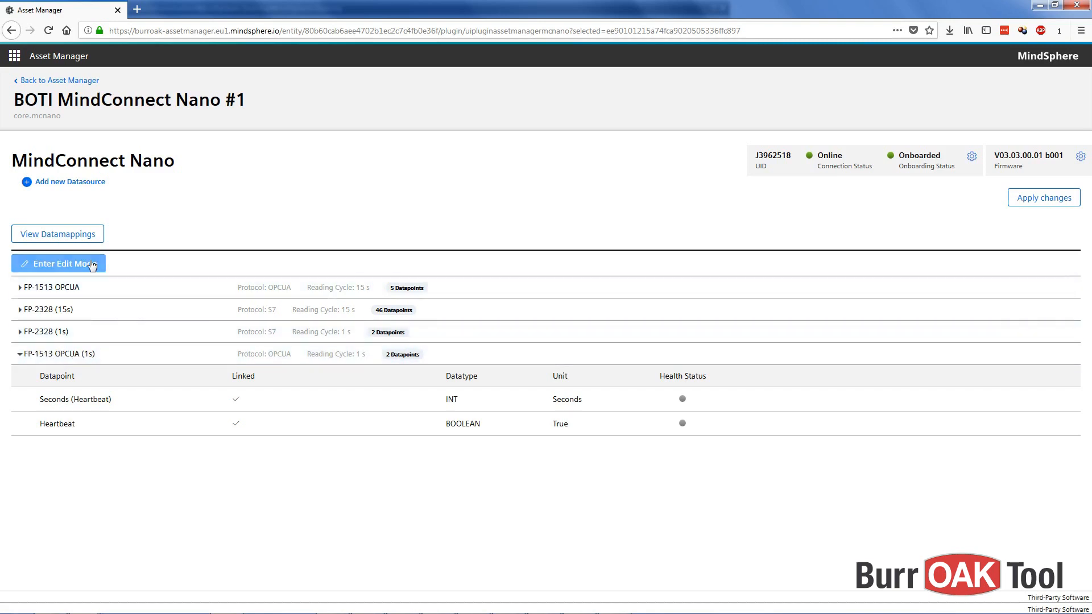
left_click(58, 263)
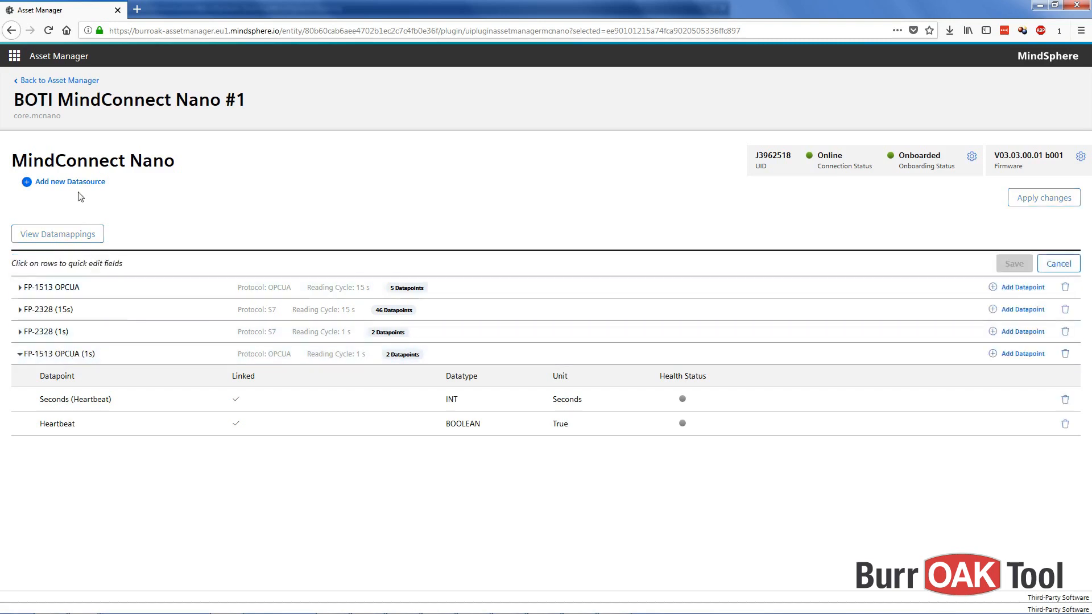
left_click(69, 182)
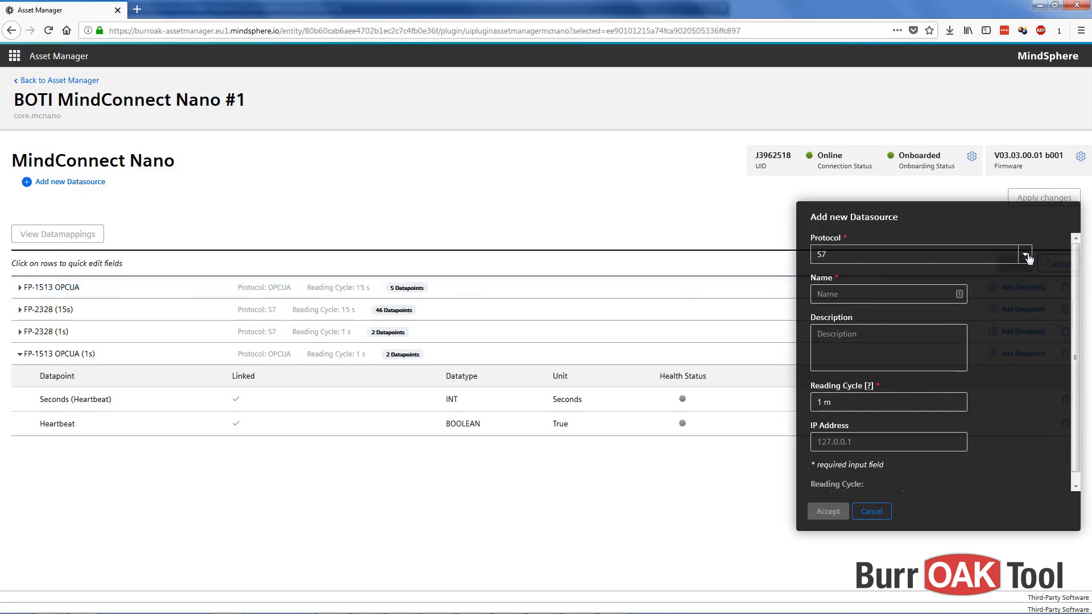
- Set the new datasource to S7, named VBHB-SDS-MM8-123, with a 15 s reading cycle
left_click(1023, 254)
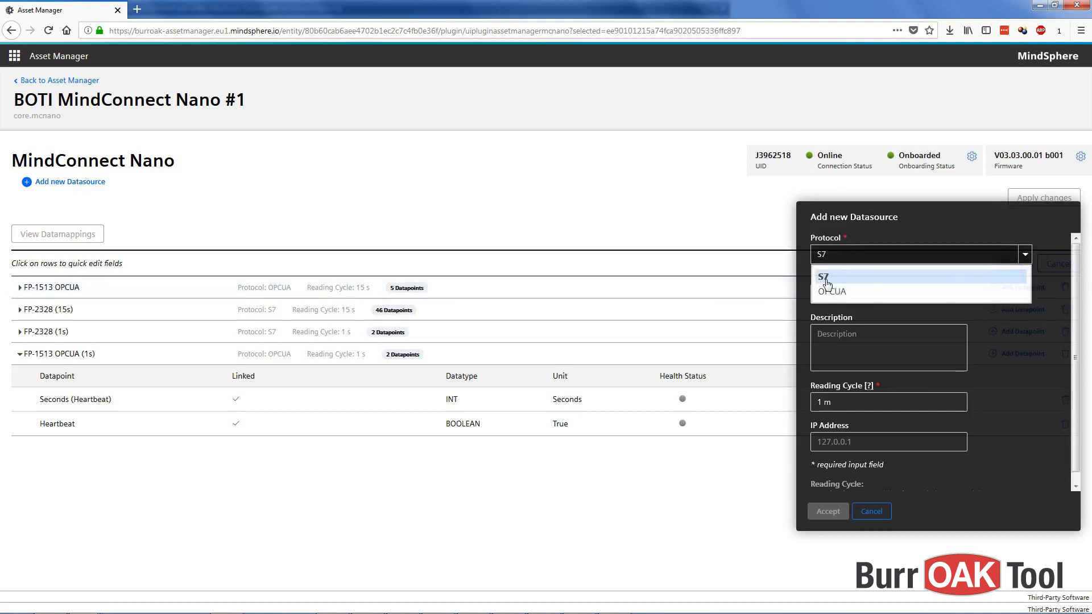
left_click(822, 278)
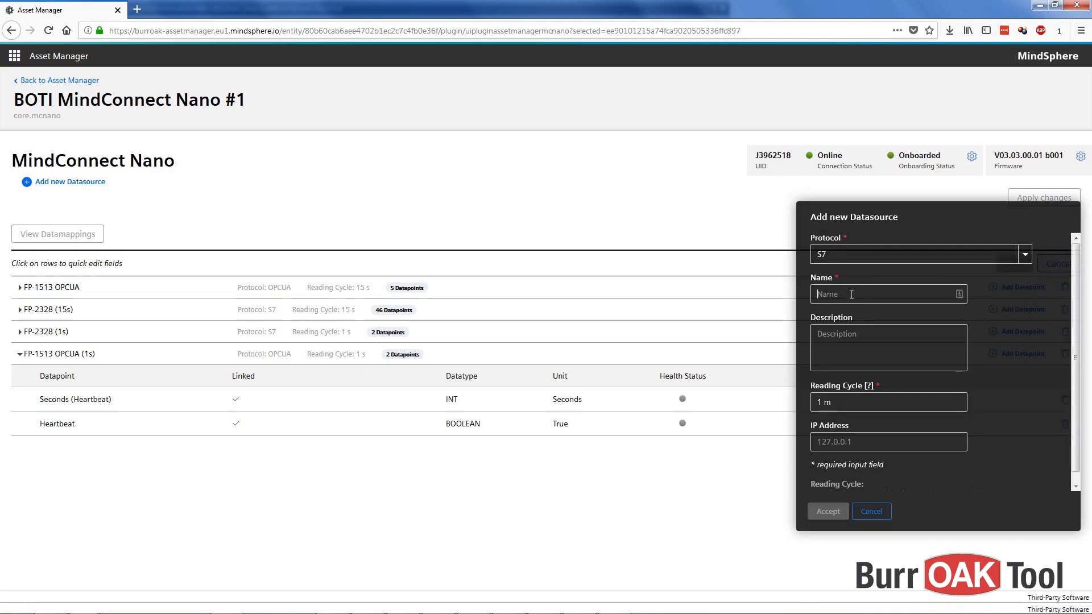
type("VBHB-SDS-MM")
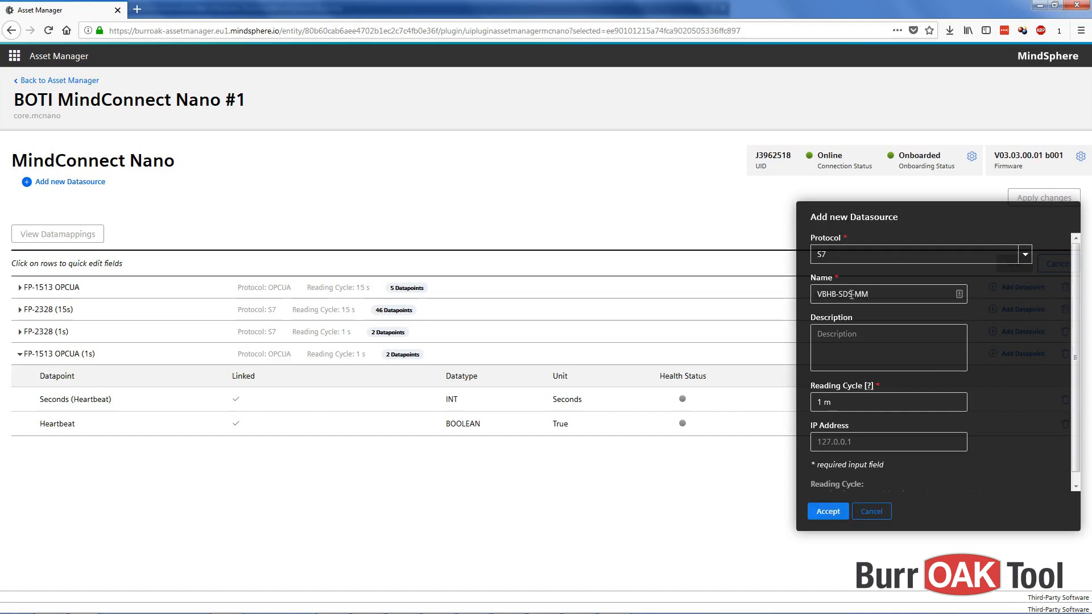
type("-123")
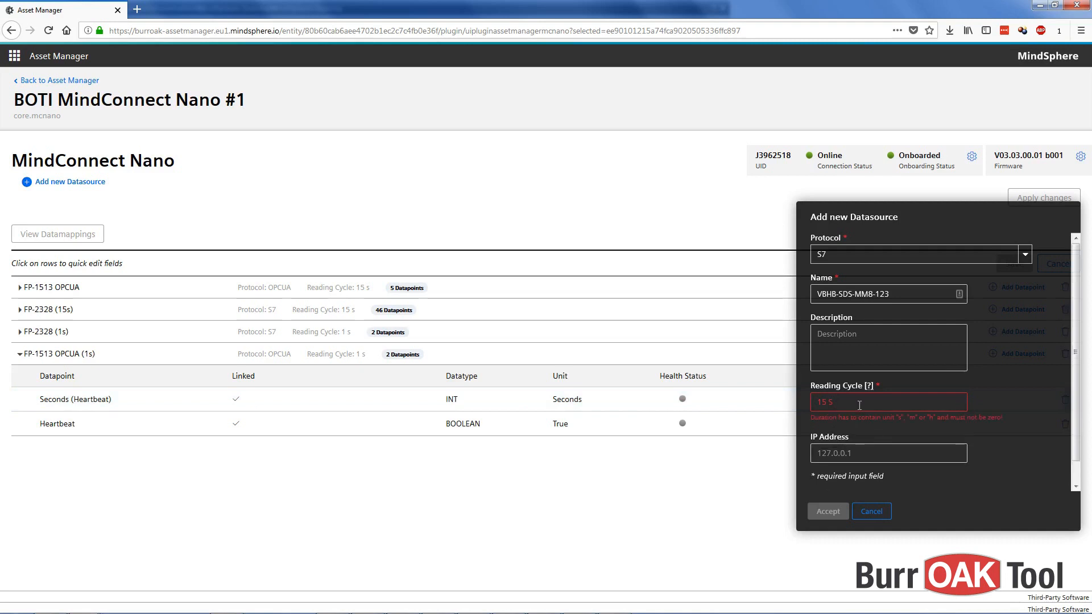
type("15 s")
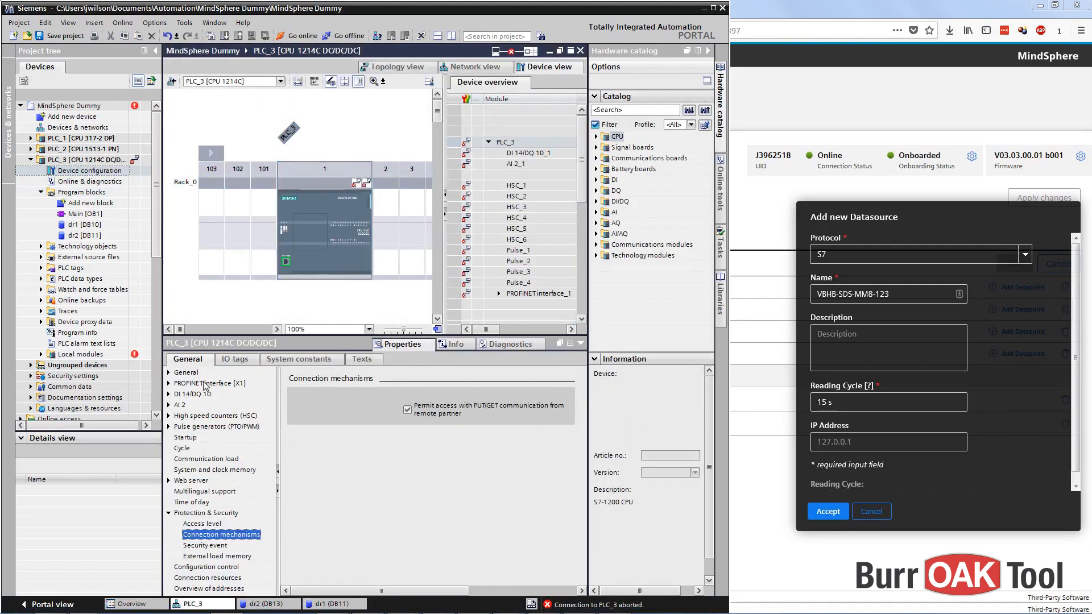
- Check PLC_3's PROFINET interface [X1] IP protocol settings in TIA Portal
left_click(208, 383)
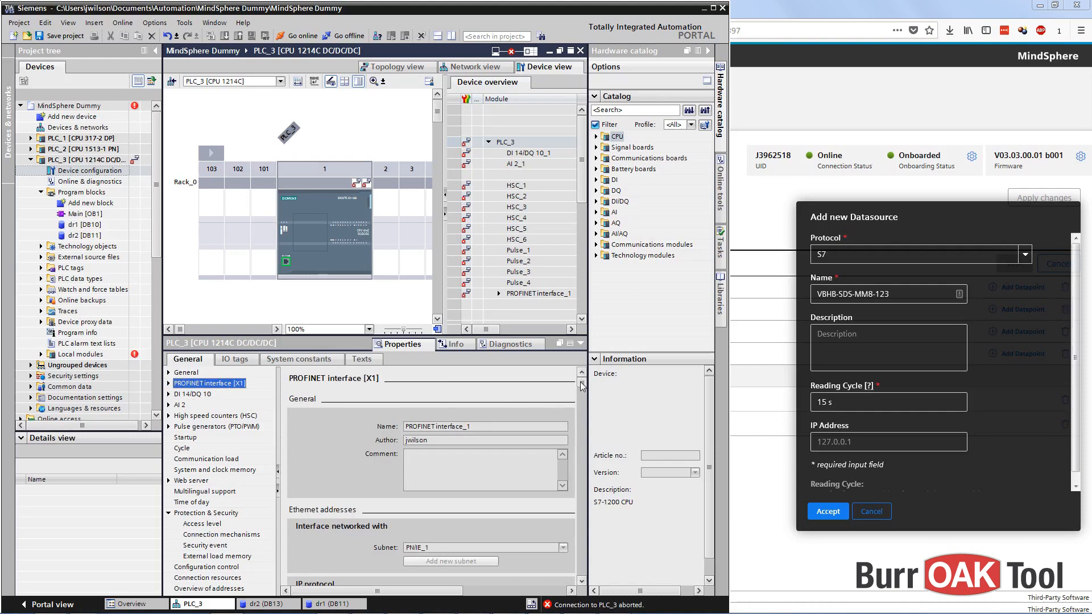
scroll("down", 3)
type("1")
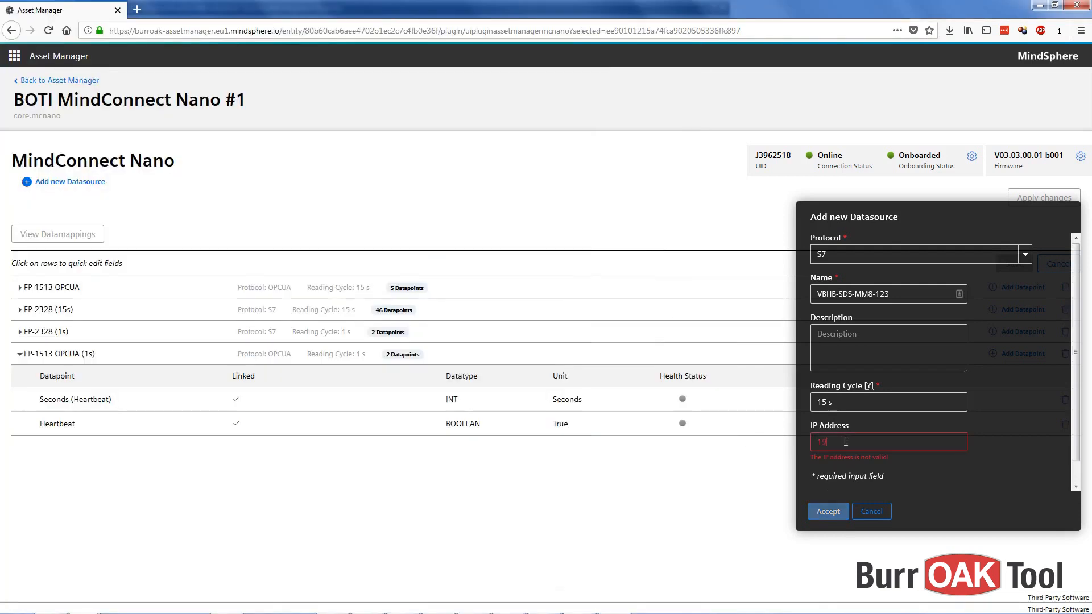
- Enter IP address 192.168.214.5 and accept the new S7 datasource
type("92.168.2")
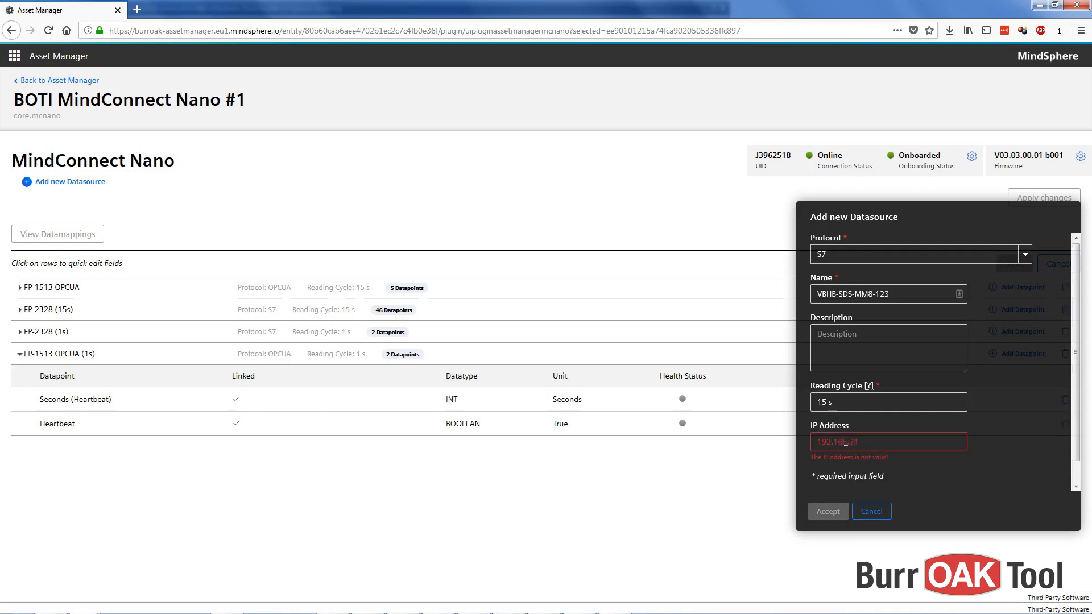
type("192.168.214.5")
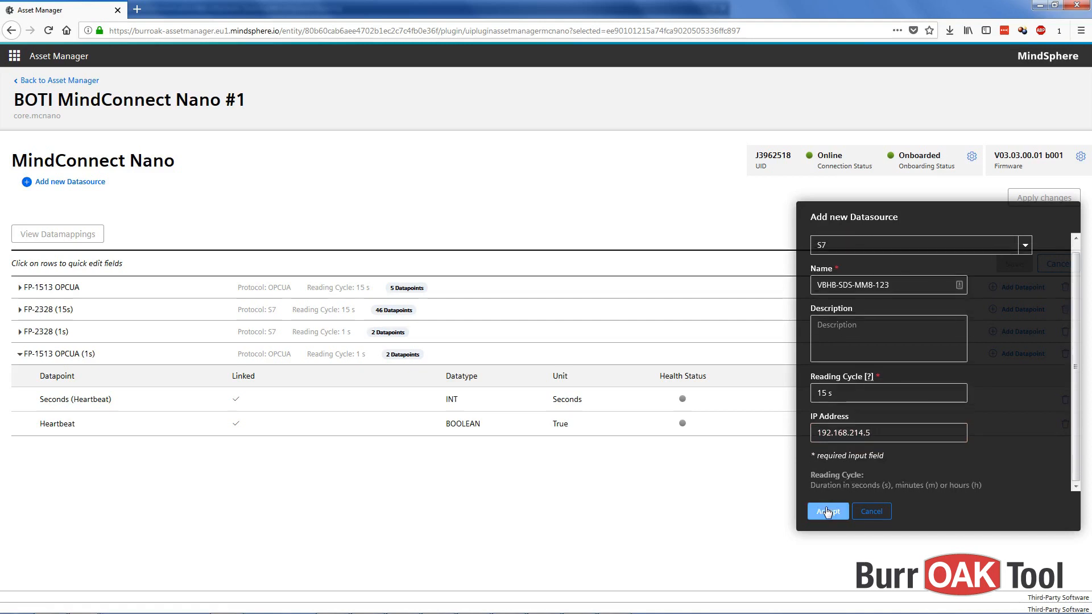
left_click(827, 511)
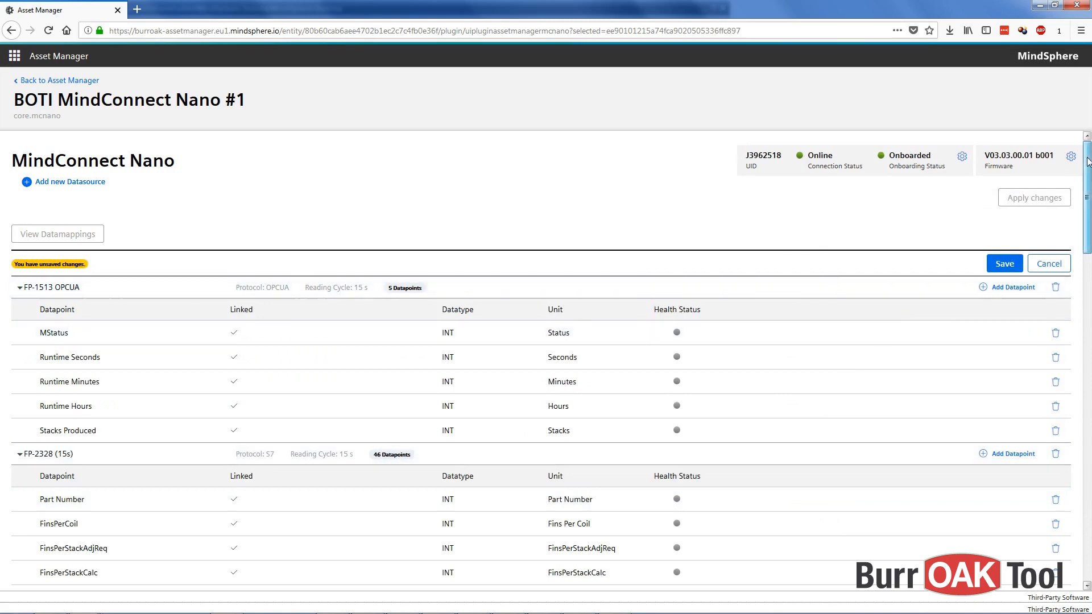
- Scroll to the new VBHB-SDS-MM8-123 row showing S7, 15 s and 0 datapoints
scroll("down", 3)
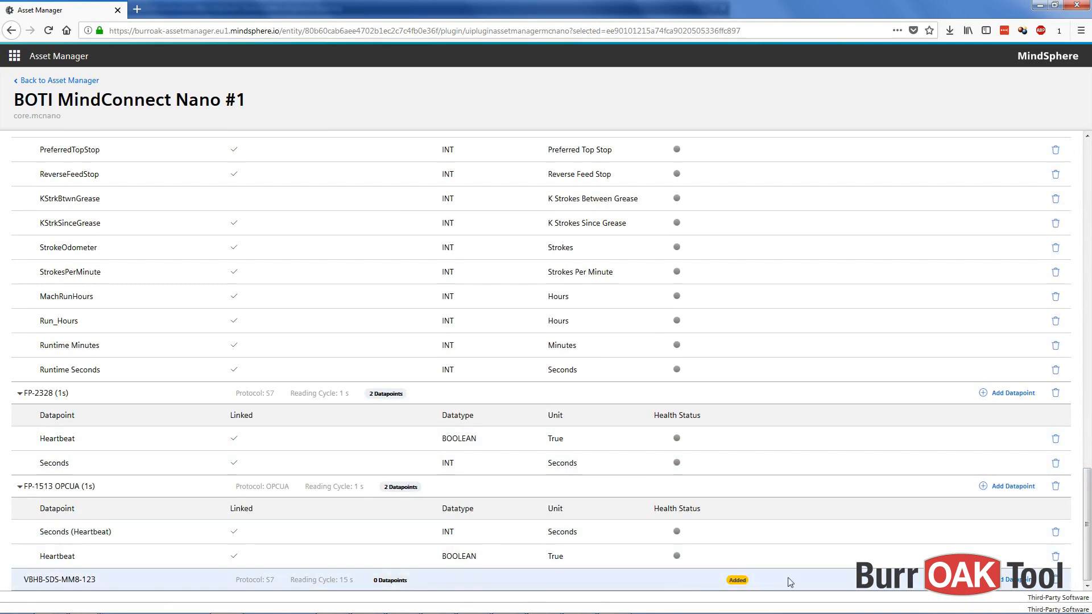
mouse_move(1021, 584)
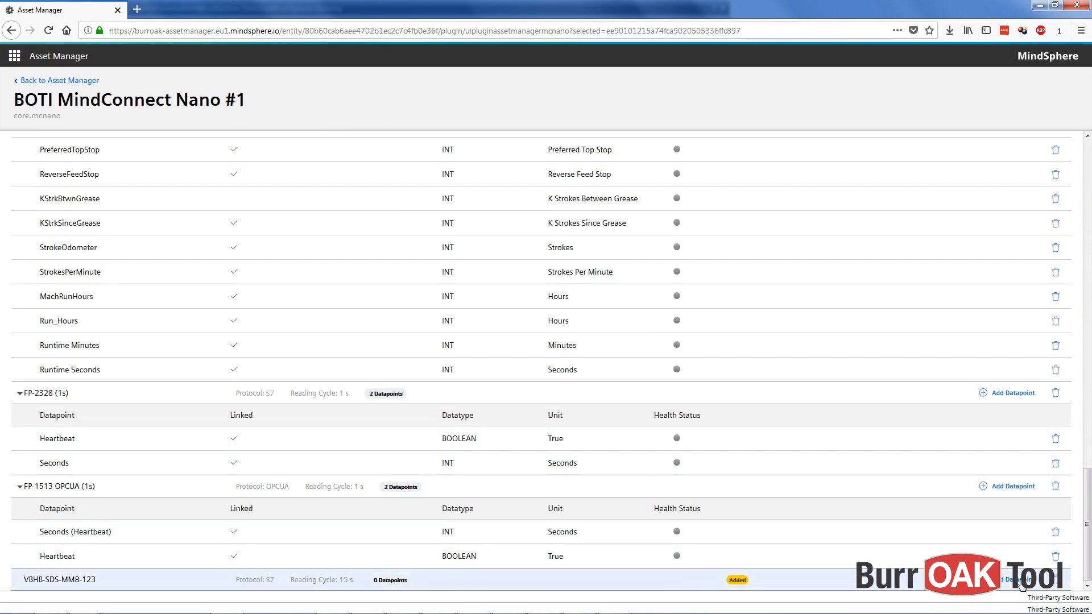
- Create a new datapoint on VBHB-SDS-MM8-123 named MStatus with unit MStatus
left_click(1011, 583)
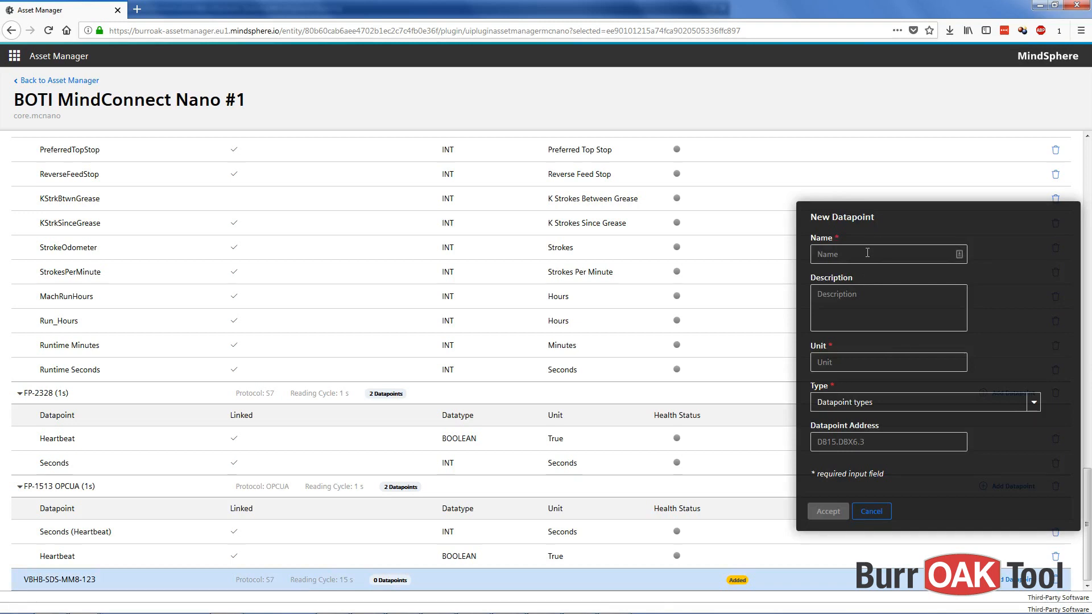
type("MStatus")
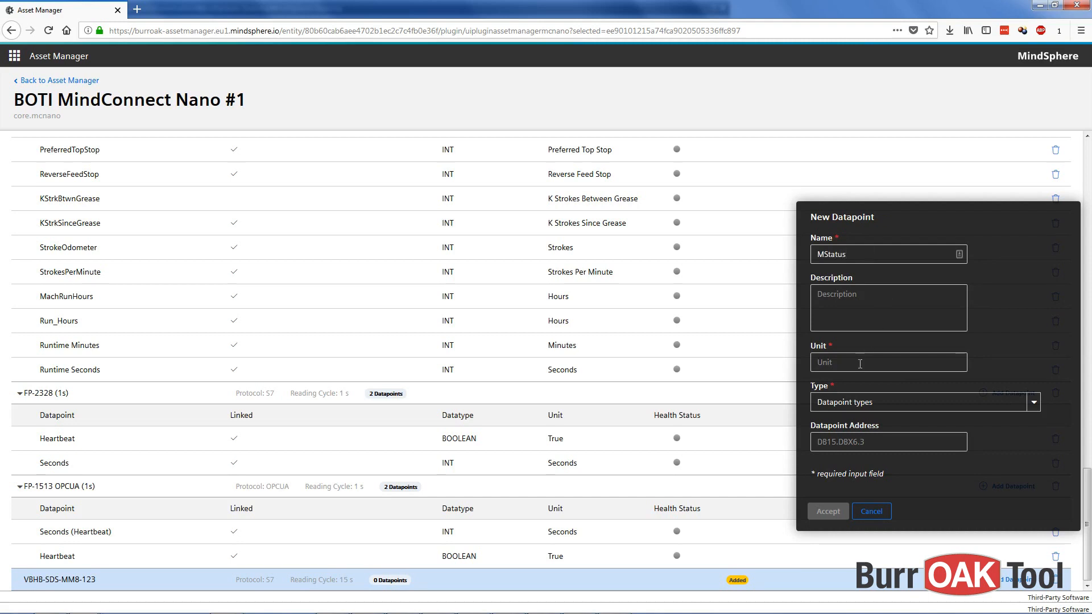
type("MStatus")
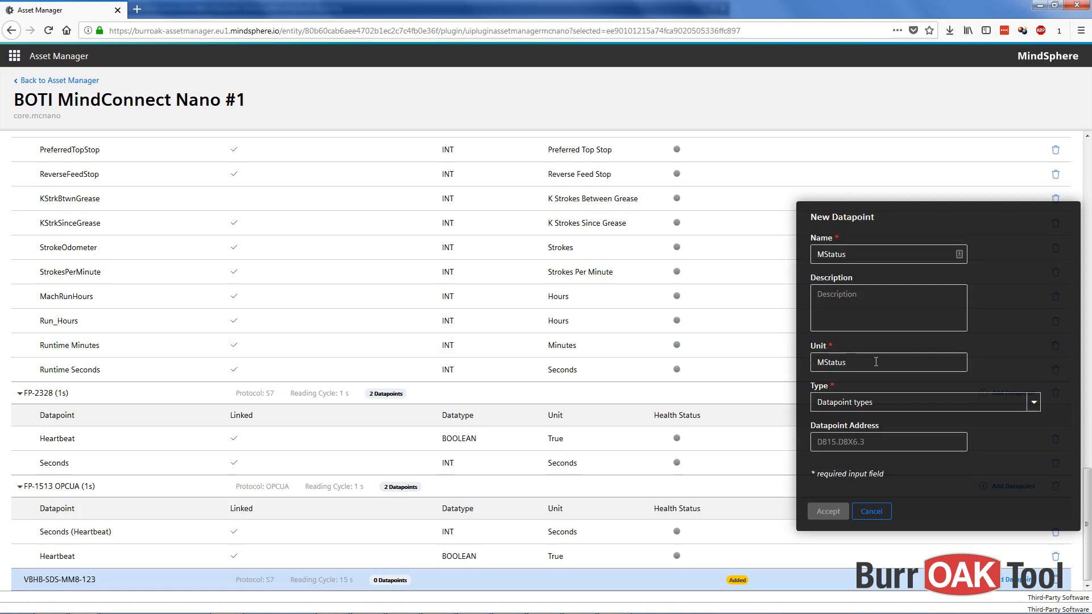
left_click(849, 362)
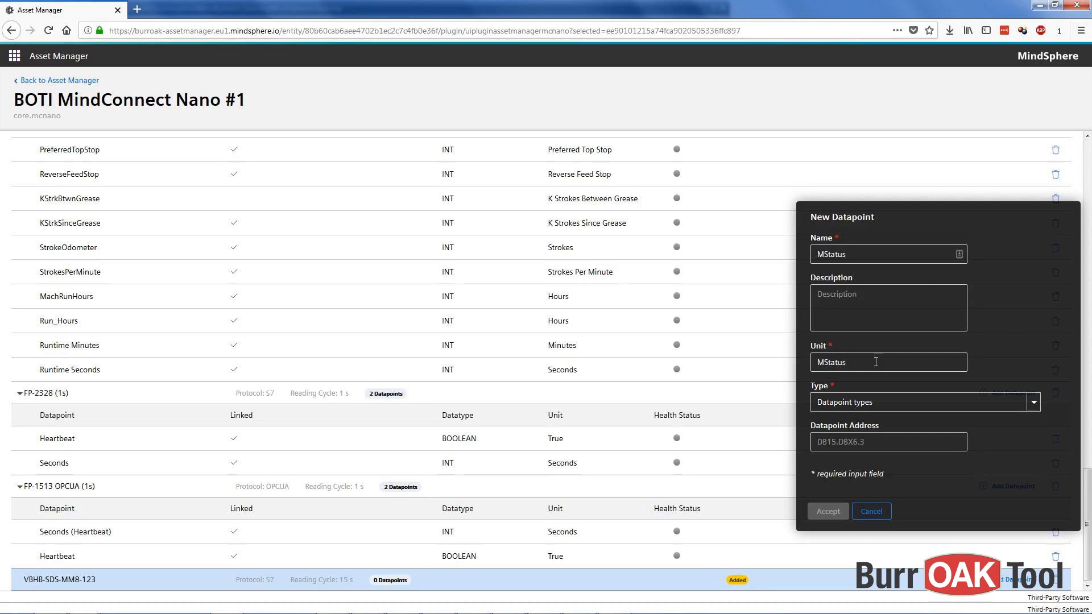
left_click(922, 402)
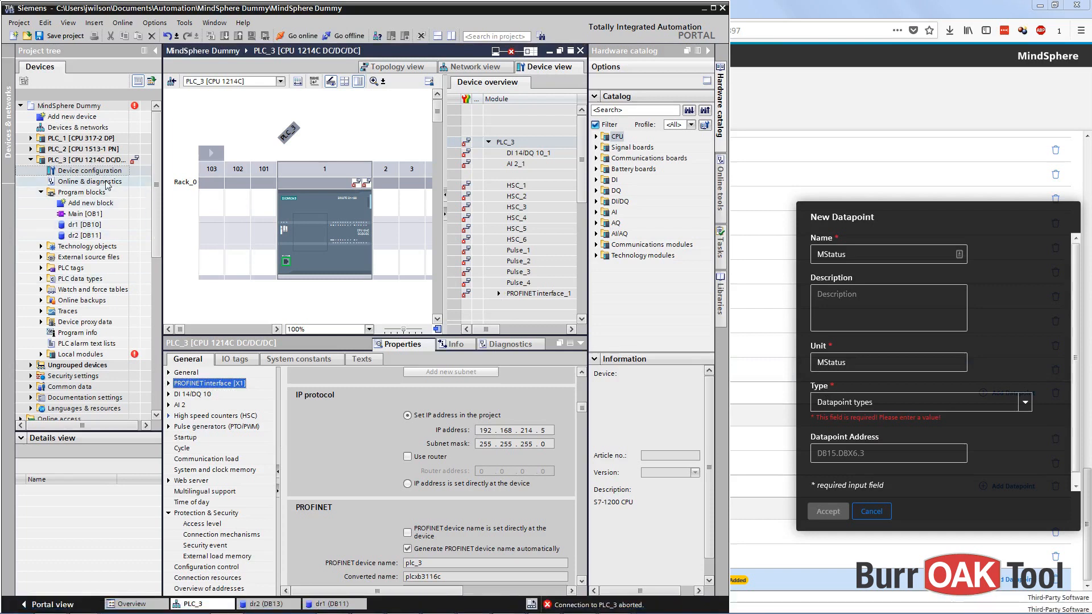
- In TIA Portal's dr1 [DB10] data block, locate the mstatus tag at offset 52.0
left_click(81, 224)
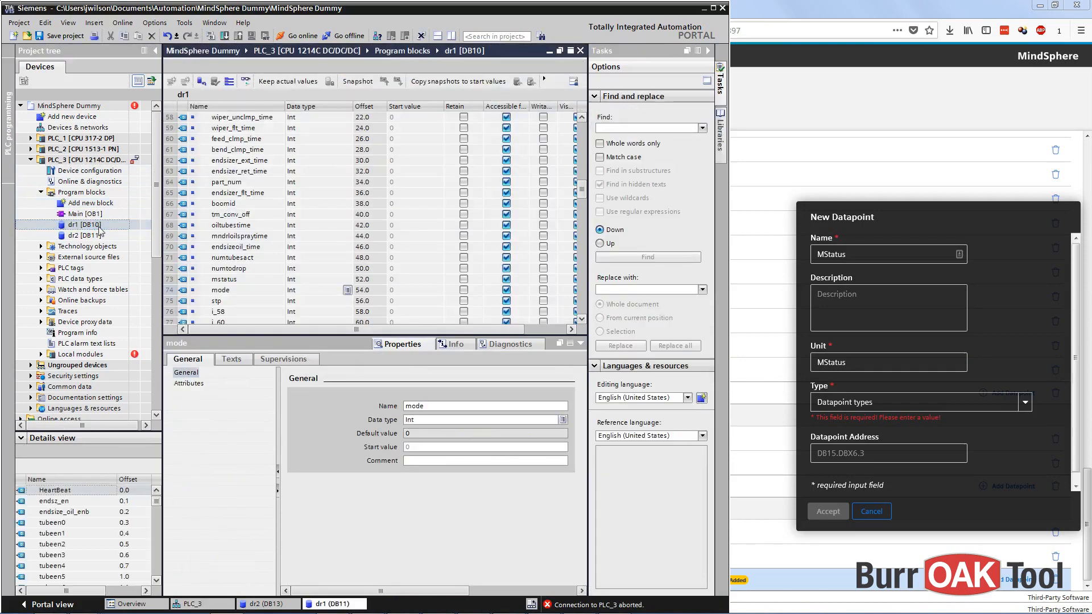
left_click(229, 279)
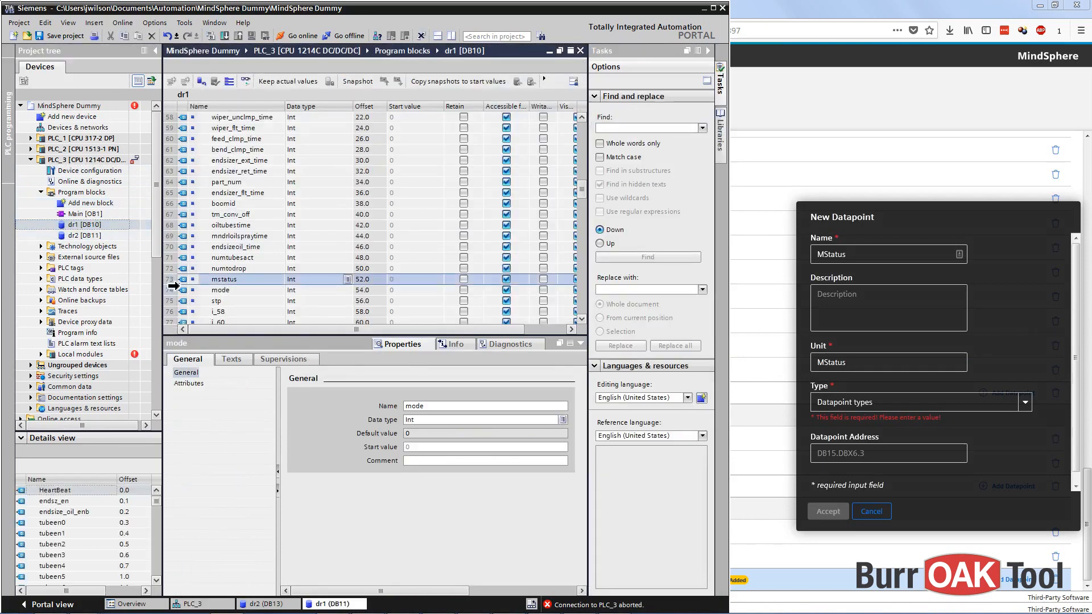
left_click(226, 279)
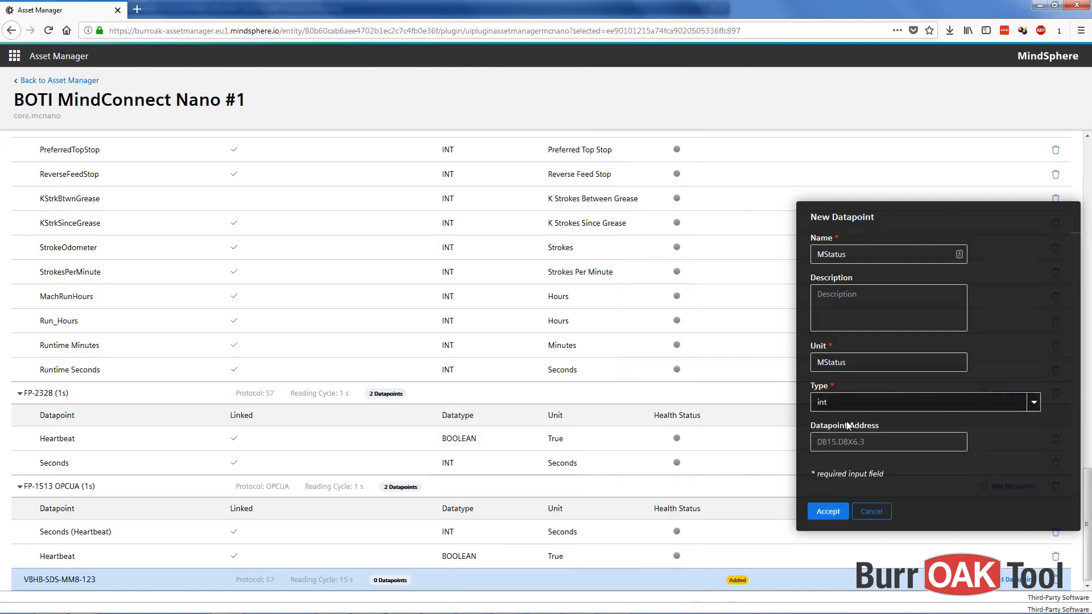
- Give MStatus type int and address DB10.DBW52, then accept the datapoint
key("alt+tab")
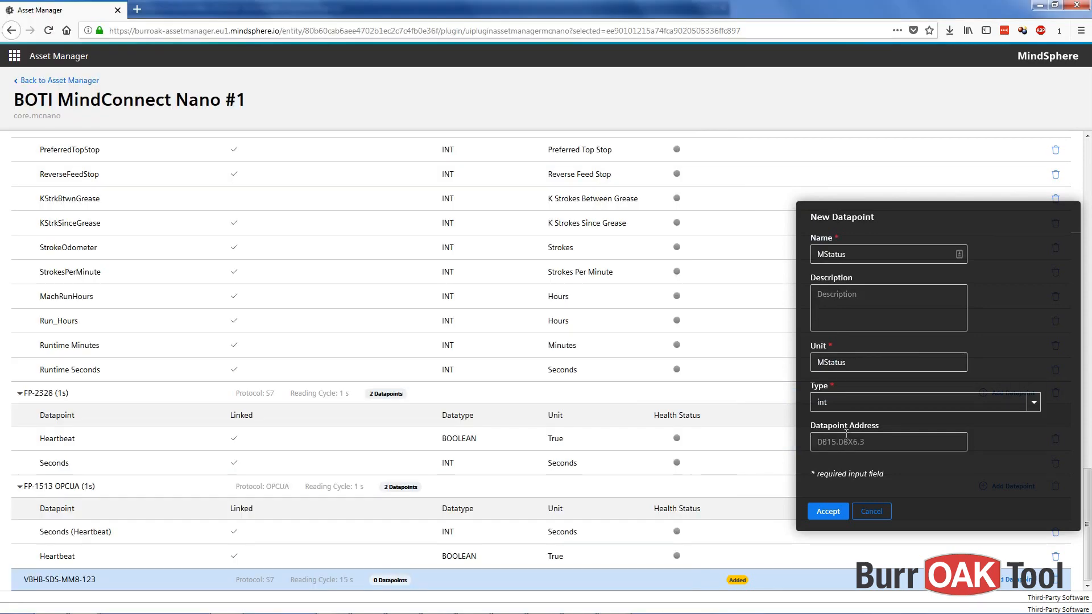
type("DB10.DBW52")
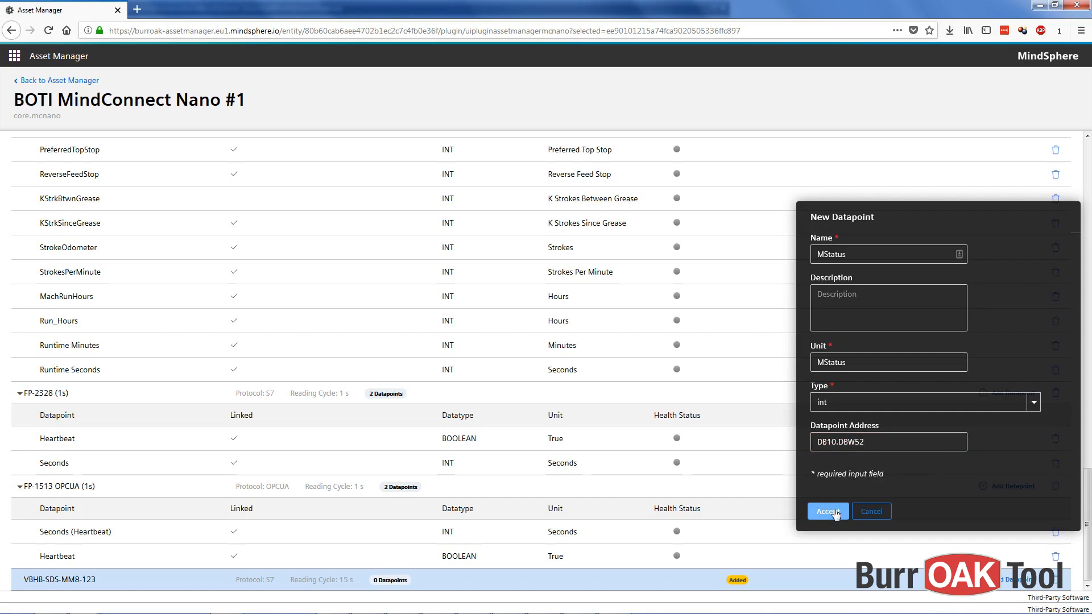
left_click(827, 511)
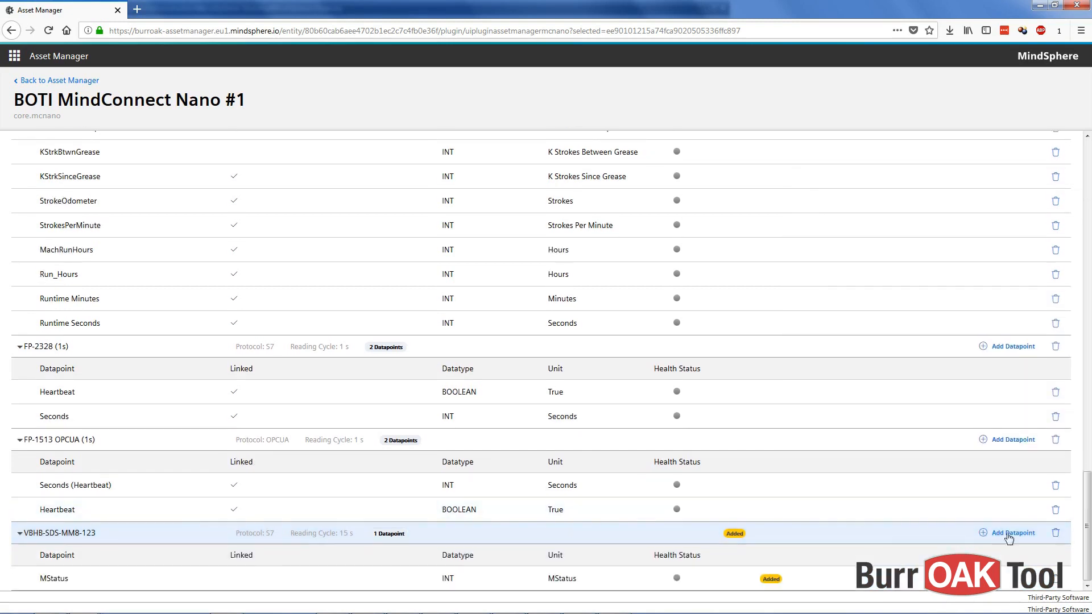
- Add datapoint Mode with unit Mode, type int, address DB10.DBW54
left_click(1012, 532)
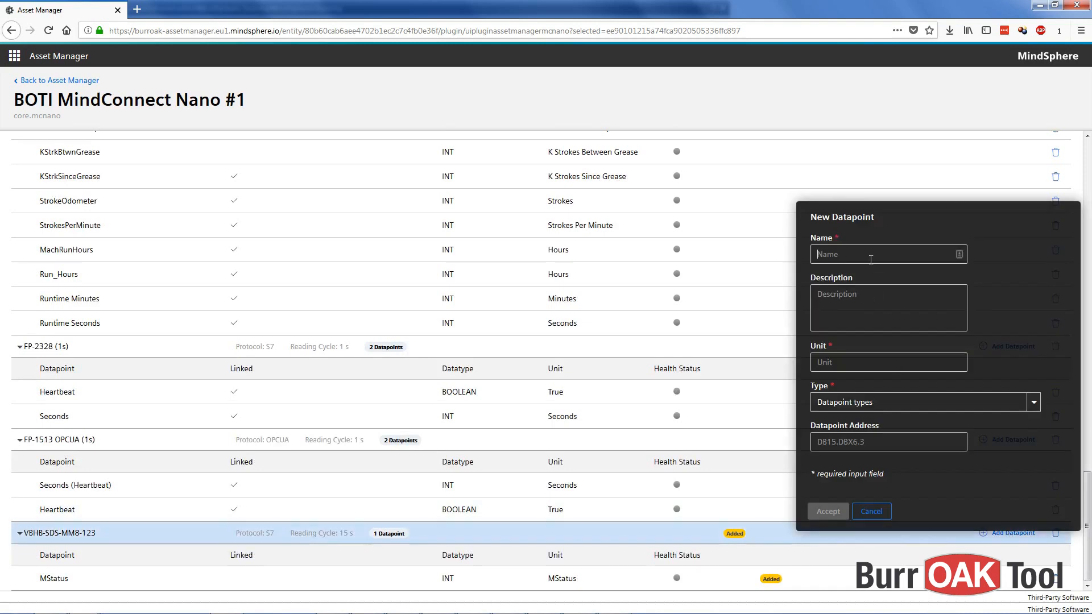
left_click(887, 254)
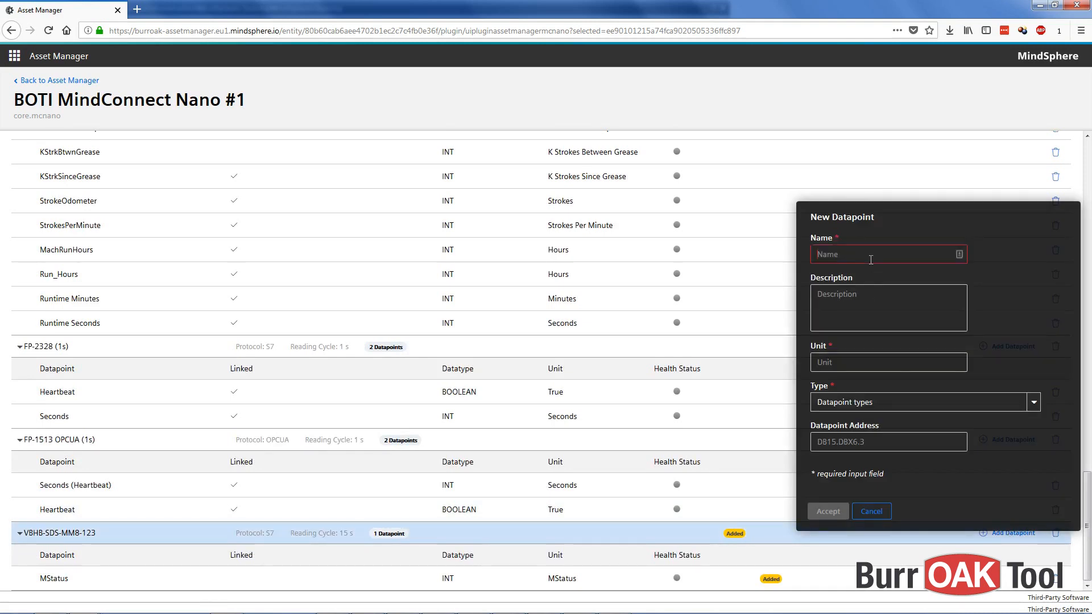
type("Mode")
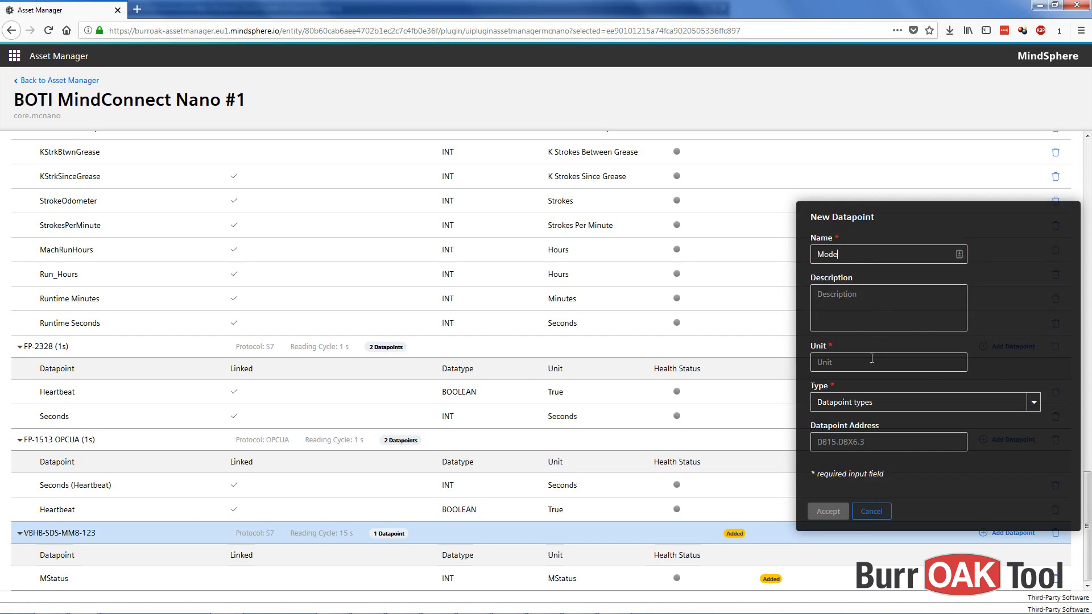
type("Mode")
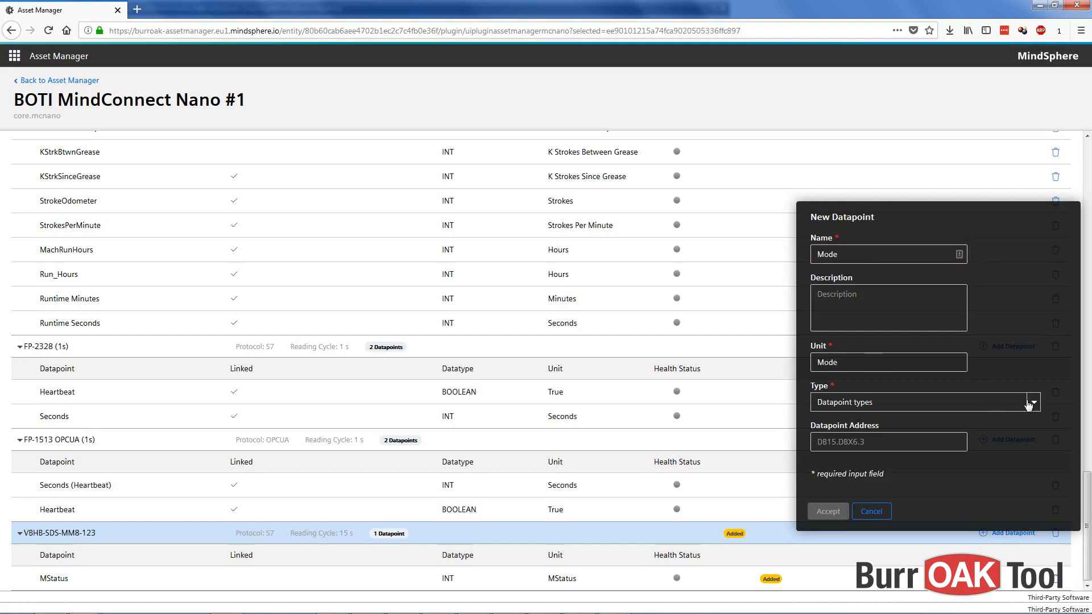
left_click(924, 402)
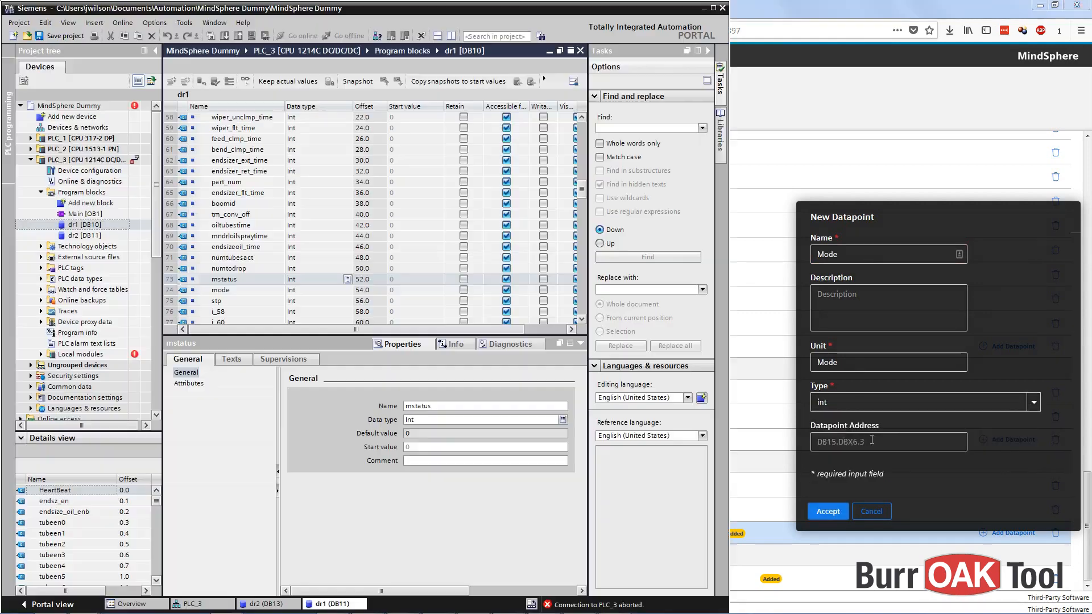
left_click(244, 279)
type("DB10.DBW54")
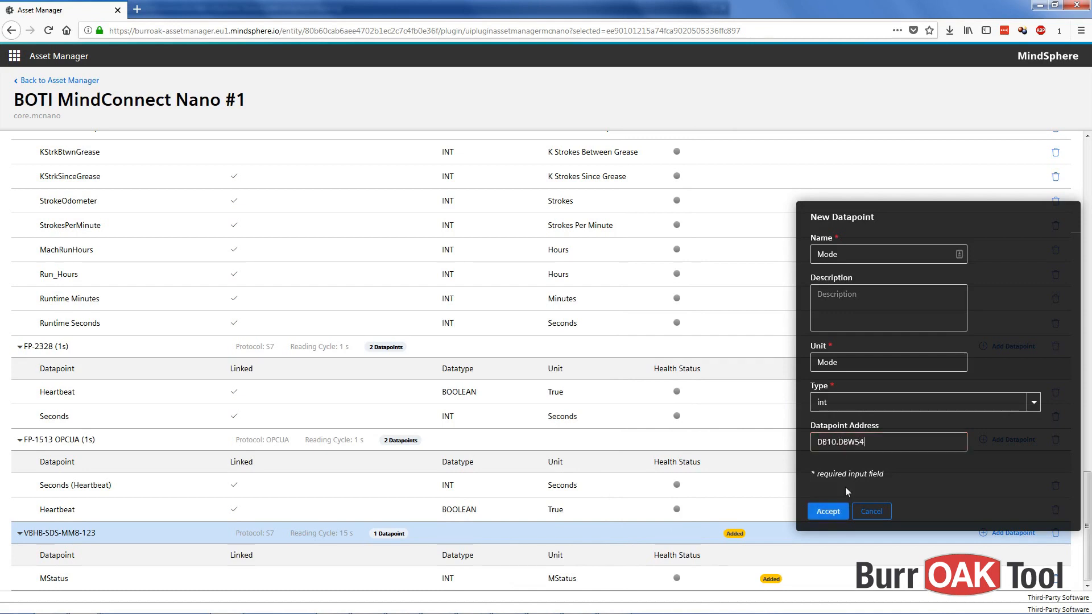
left_click(827, 512)
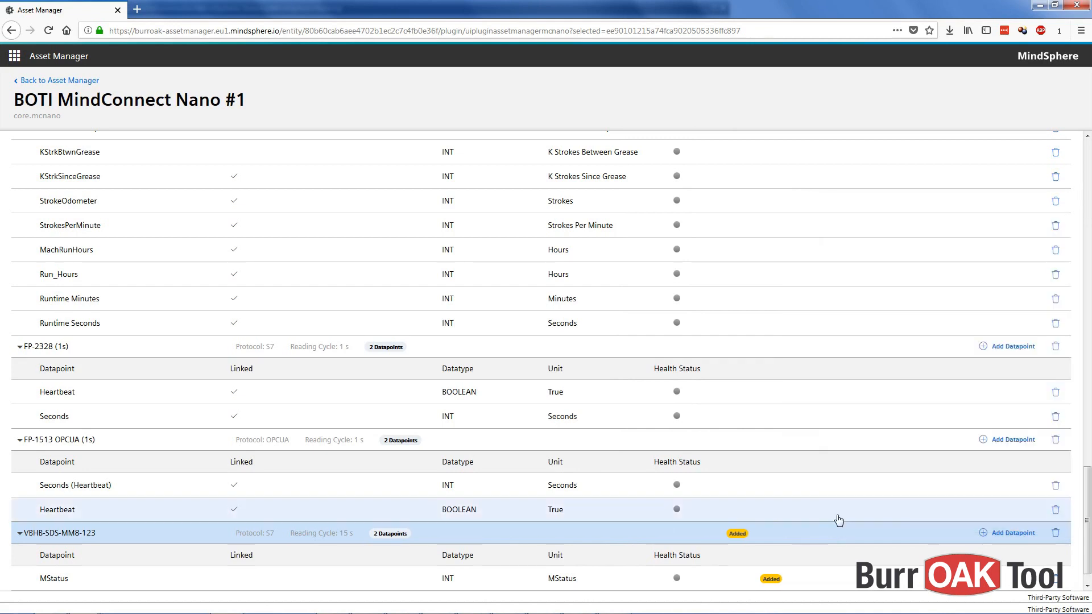
scroll("down", 3)
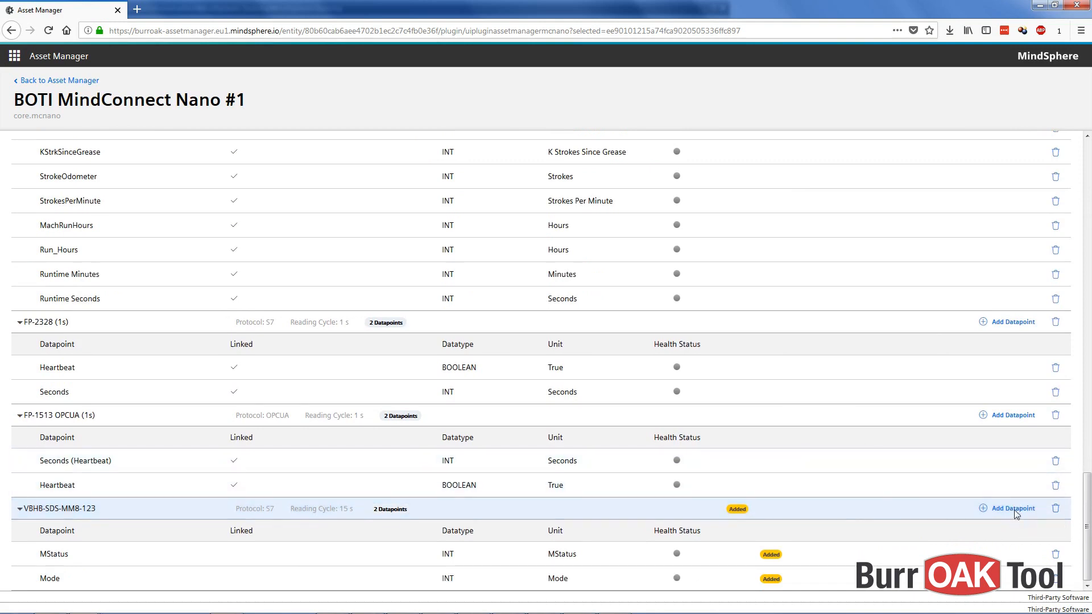
- Add datapoint Parts Produced: type double, address DB11.DBD204, unit Parts
left_click(1012, 509)
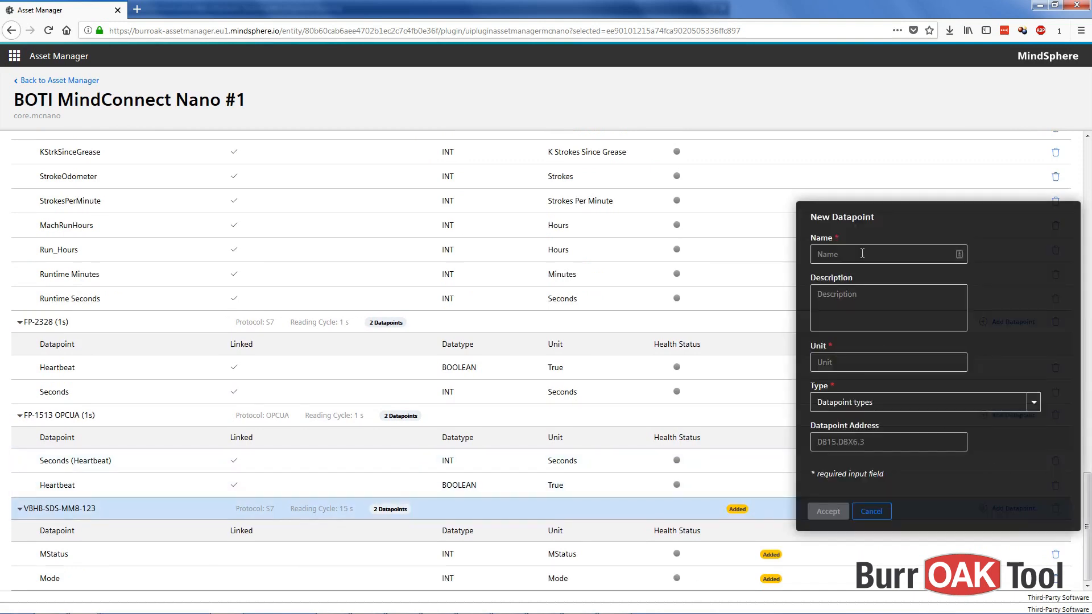
type("Parts Produced")
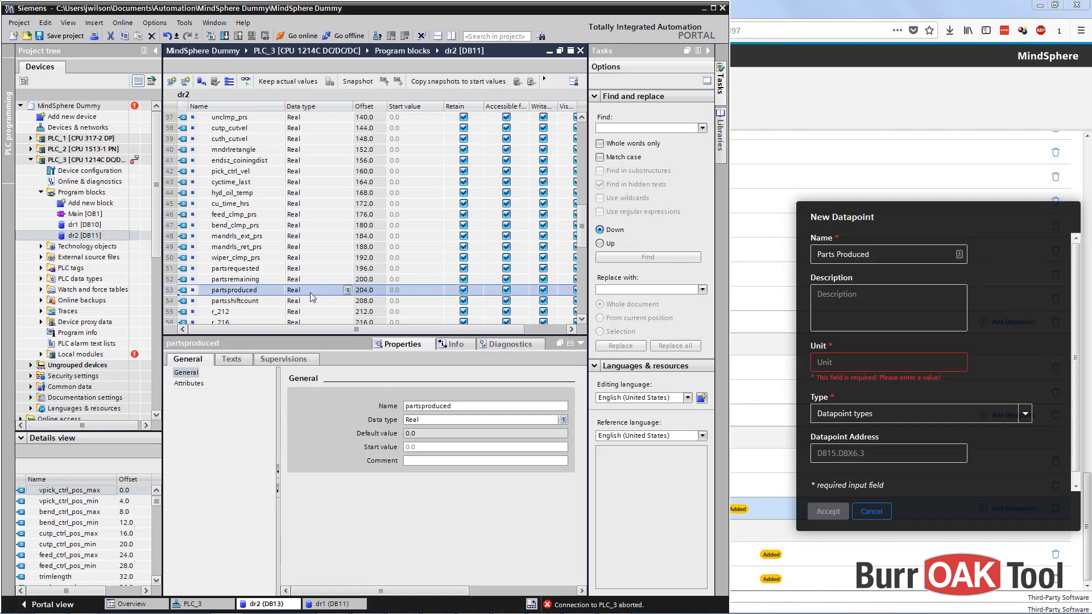
mouse_move(374, 300)
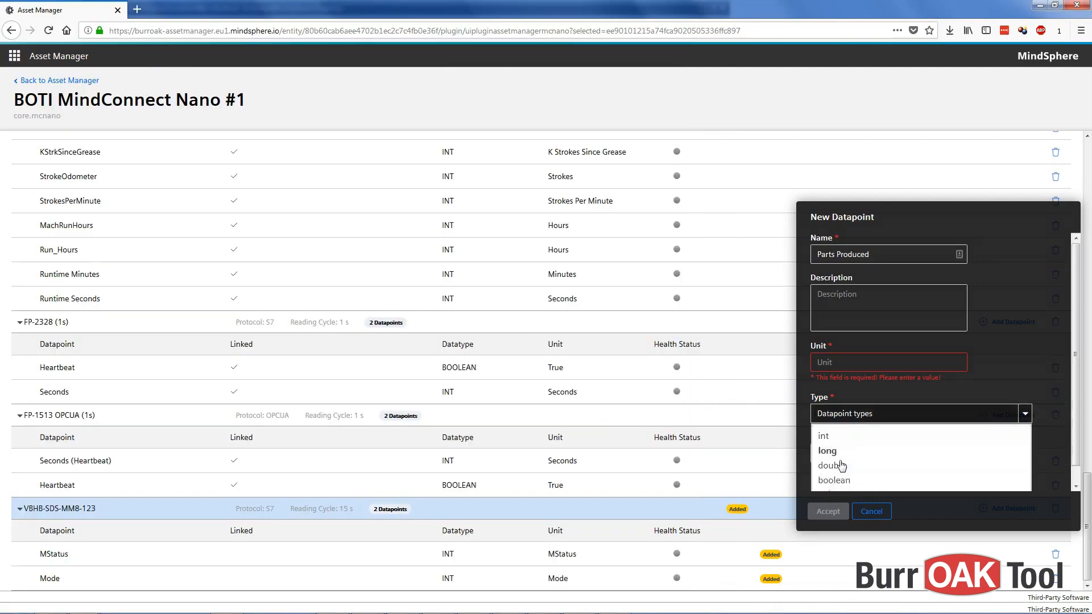
left_click(831, 465)
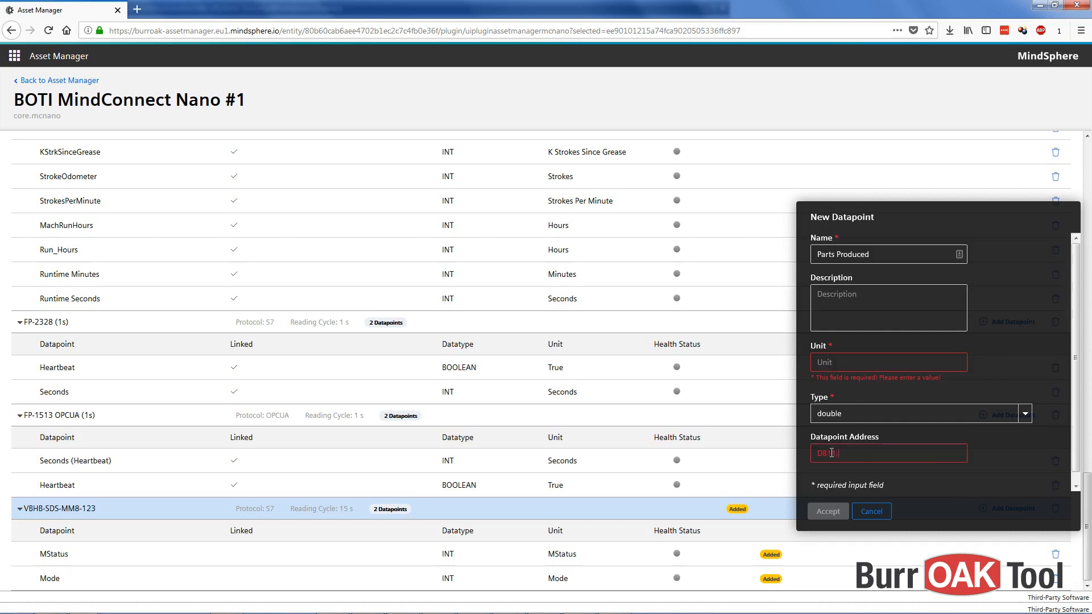
type("DB")
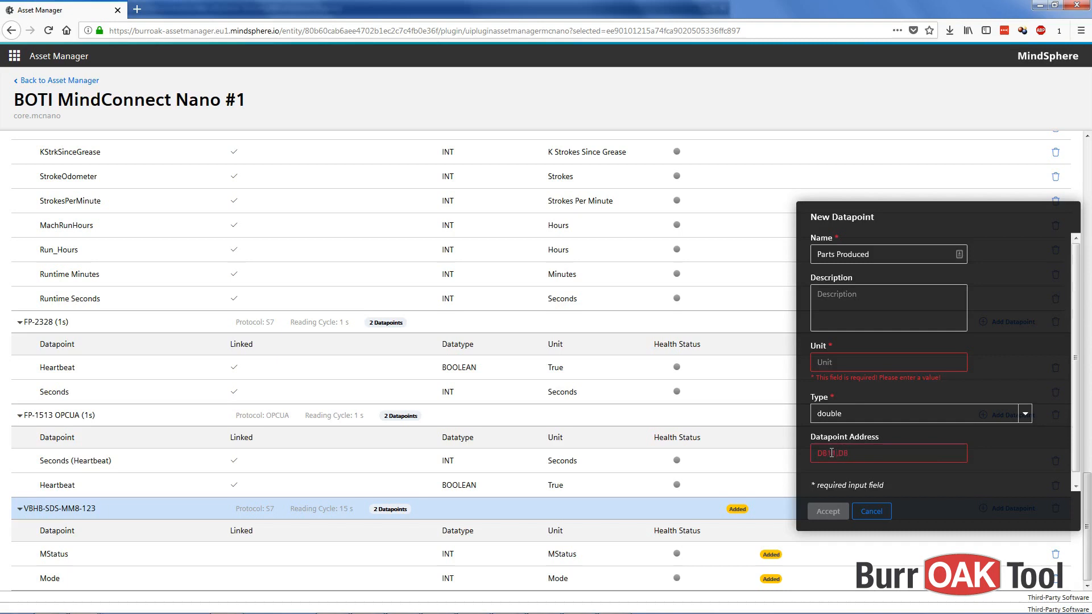
type("DB11.DBD204")
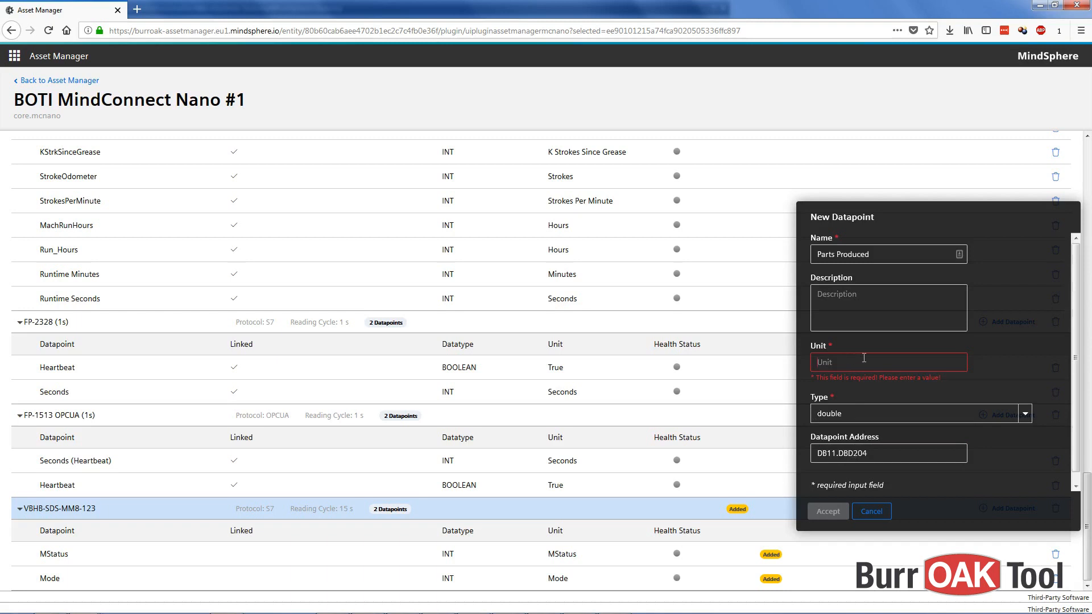
type("Parts")
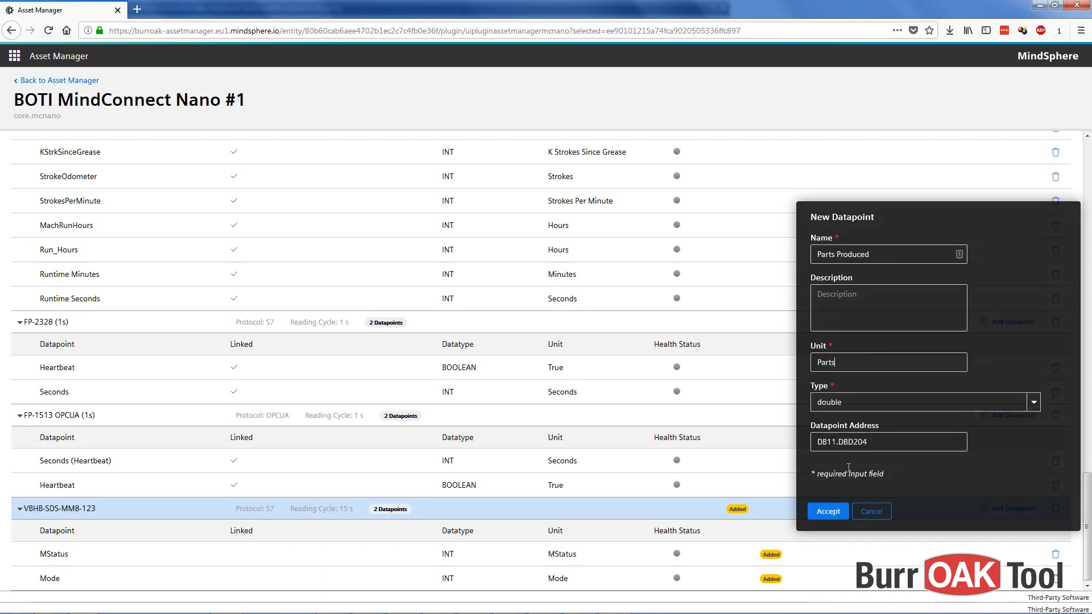
left_click(828, 512)
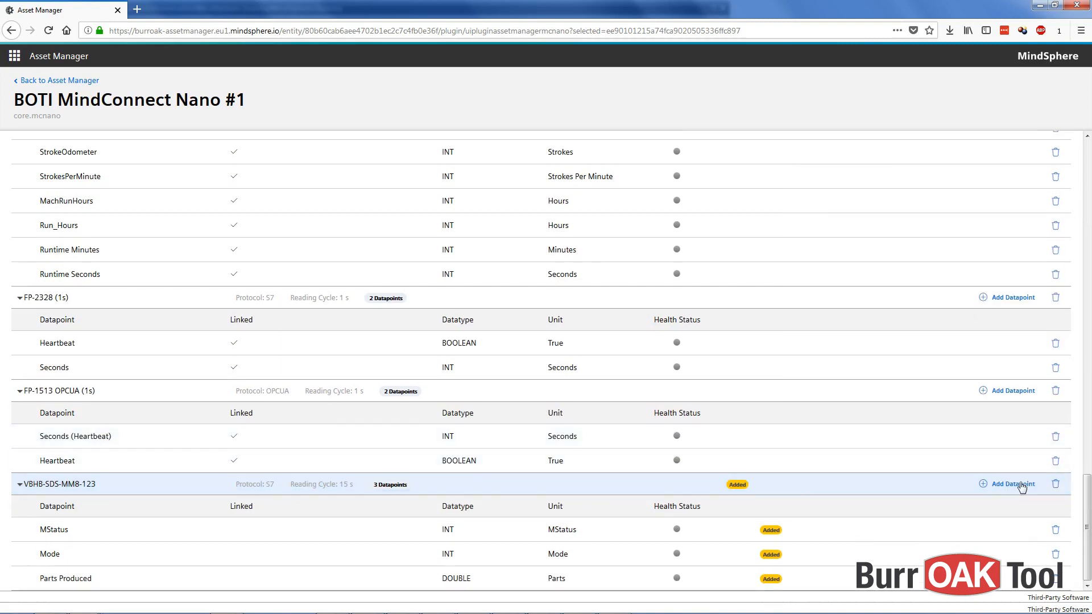
- Add datapoint Parts This Shift with type double at address DB11.DBD208
left_click(1009, 484)
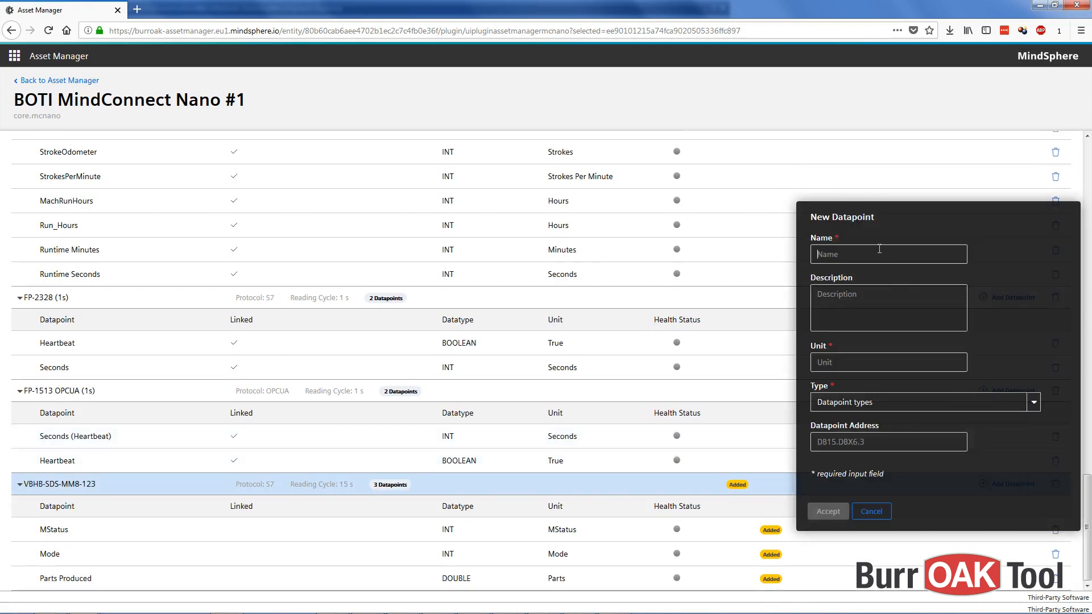
type("Parts This Shift")
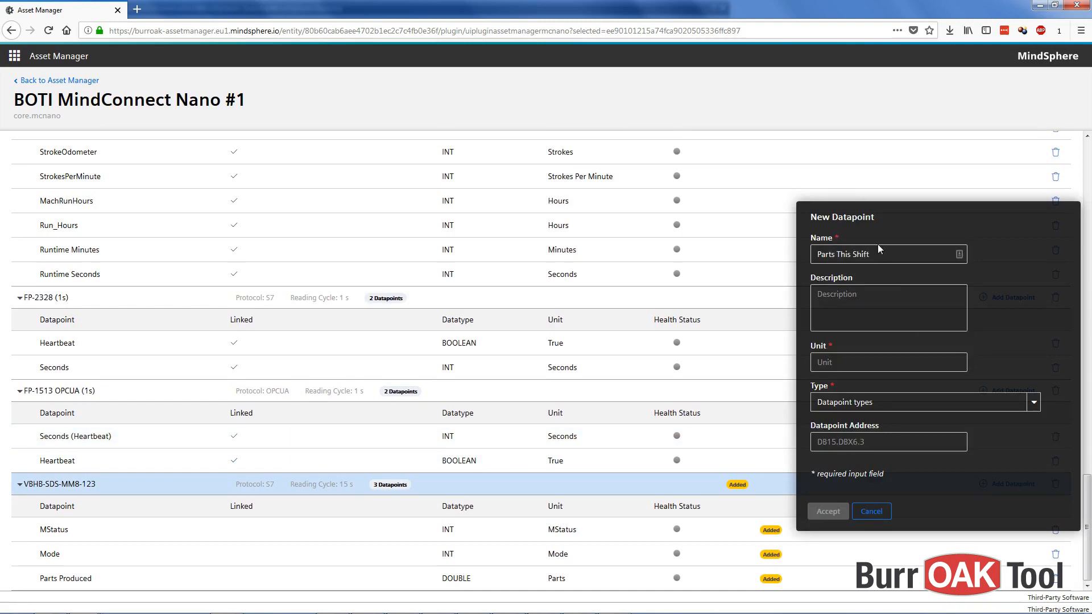
type("Patrs")
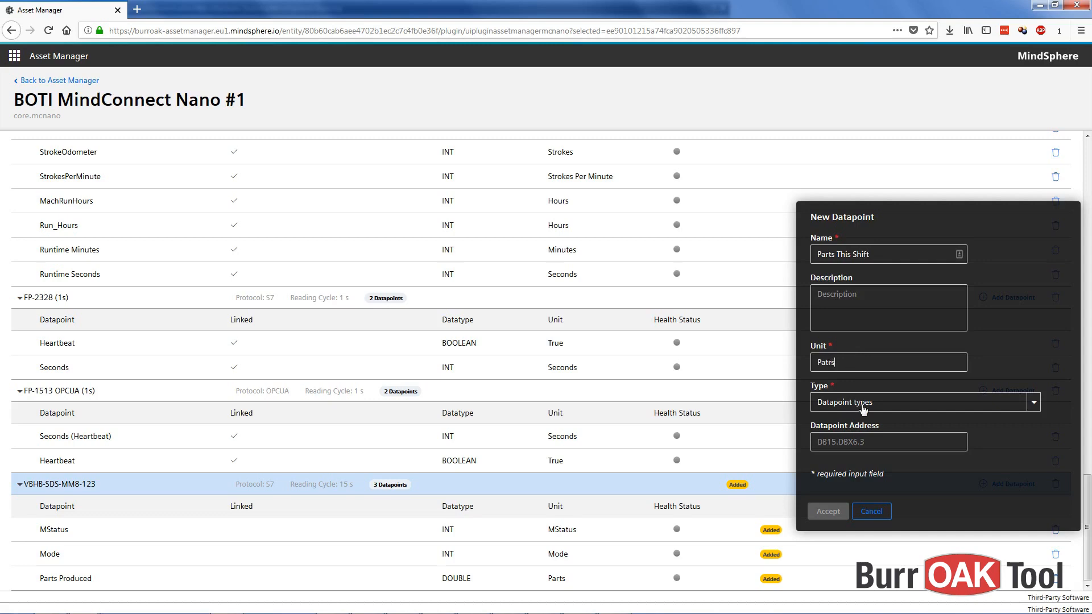
left_click(924, 402)
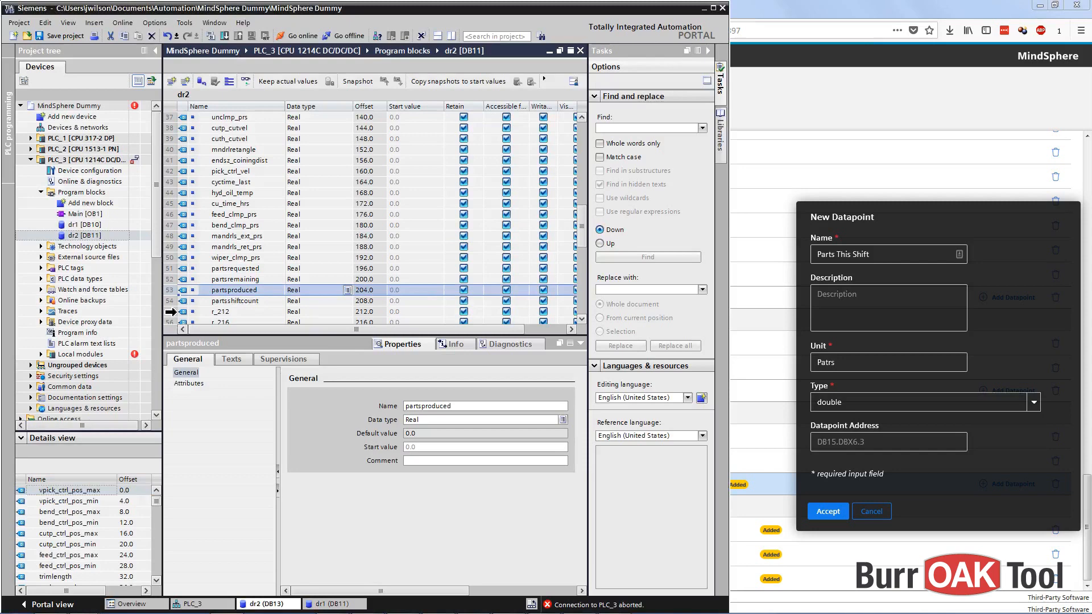
left_click(237, 301)
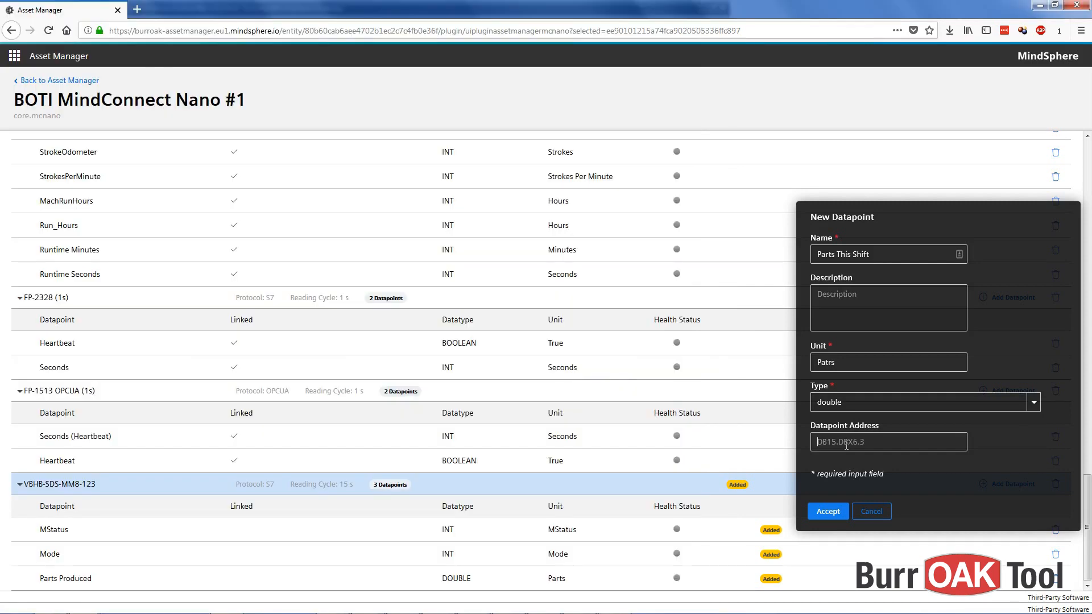
type("DB11.DBD208")
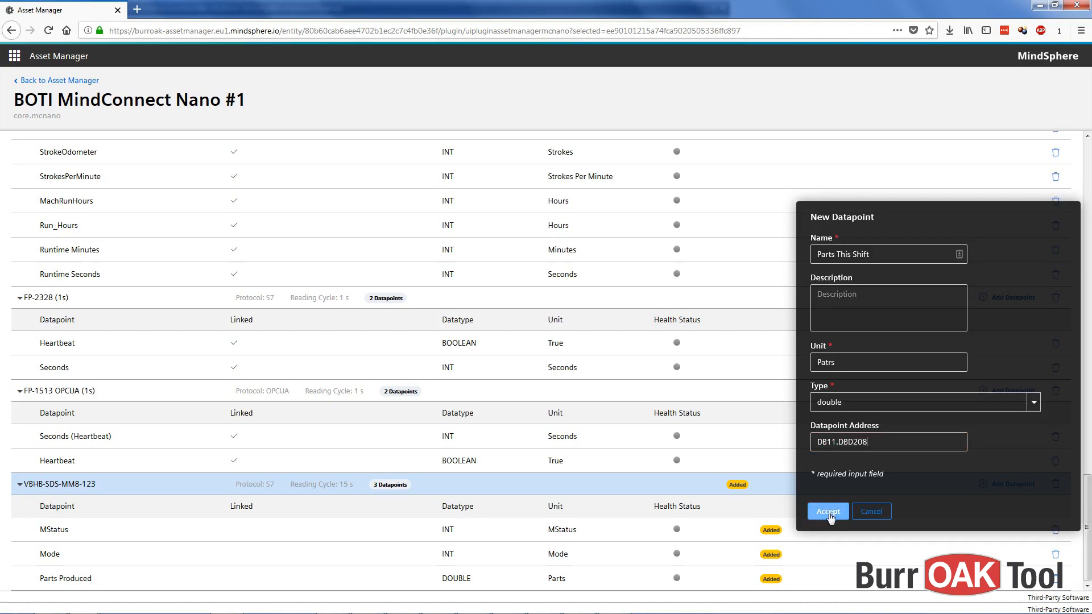
left_click(827, 512)
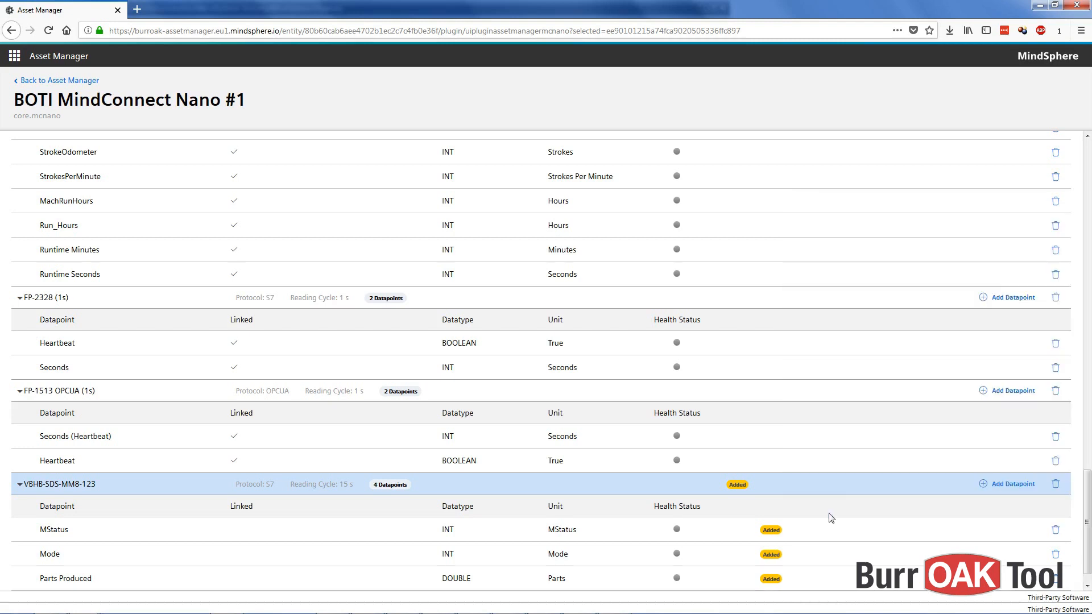
scroll("down", 3)
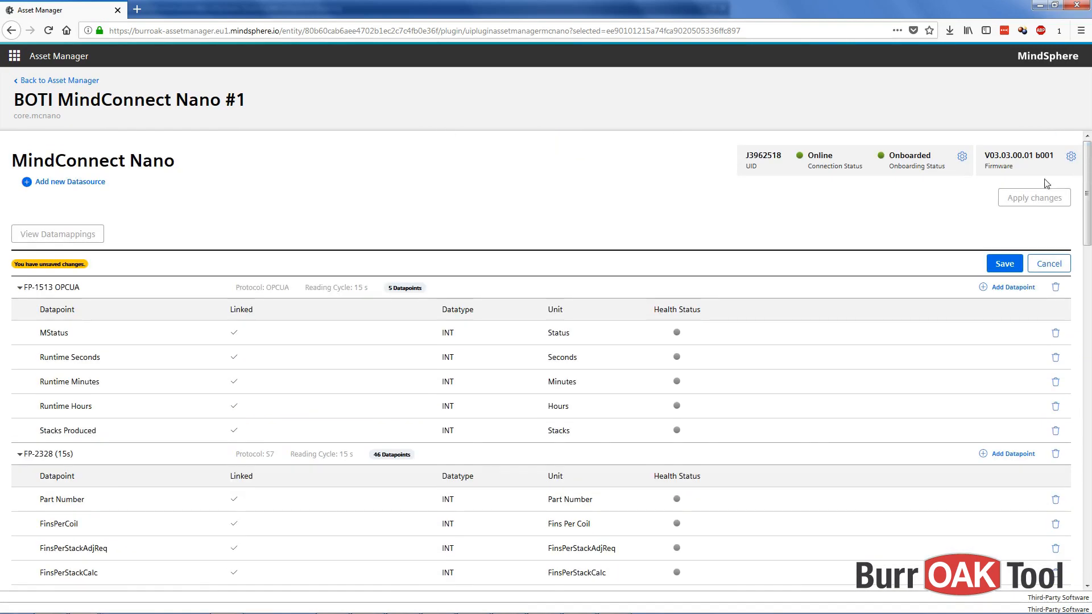
- Save the Nano #1 datapoint changes, confirming Yes in the Save dialog
left_click(1003, 264)
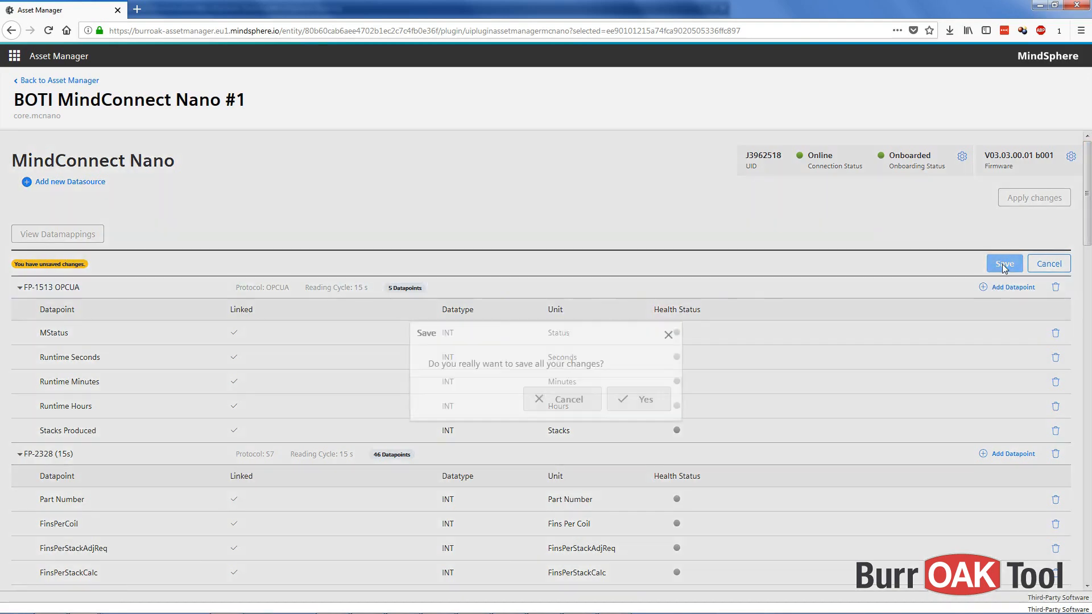
left_click(637, 399)
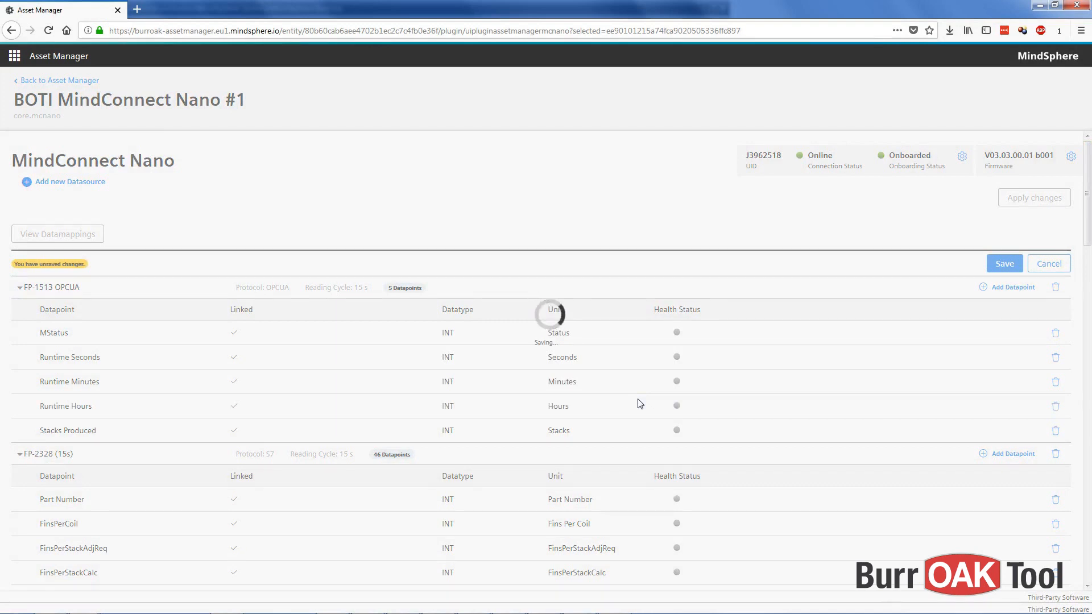
left_click(1003, 263)
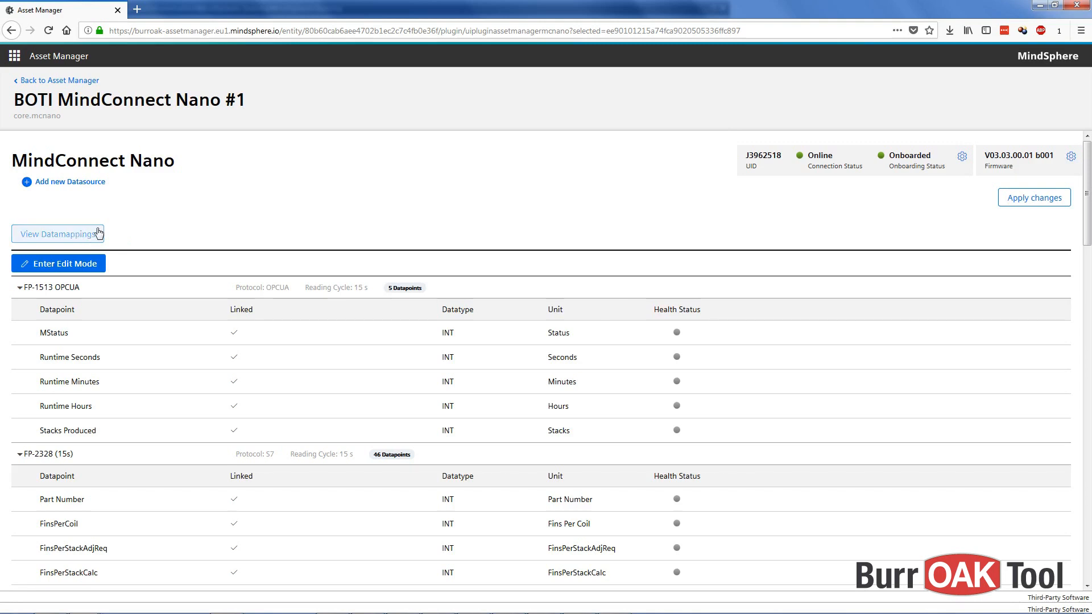
- Open the Nano #1 datamappings and find VBHB-SDS-MM8-123 showing 0 of 4 linked
left_click(57, 233)
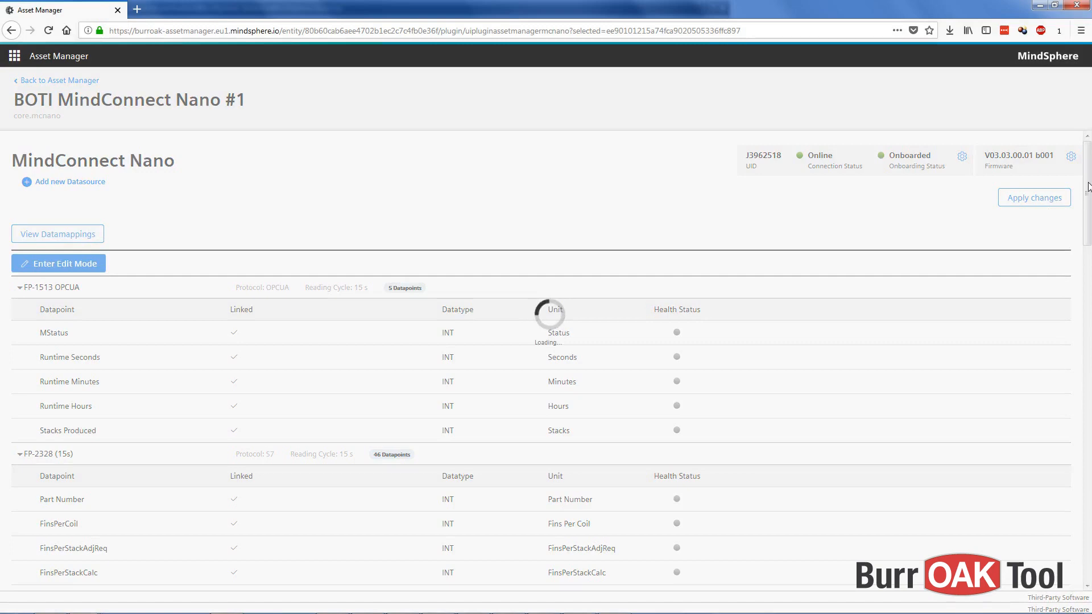
left_click(56, 234)
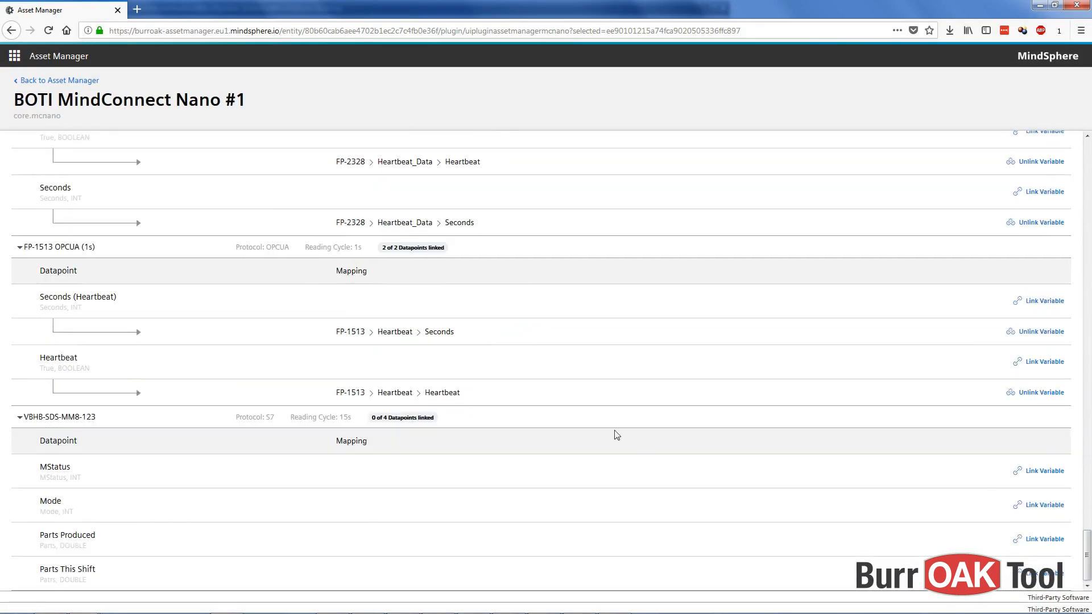
mouse_move(69, 290)
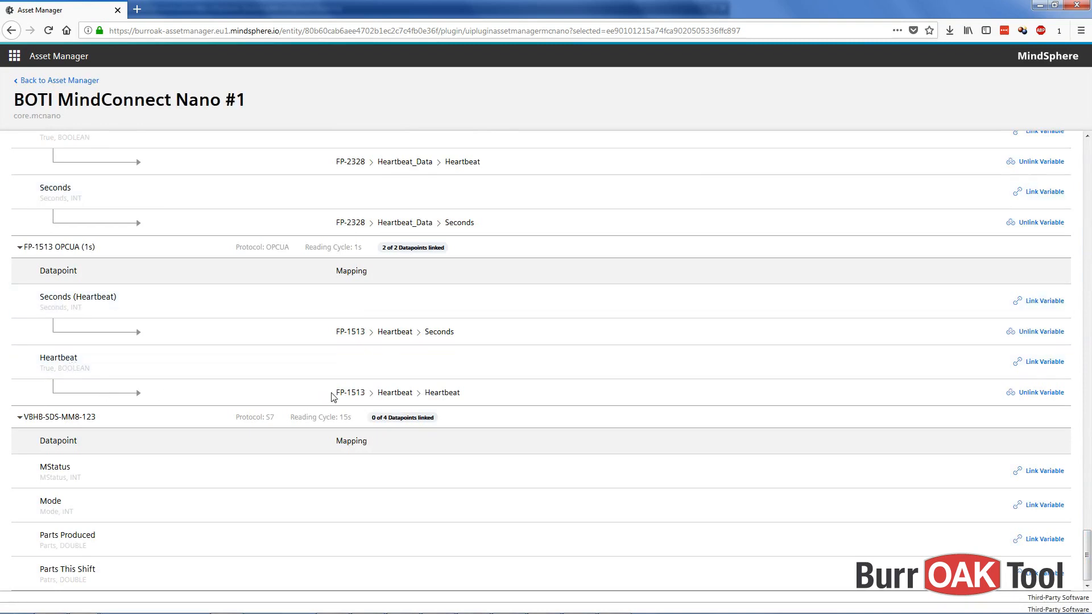
double_click(350, 392)
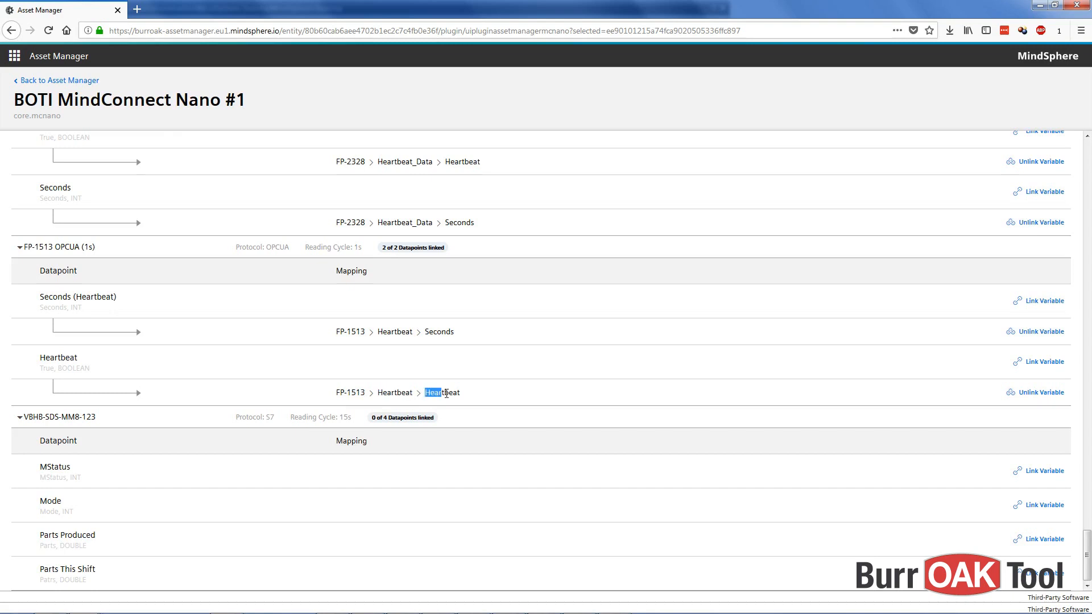
double_click(443, 392)
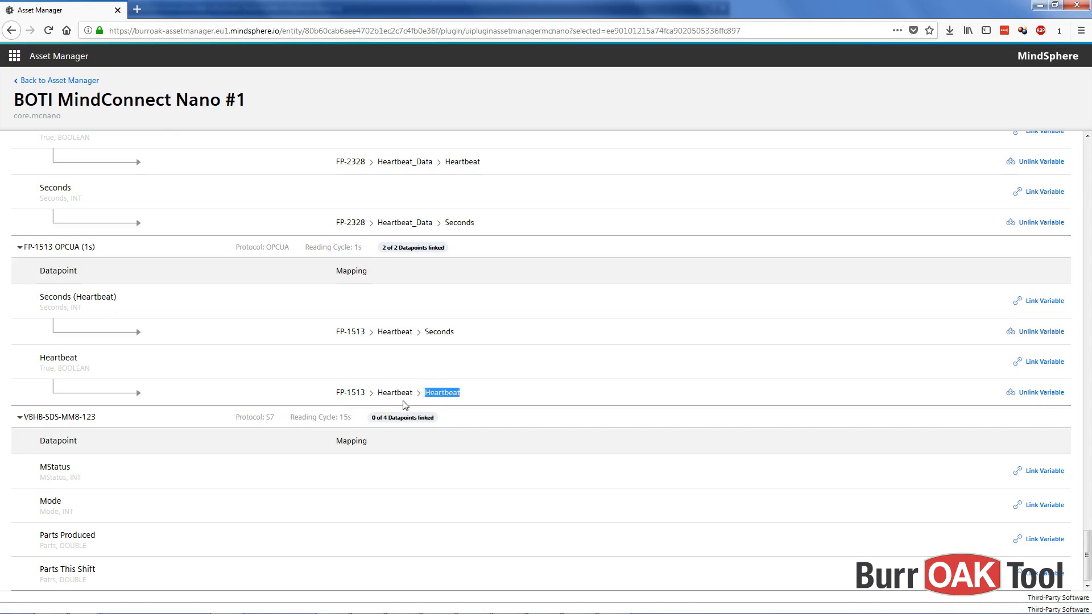
mouse_move(97, 478)
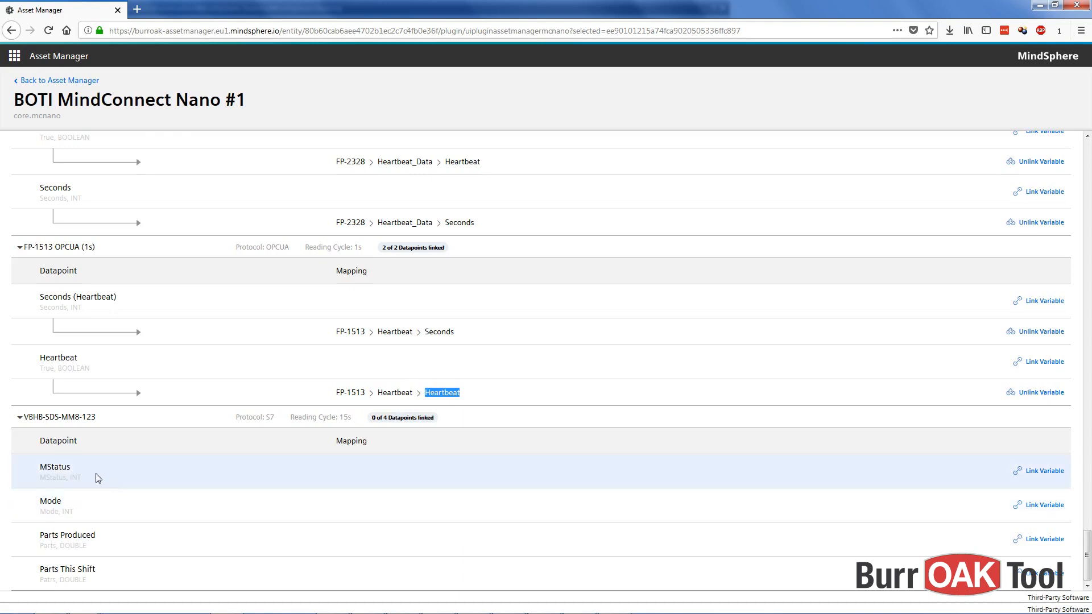
mouse_move(316, 472)
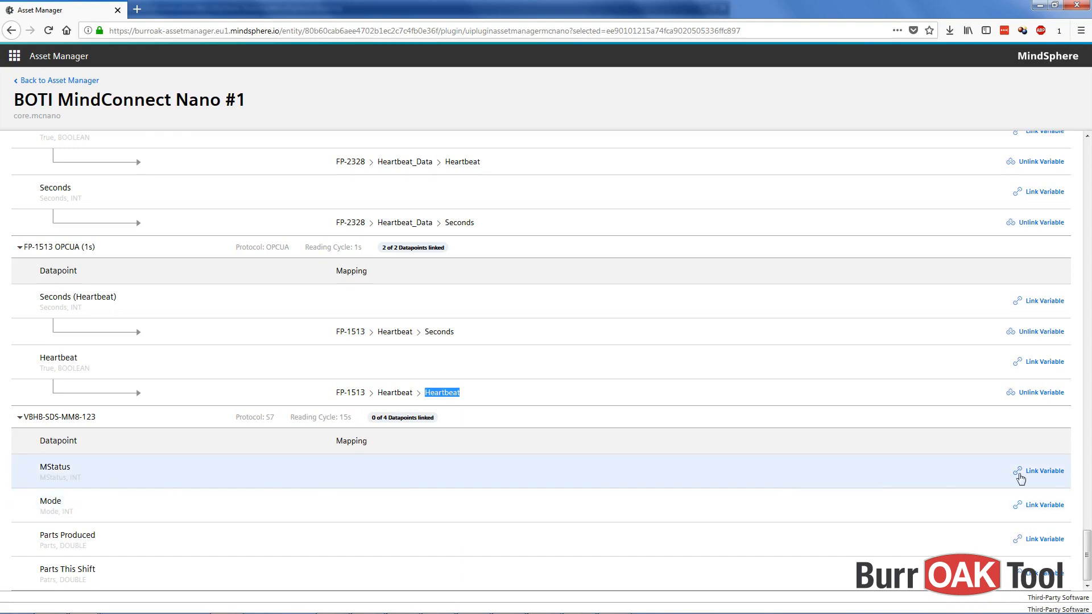
- Begin linking MStatus and switch the source asset to VBHB-SDS-MM8-123
left_click(1043, 471)
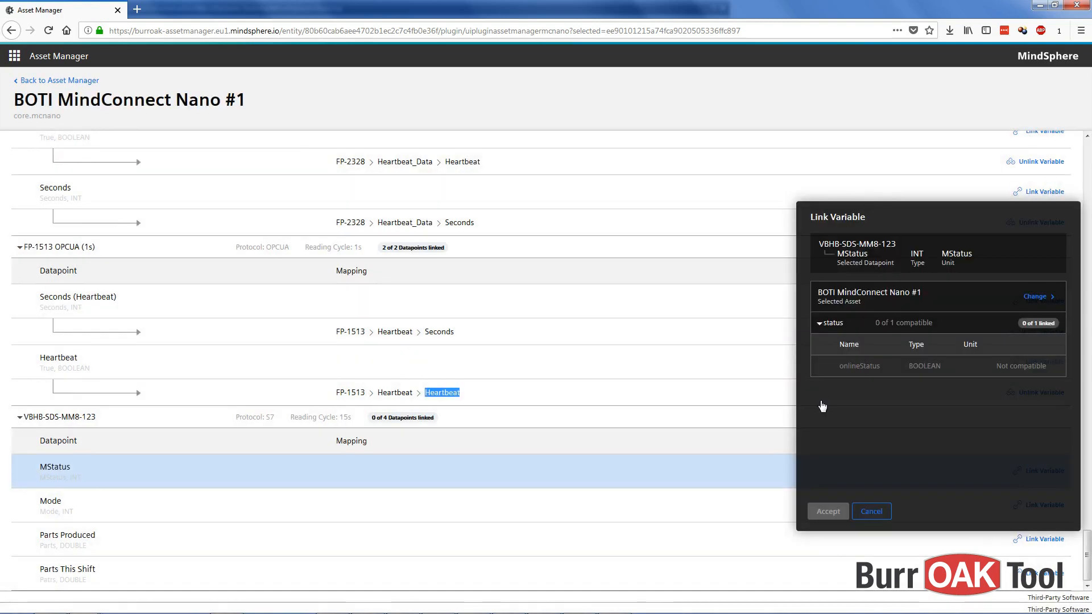
mouse_move(905, 298)
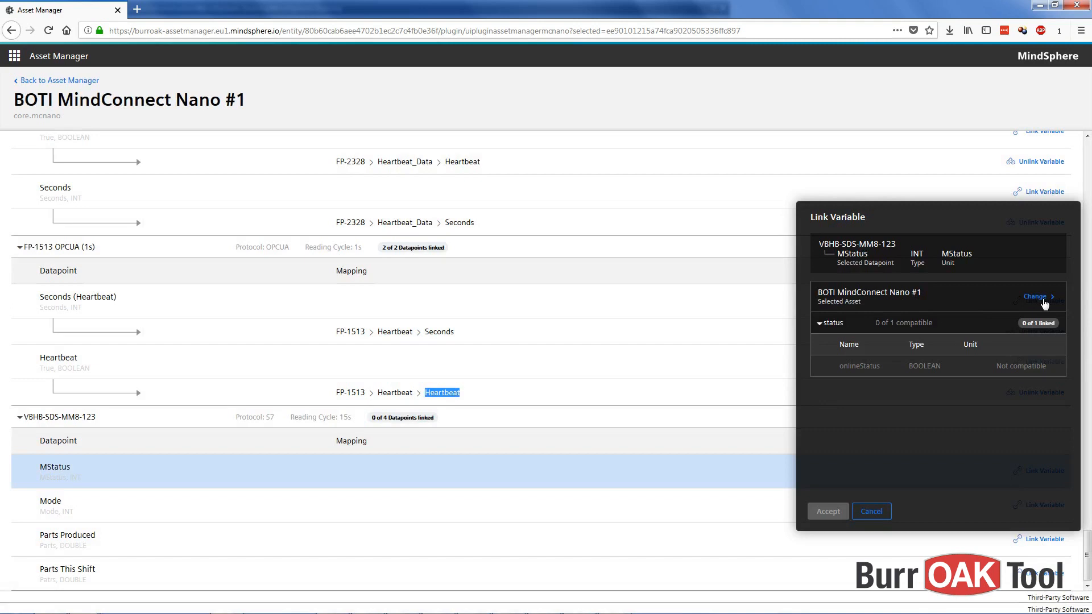
left_click(1035, 297)
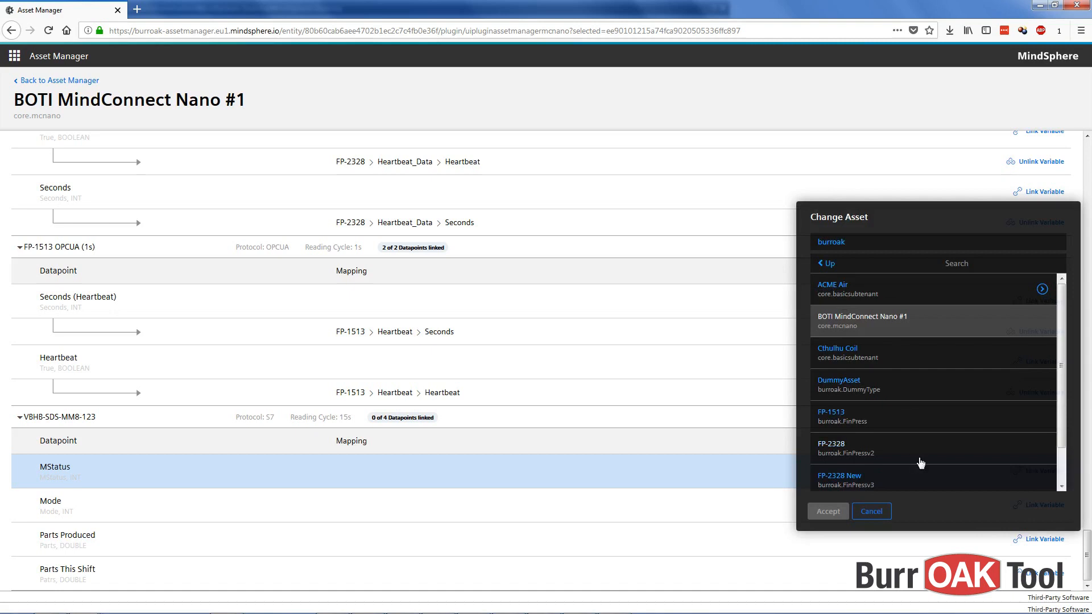
scroll("down", 3)
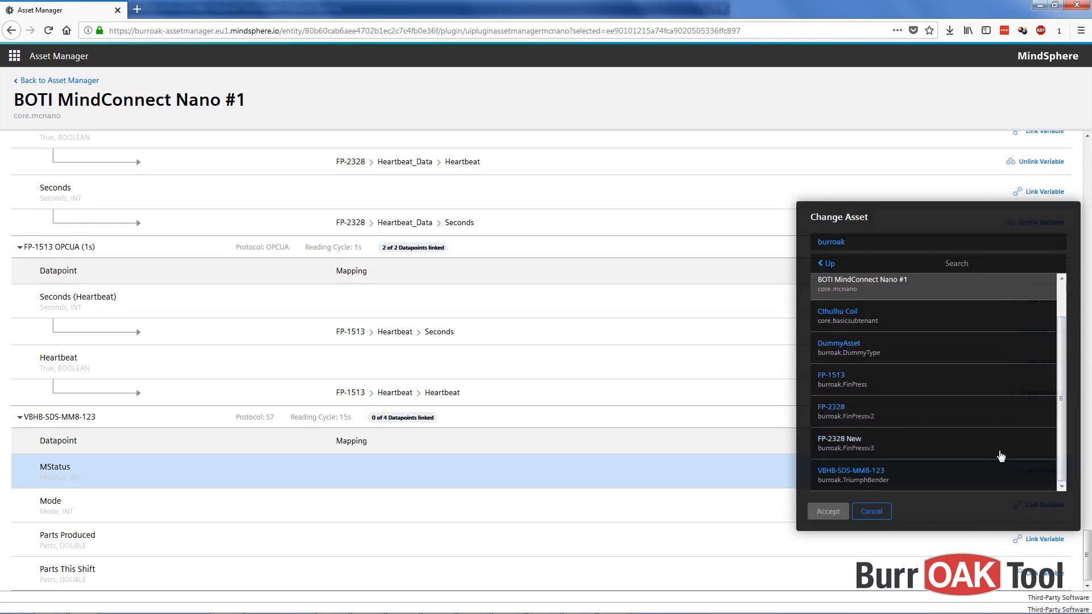
mouse_move(937, 480)
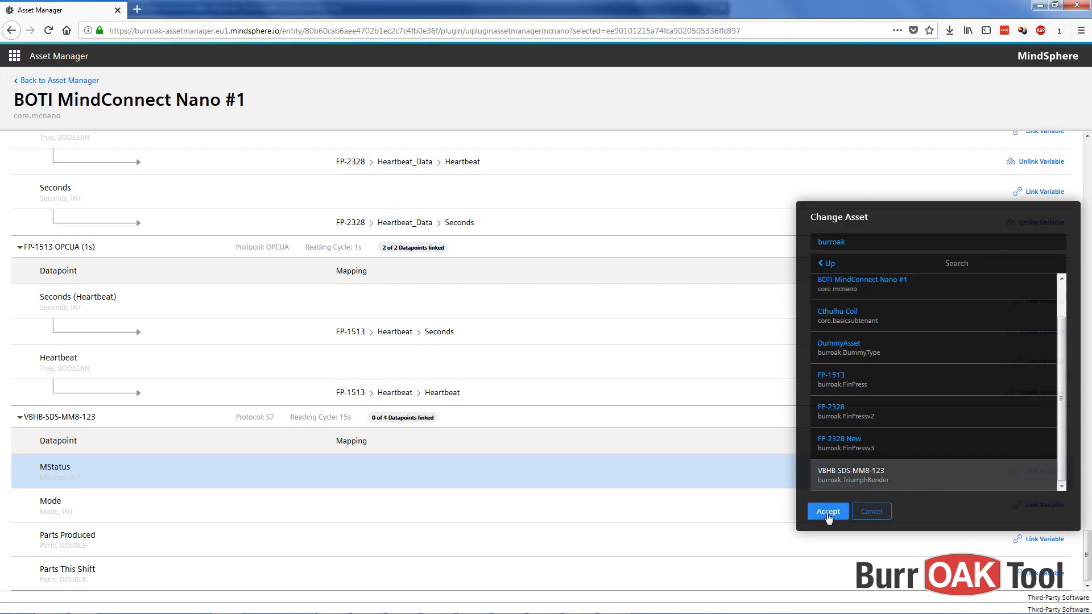
left_click(828, 511)
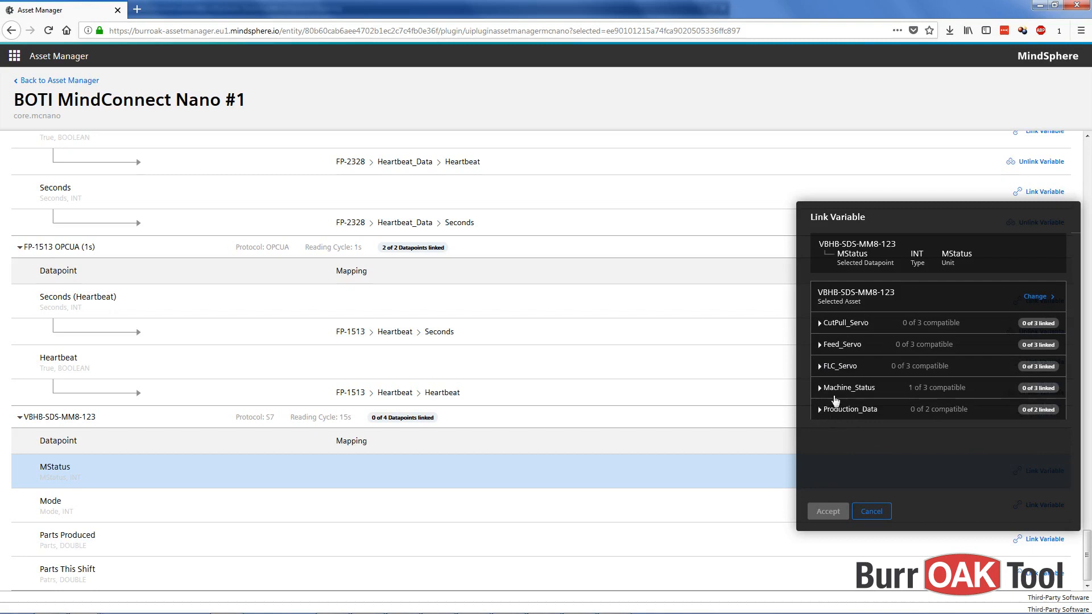
mouse_move(828, 304)
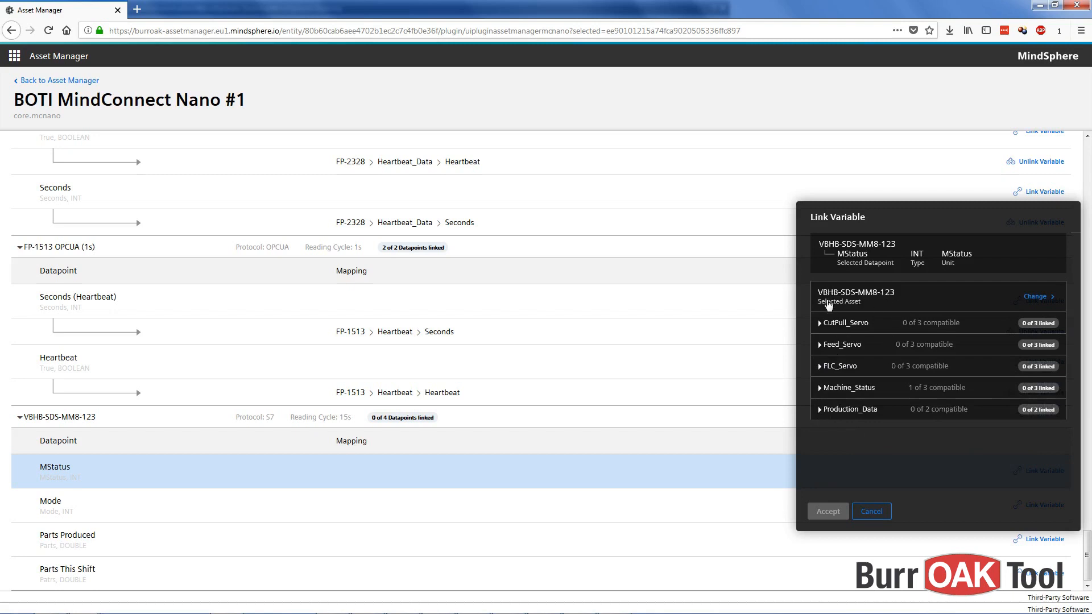
mouse_move(340, 449)
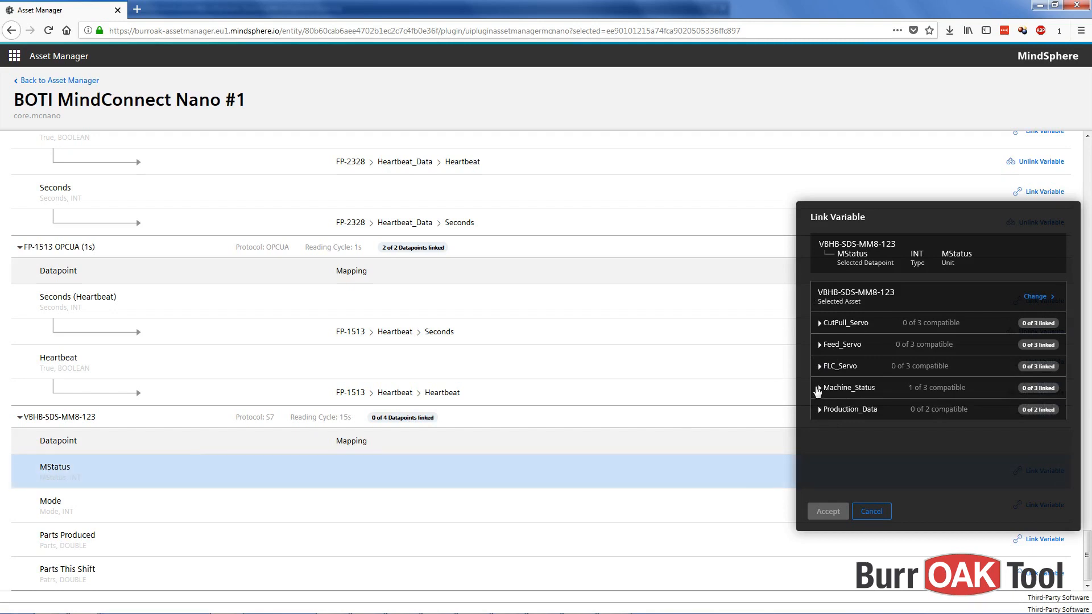
- Link MStatus to the Machine_Status › MStatus variable
left_click(849, 387)
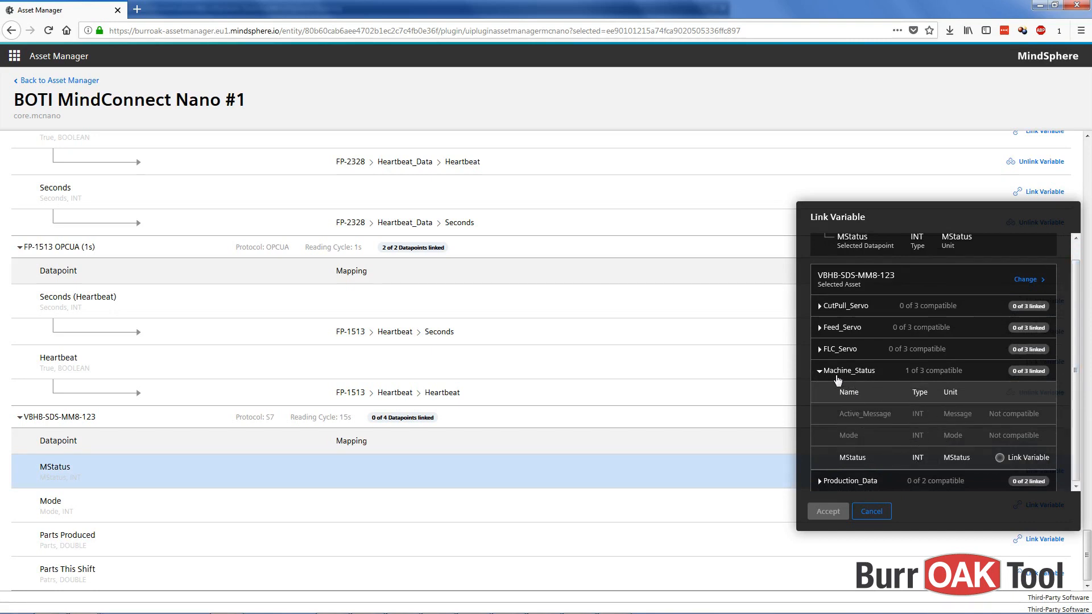
mouse_move(876, 424)
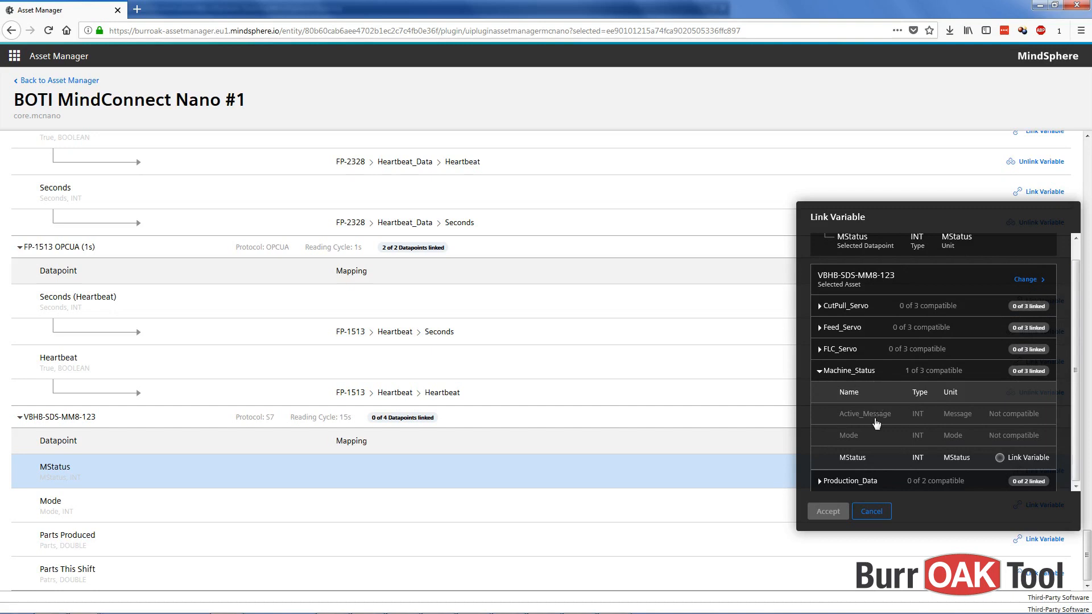
mouse_move(875, 463)
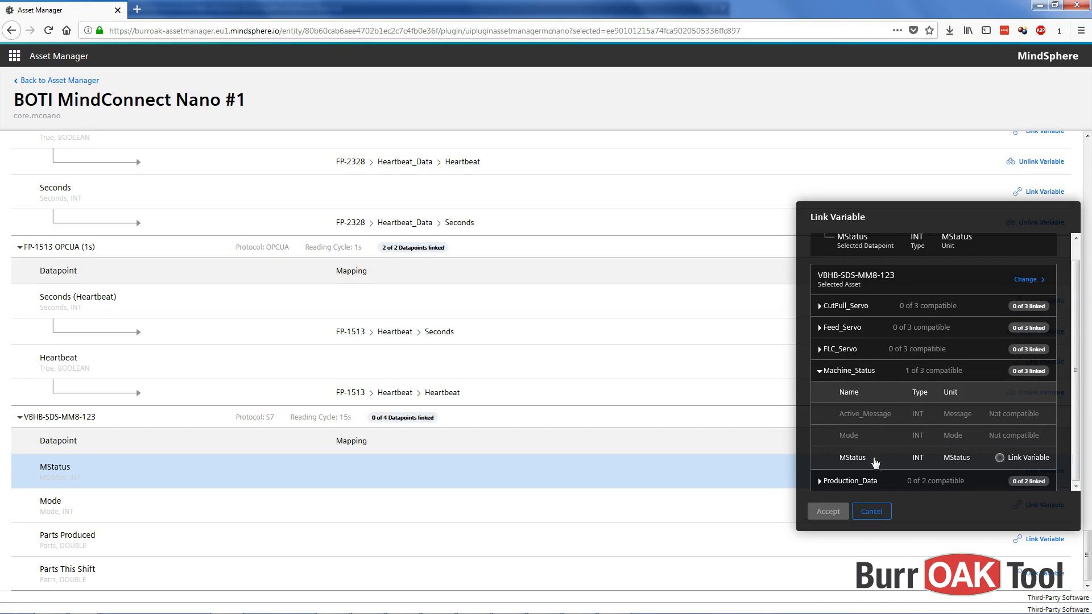
mouse_move(990, 420)
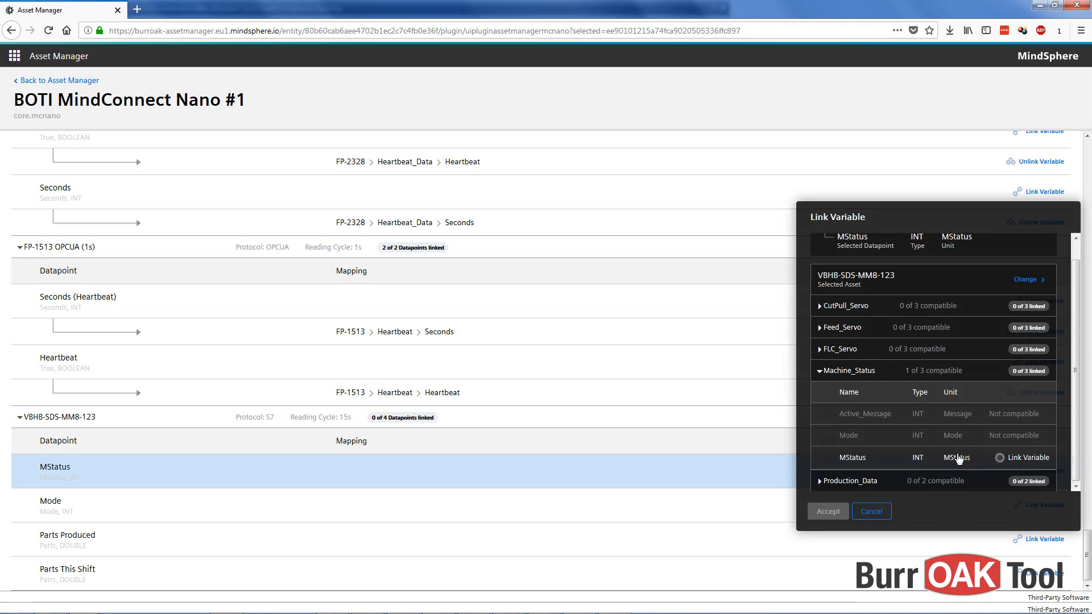
mouse_move(621, 465)
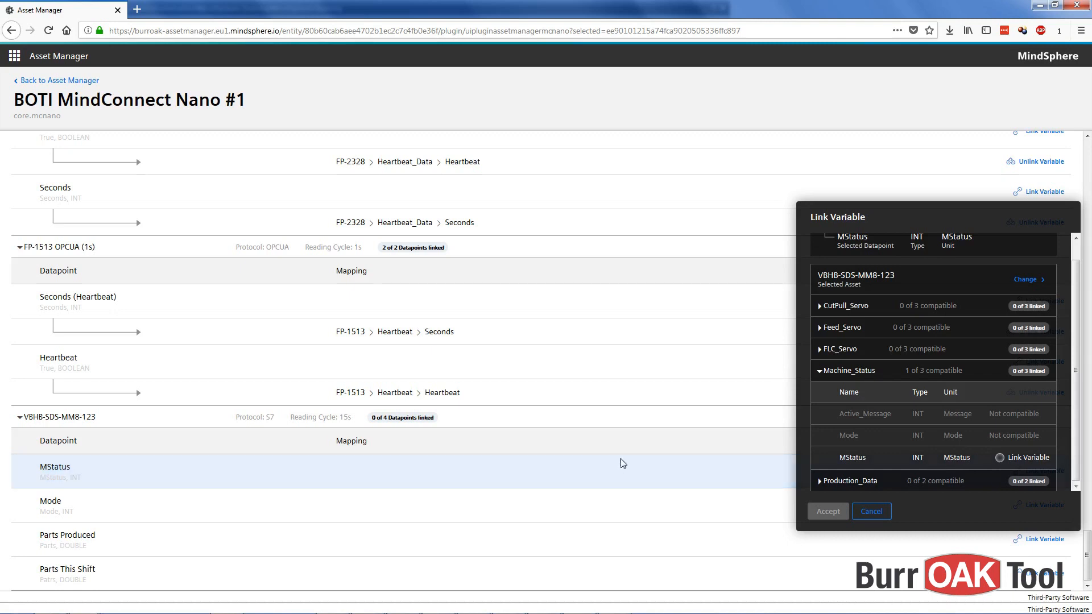
mouse_move(64, 478)
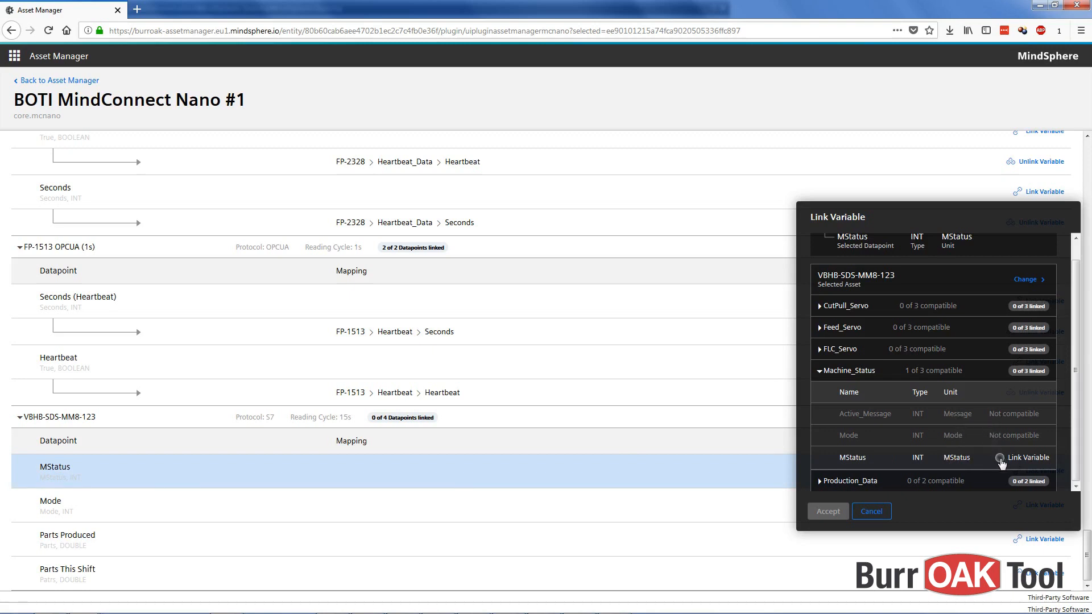
left_click(999, 457)
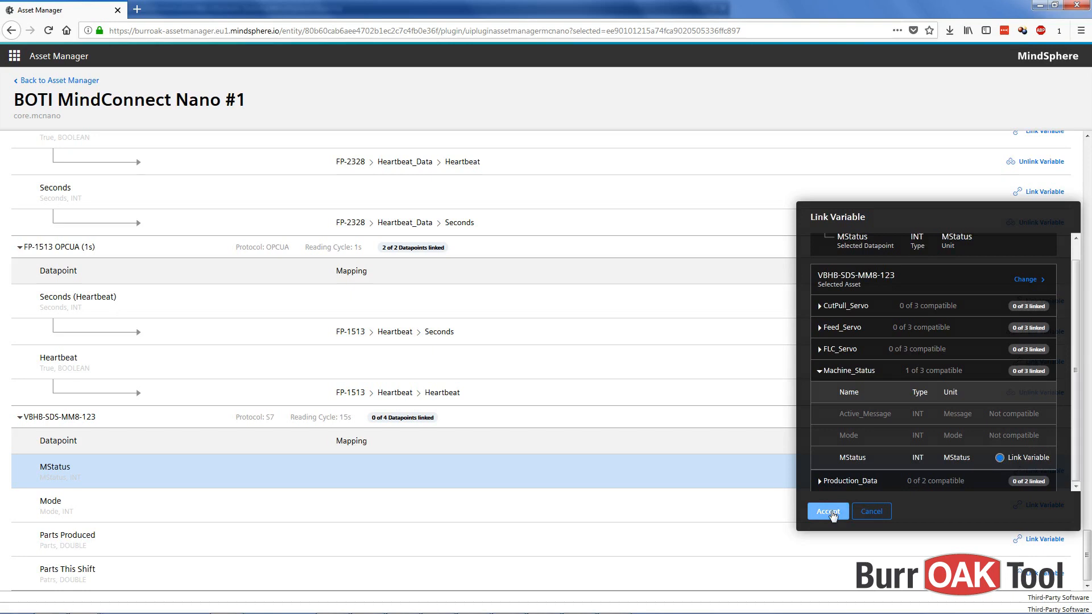
left_click(828, 511)
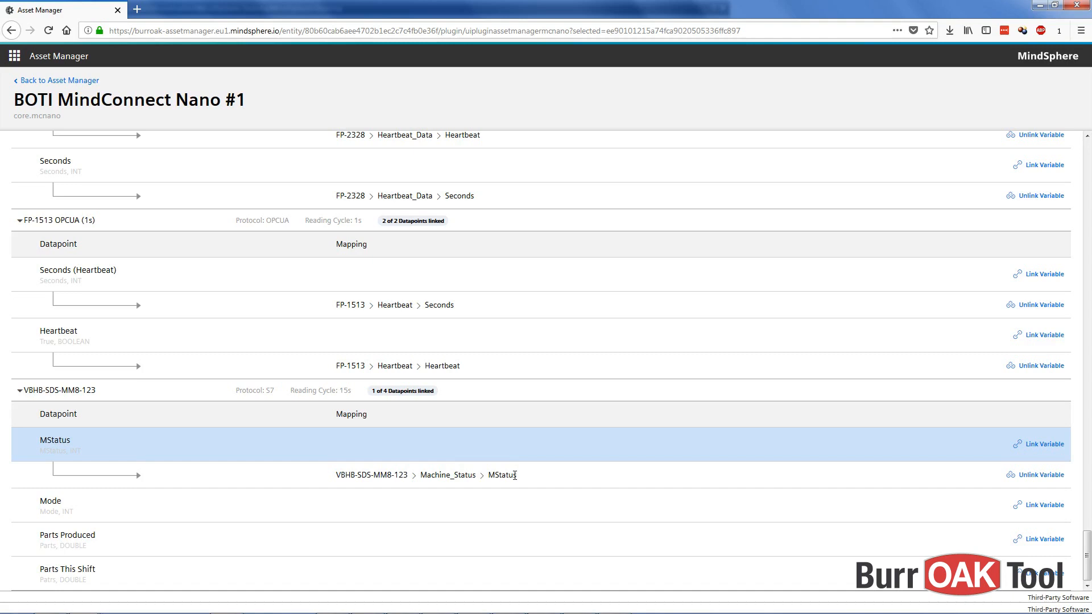
mouse_move(562, 488)
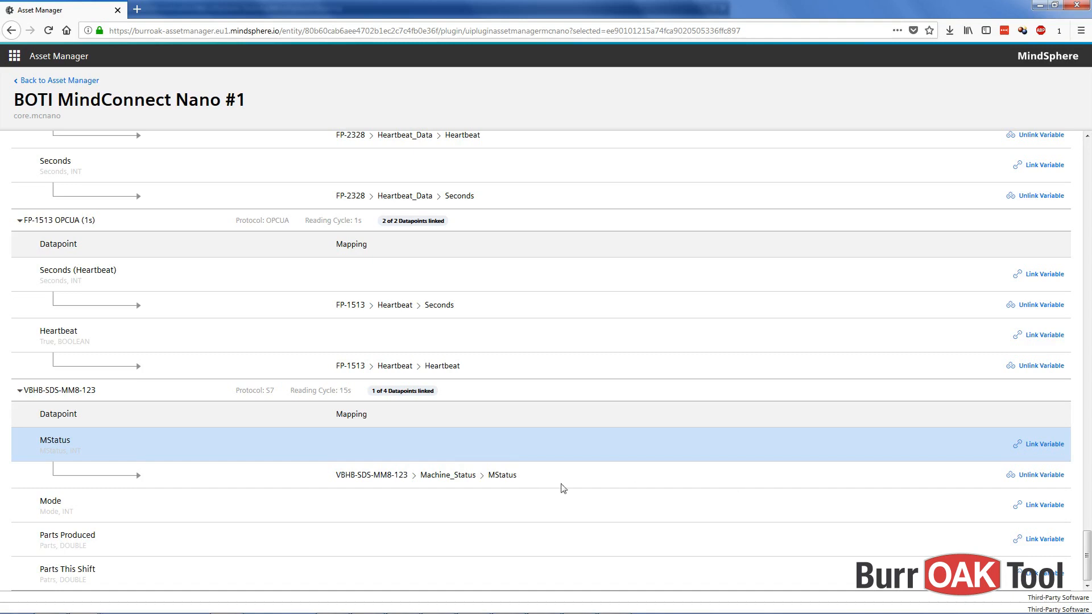
mouse_move(1049, 514)
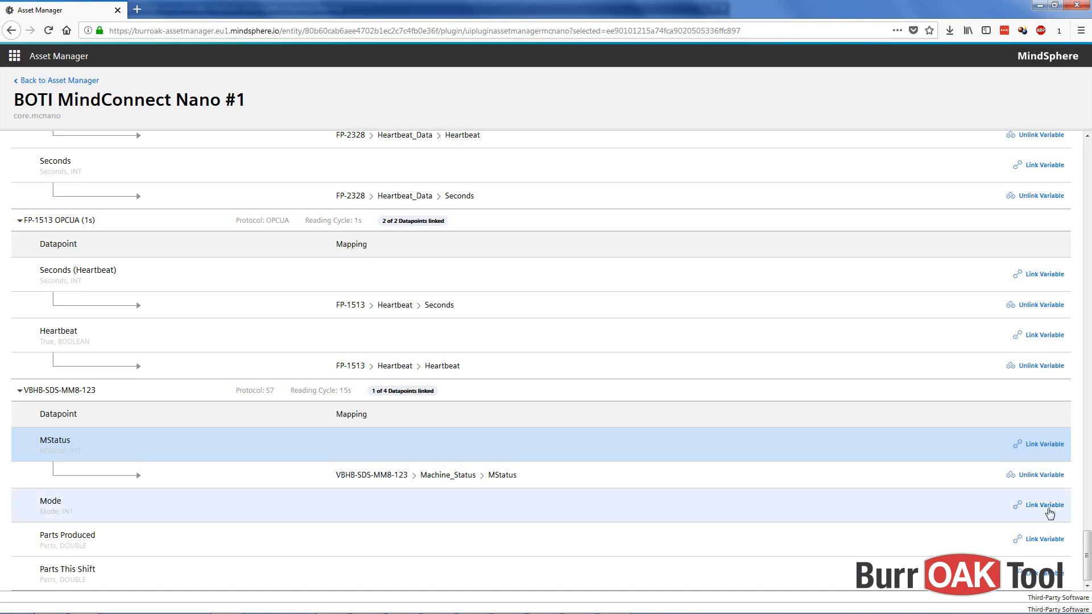
- Link the Mode datapoint to VBHB-SDS-MM8-123 › Machine_Status › Mode
left_click(1042, 505)
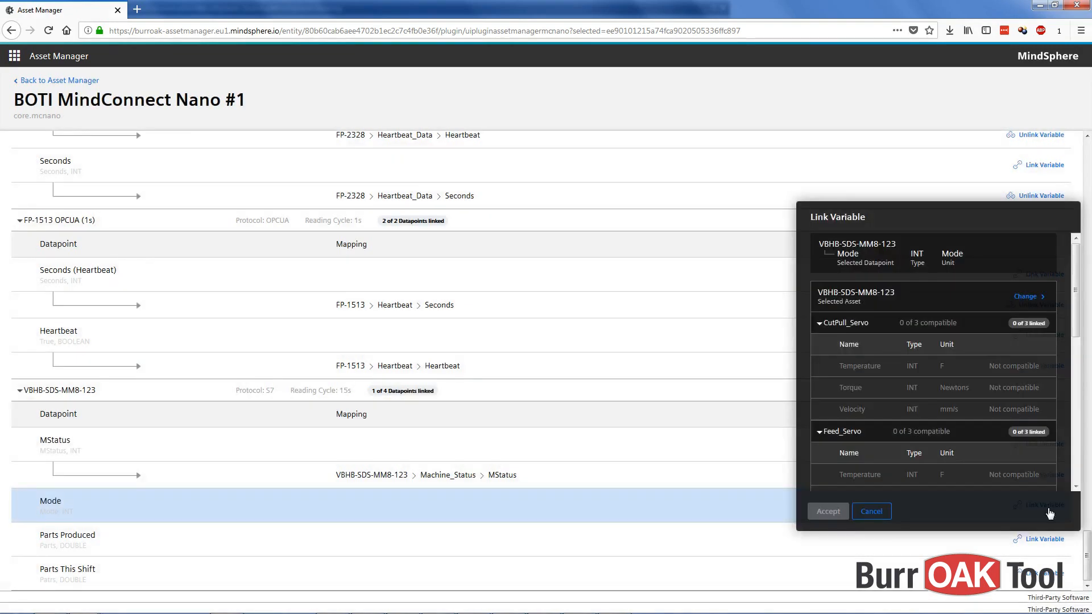
scroll("down", 3)
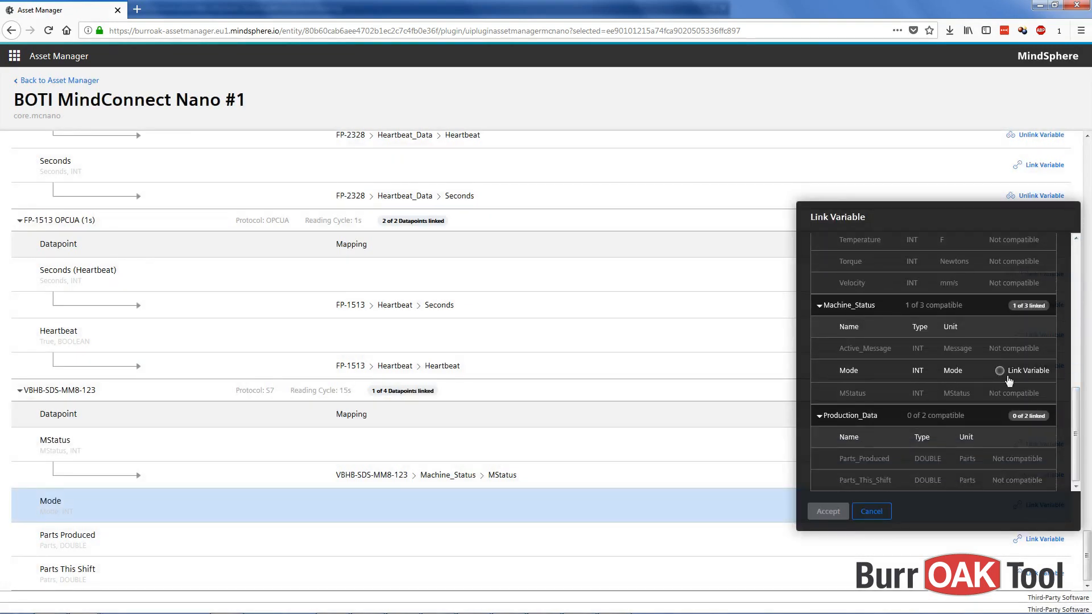
left_click(1000, 370)
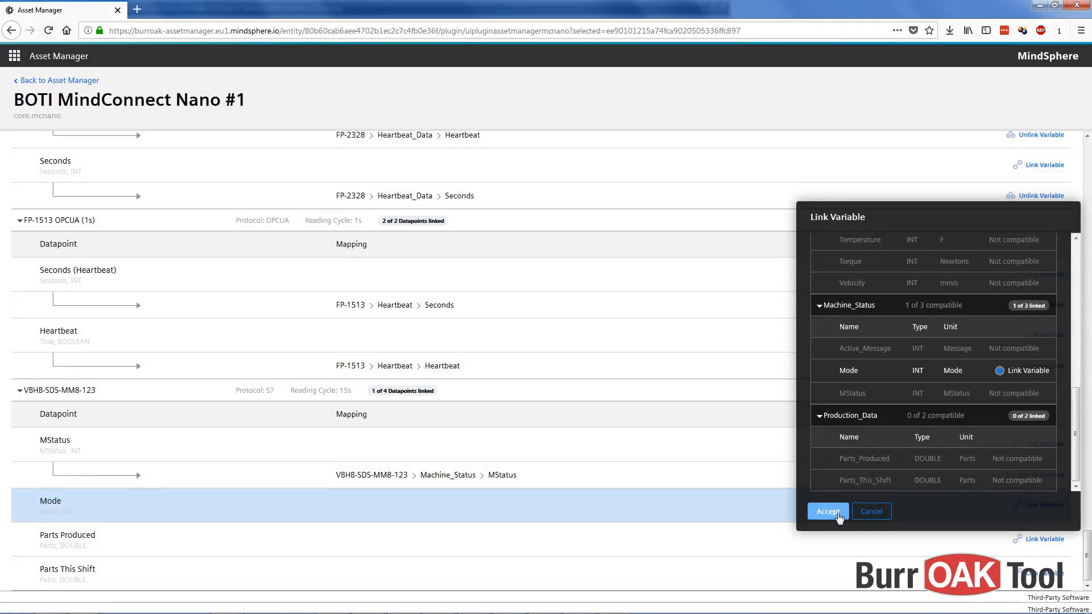
left_click(827, 512)
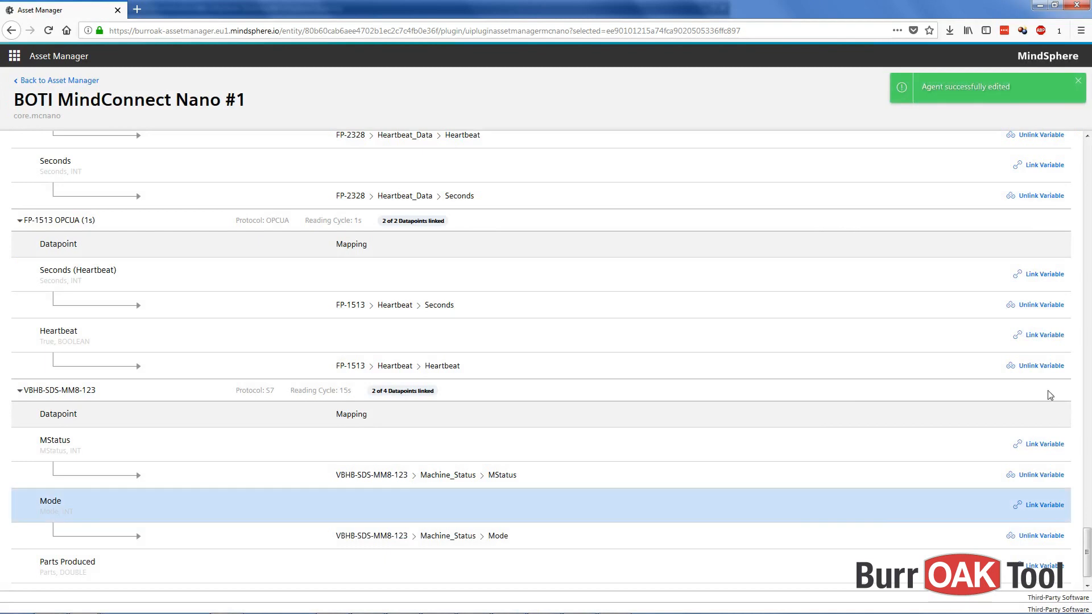
scroll("down", 3)
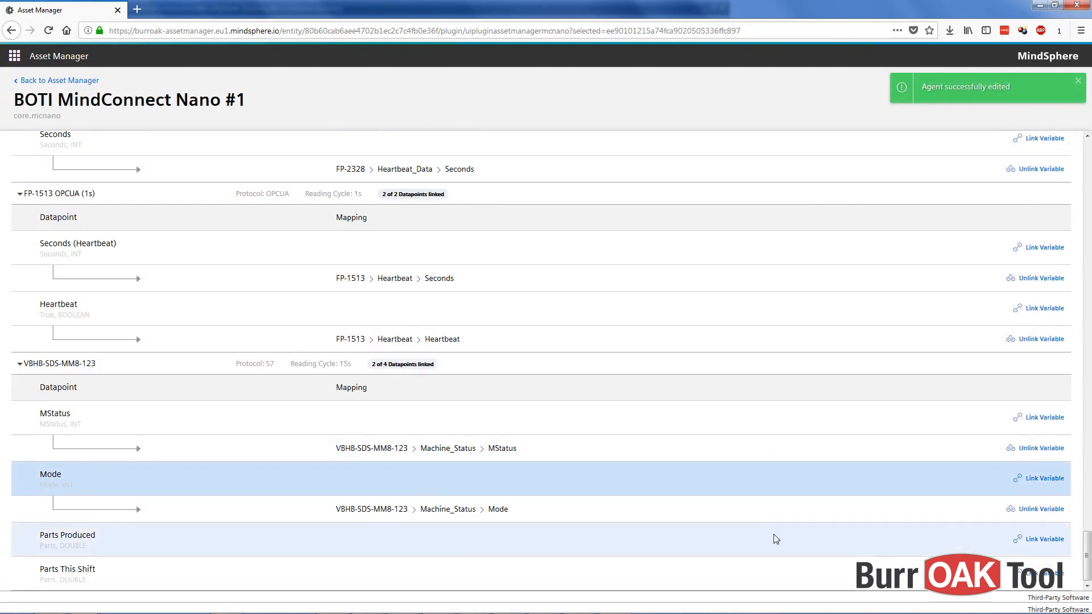
- Map the Parts Produced datapoint to the Production_Data › Parts_Produced variable
left_click(1043, 539)
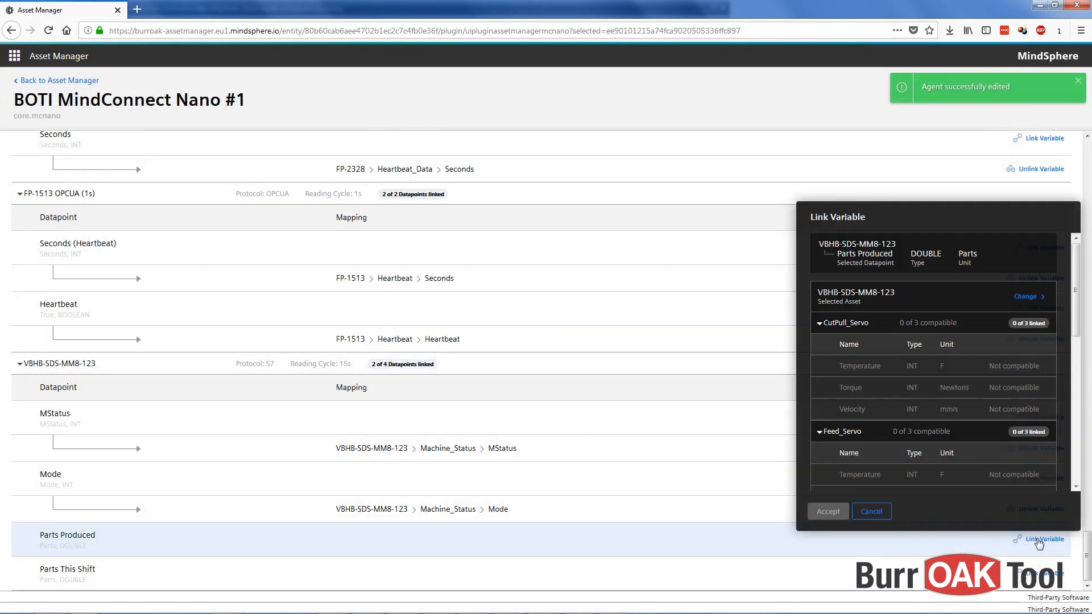
scroll("down", 3)
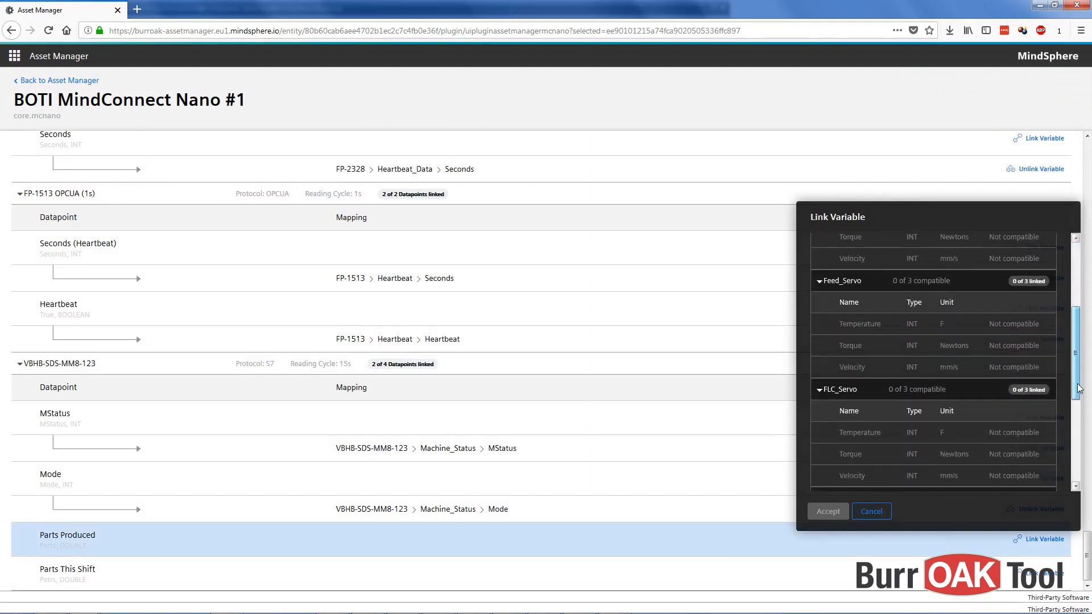
scroll("down", 3)
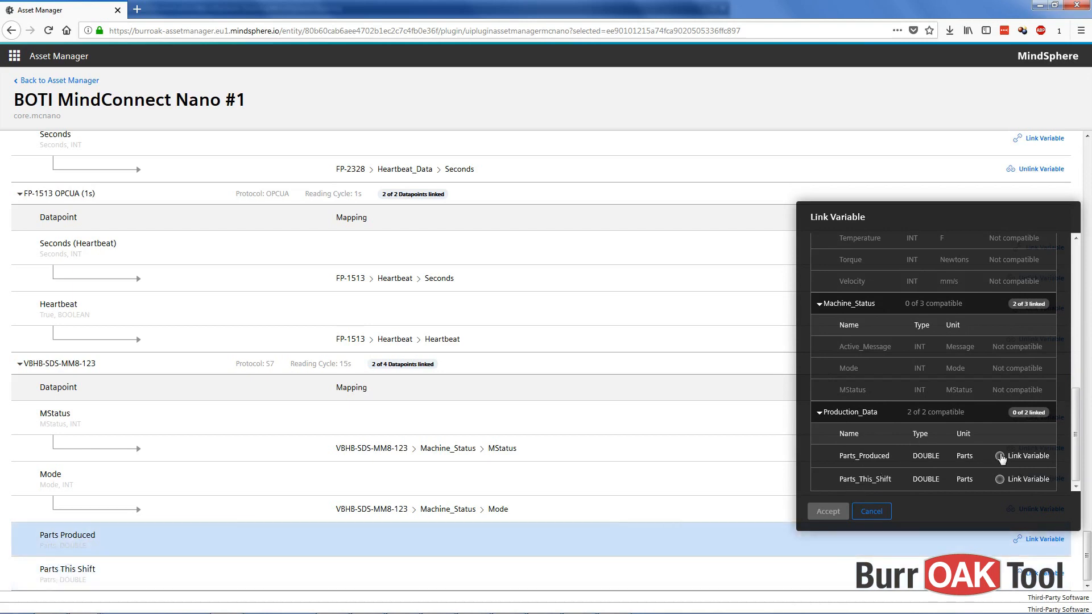
left_click(1001, 456)
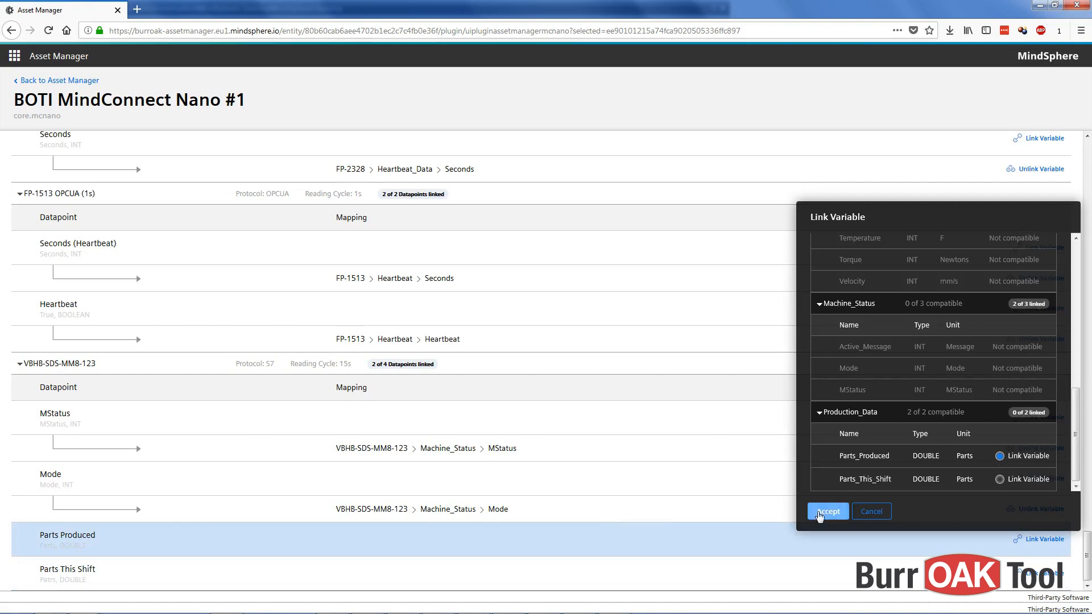
left_click(828, 511)
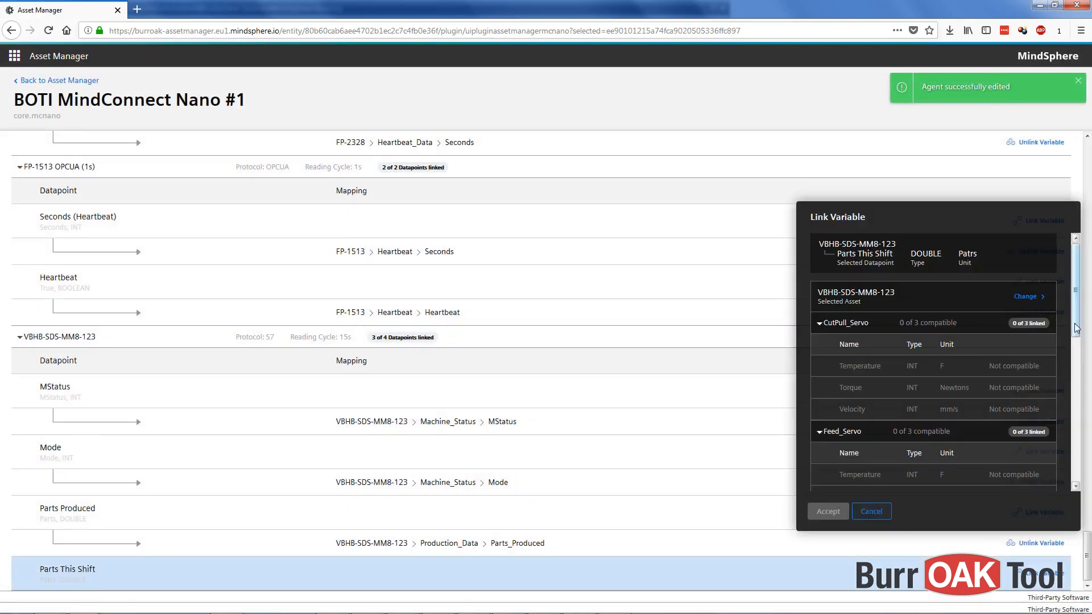
scroll("down", 3)
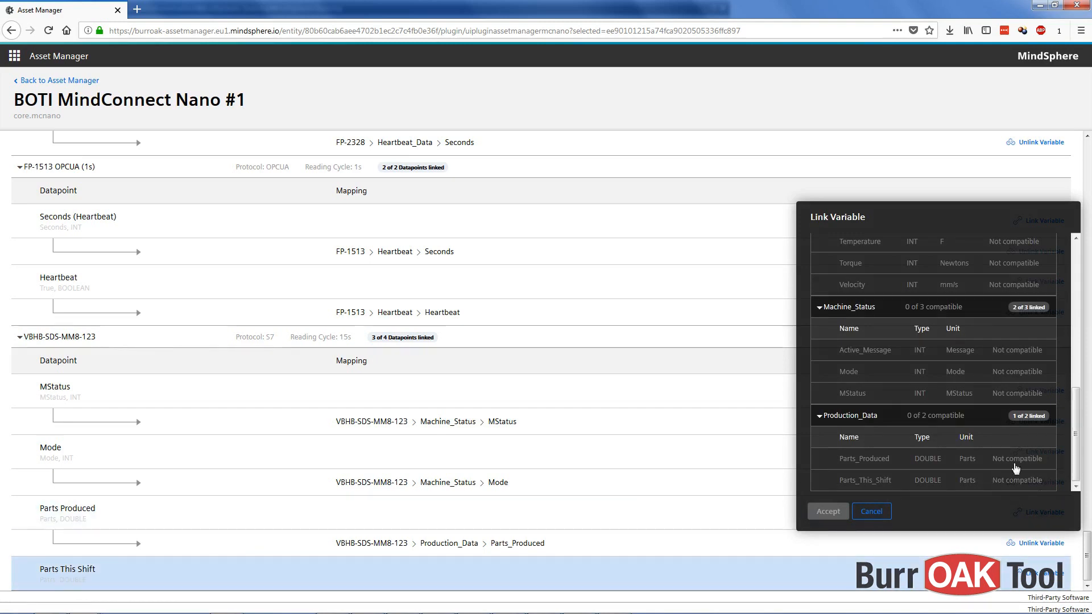
mouse_move(1015, 466)
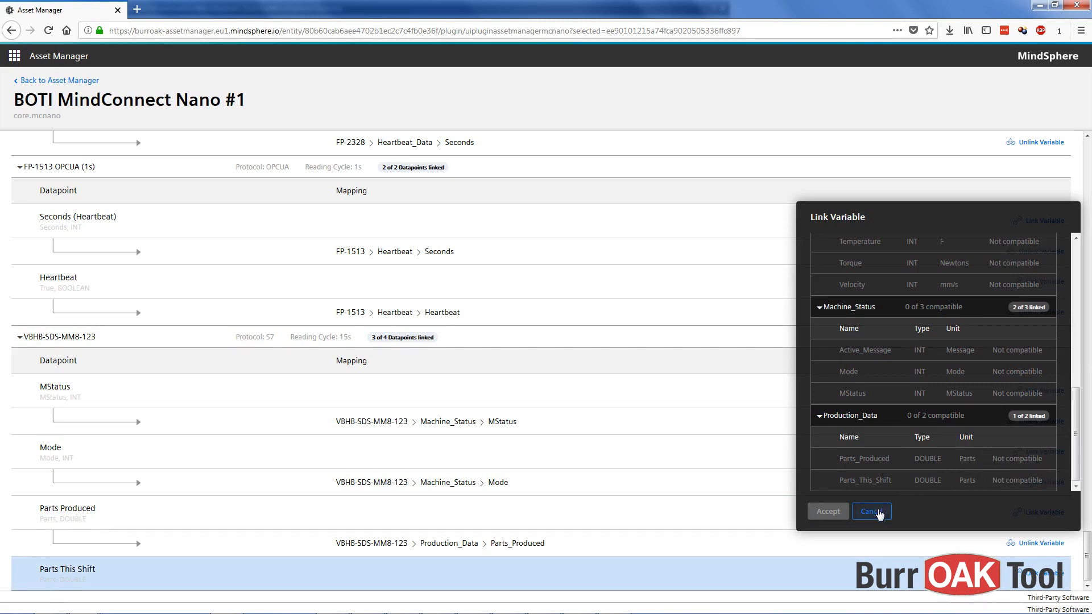
- Cancel linking Parts This Shift and make the Nano datasource configuration editable
left_click(870, 511)
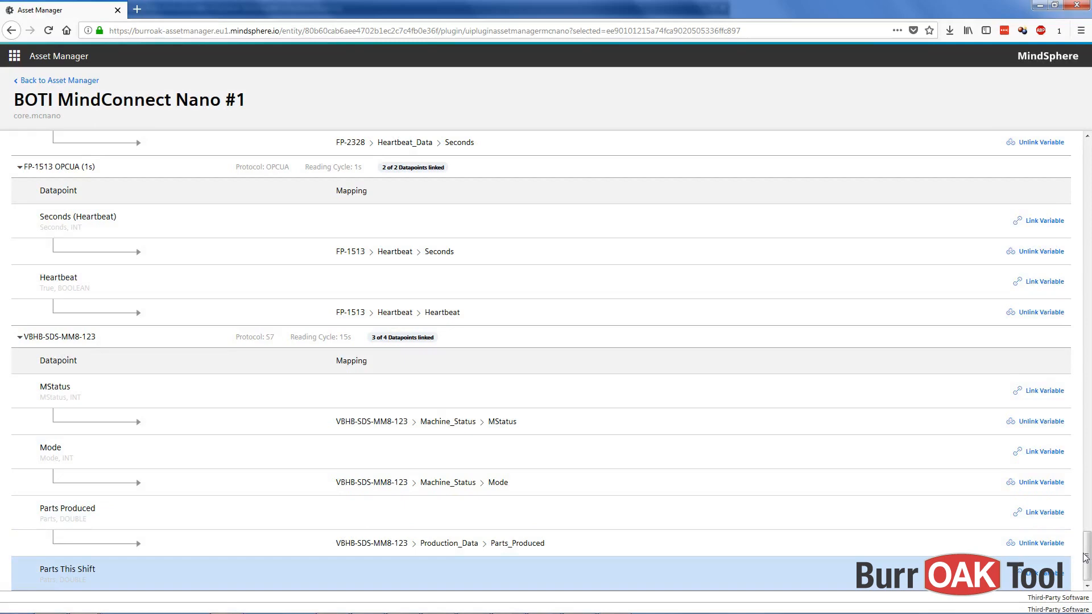
scroll("up", 3)
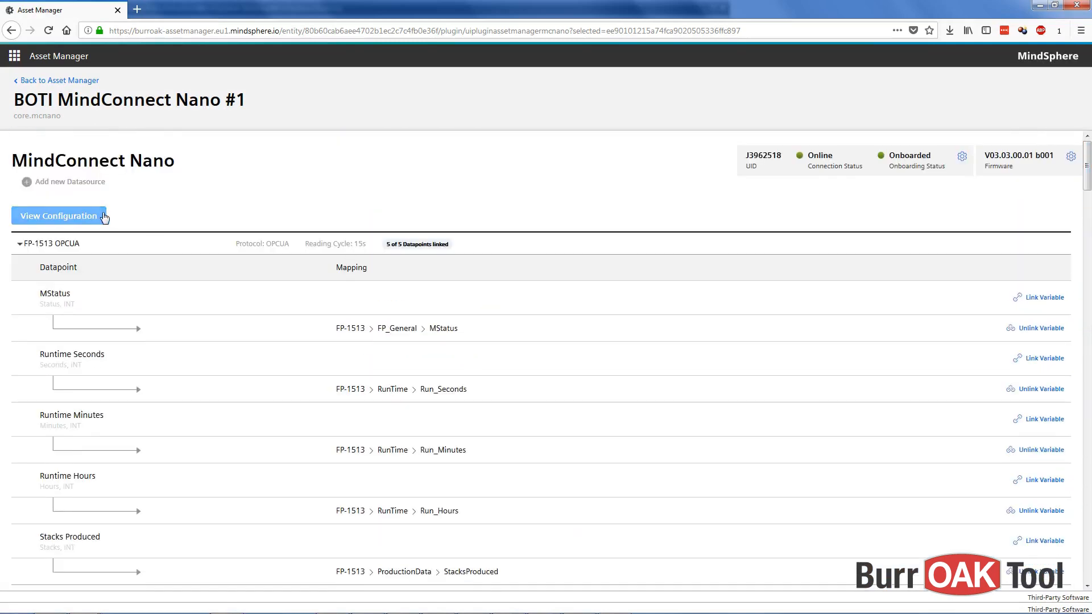
left_click(59, 215)
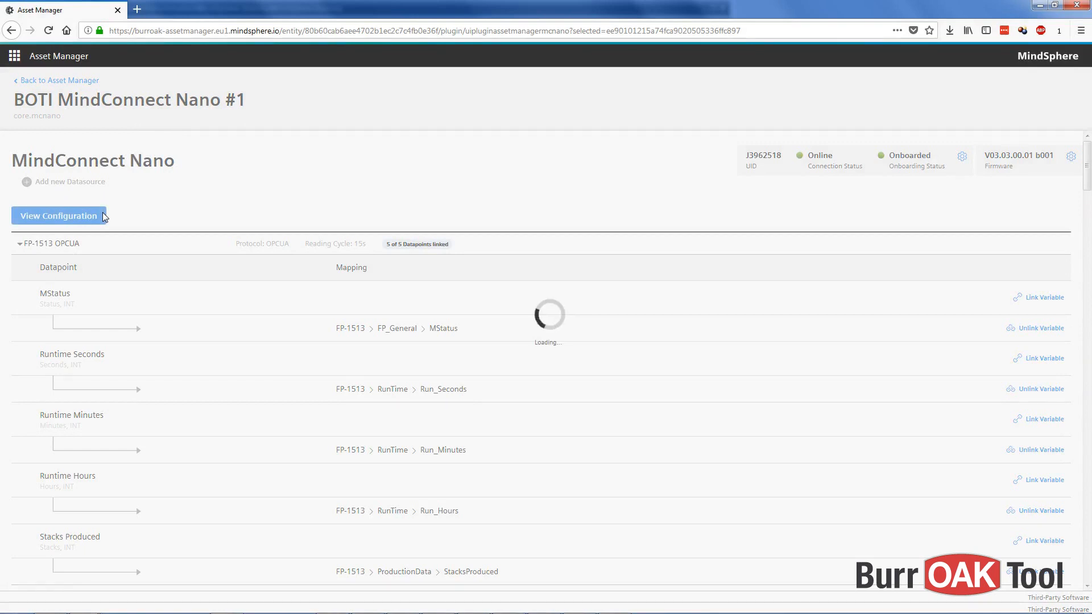
left_click(58, 215)
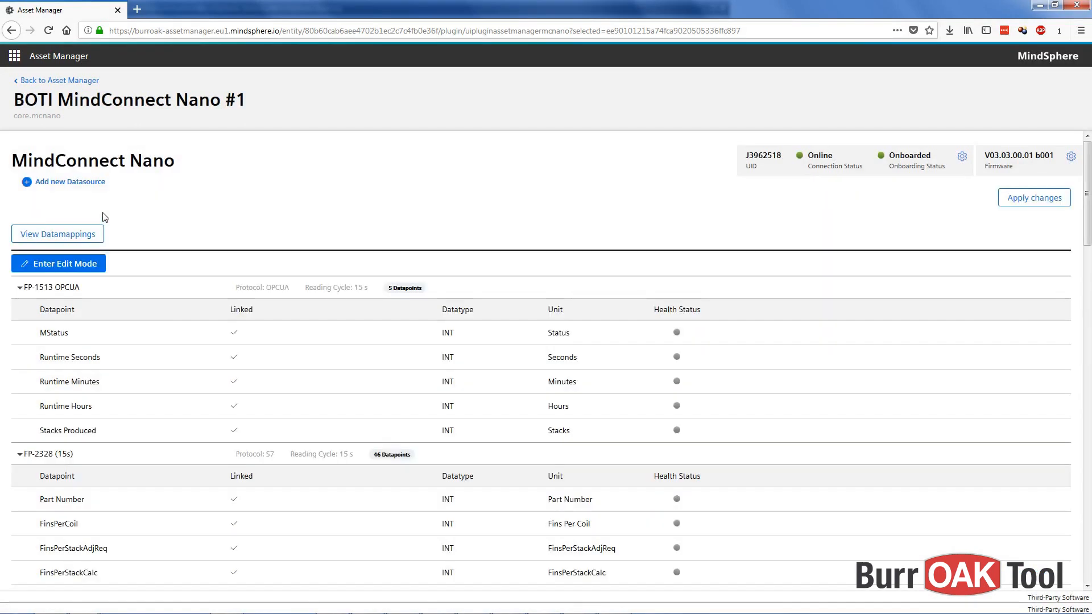
left_click(58, 263)
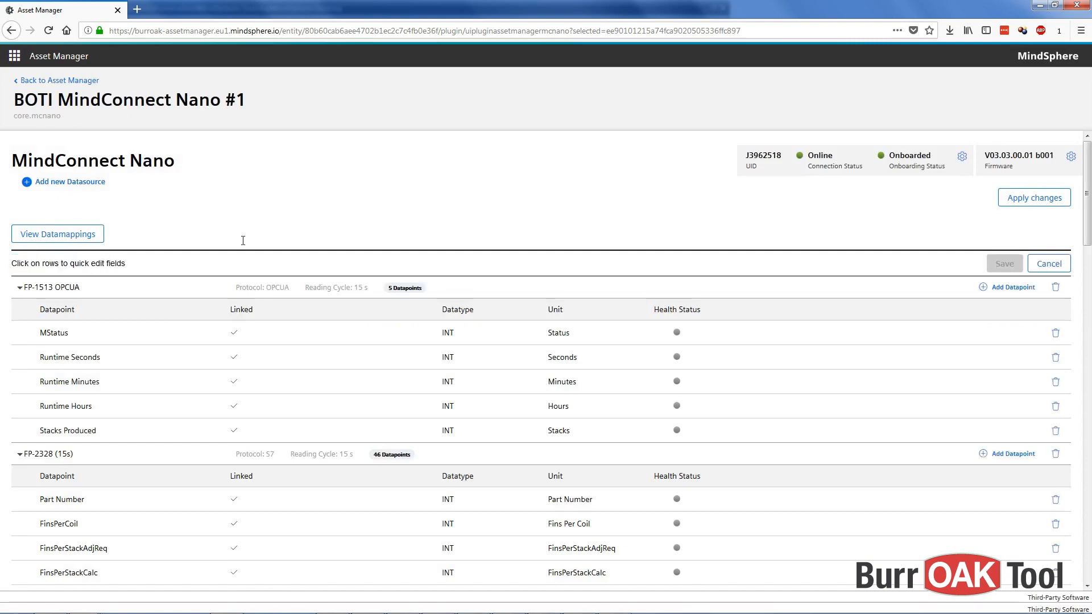
scroll("down", 3)
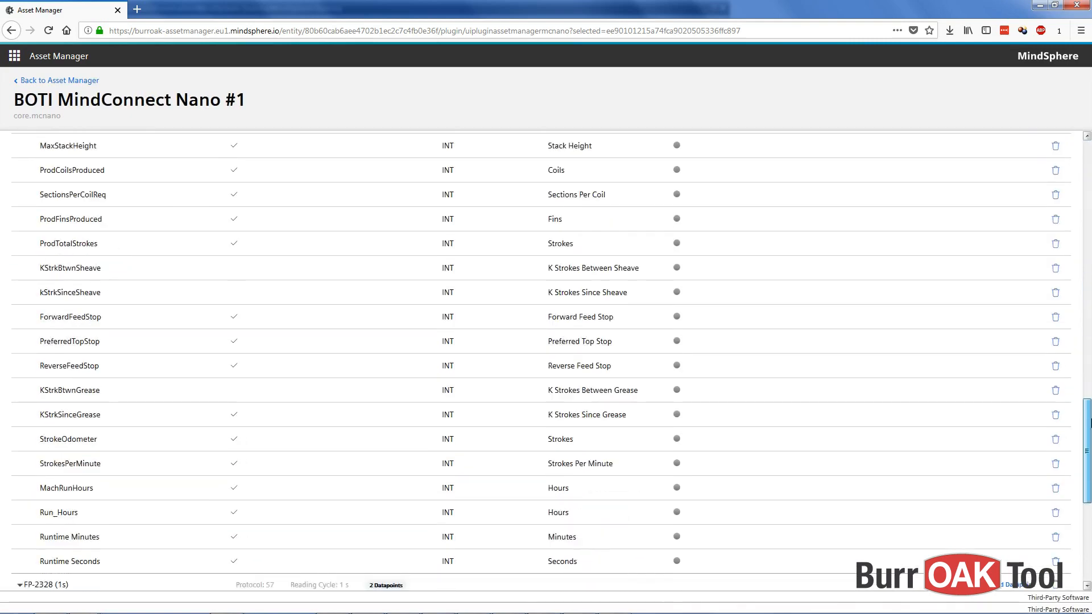
scroll("down", 3)
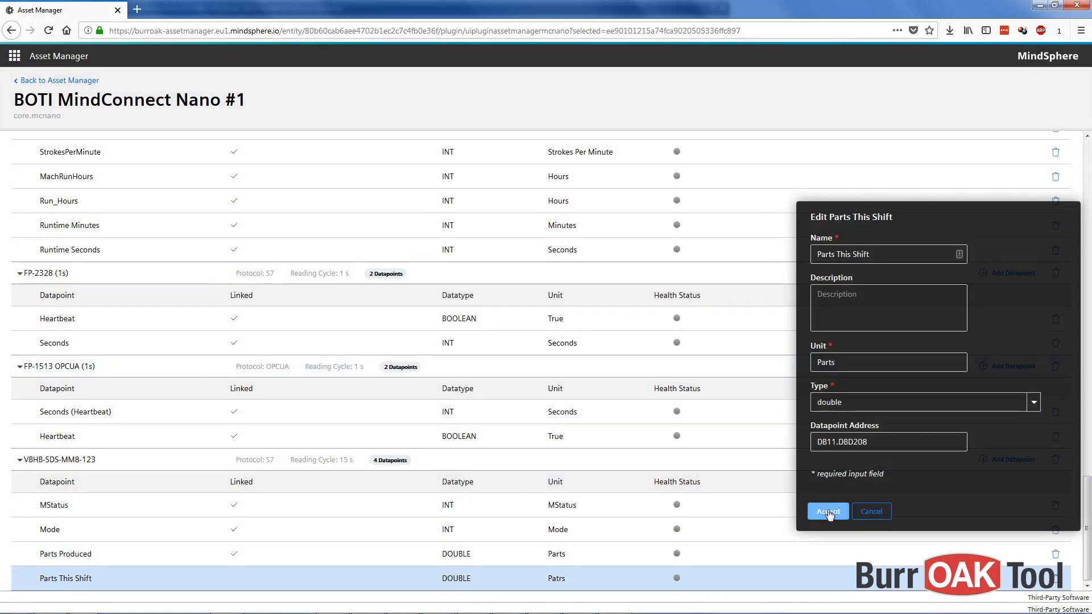
- Set Parts This Shift's unit to Parts and save the datapoint changes, confirming Yes
left_click(827, 511)
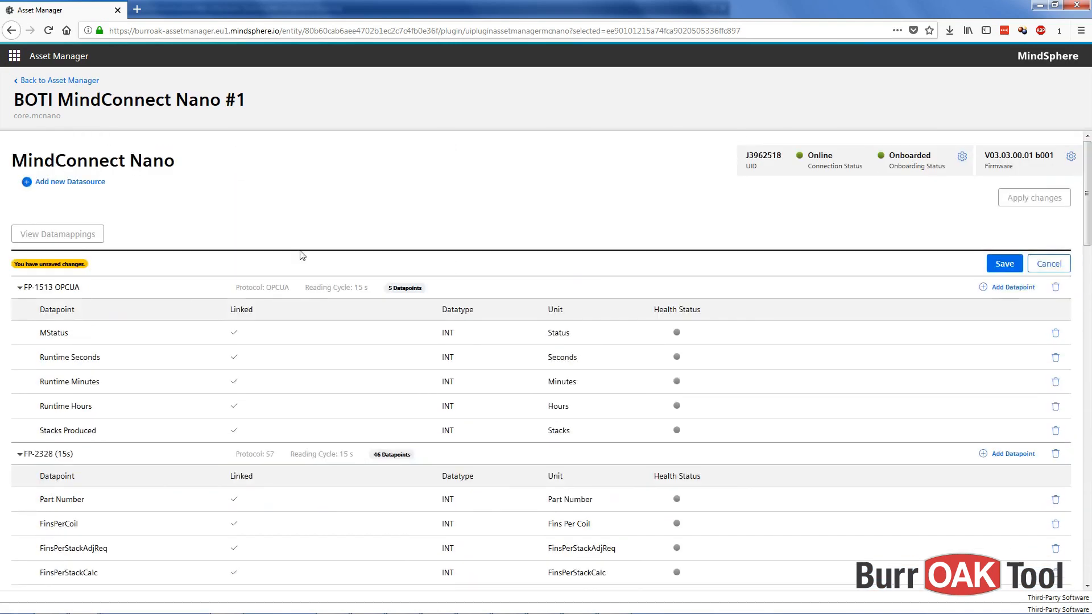
left_click(1002, 263)
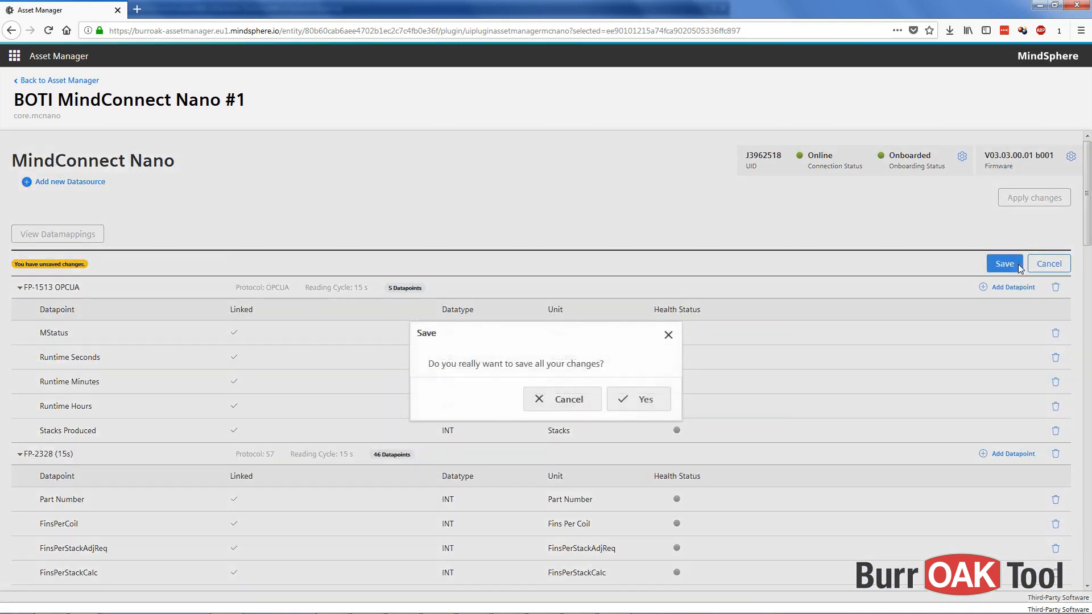
left_click(637, 400)
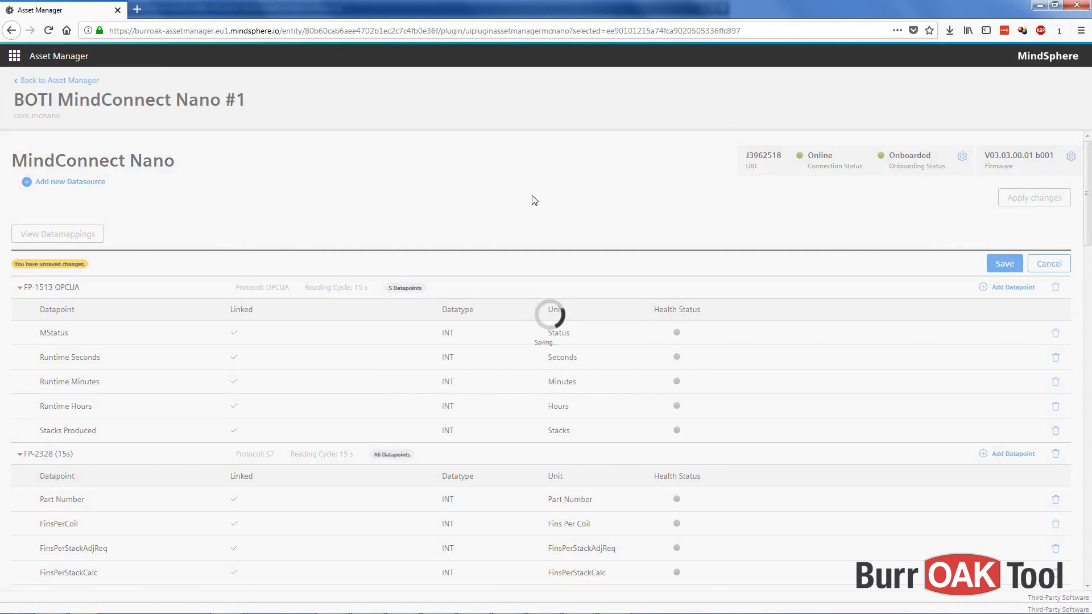
left_click(1003, 264)
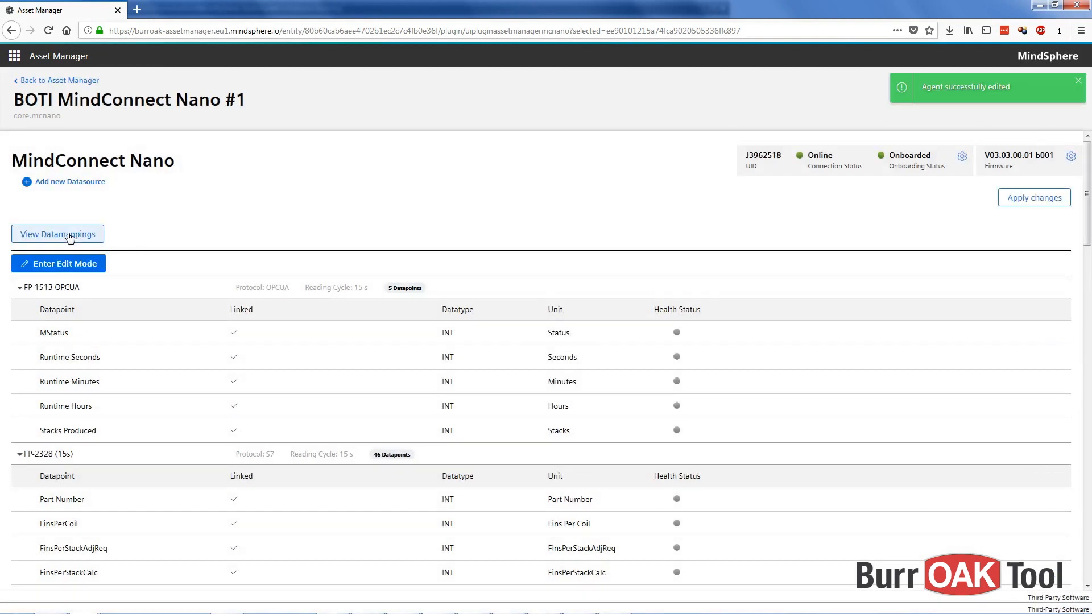
- Link Parts This Shift to Production_Data › Parts_This_Shift in the datamappings view
left_click(57, 233)
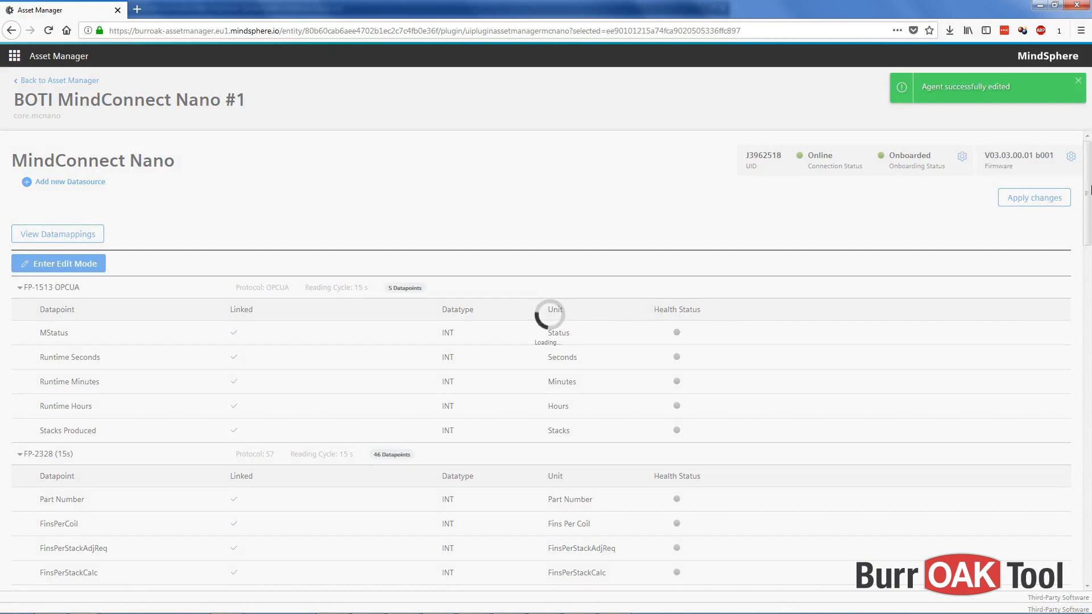
left_click(57, 234)
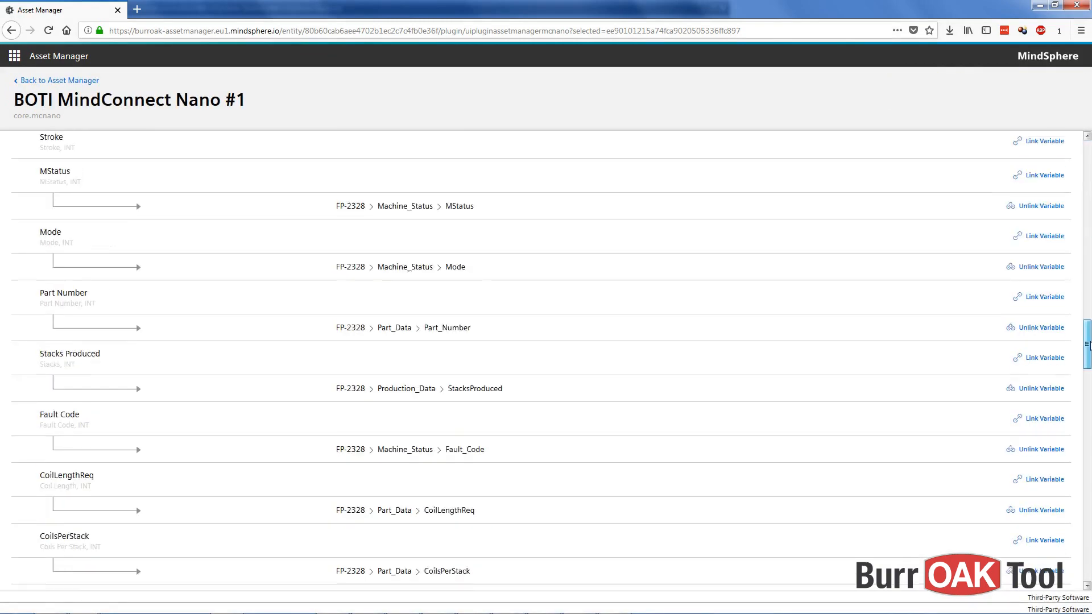
scroll("down", 3)
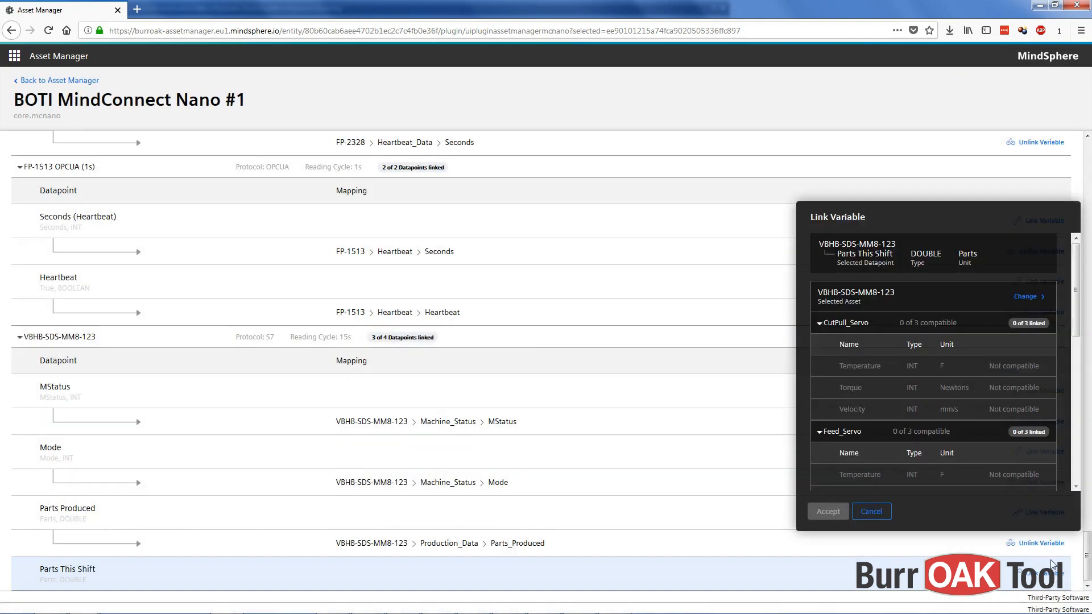
scroll("down", 3)
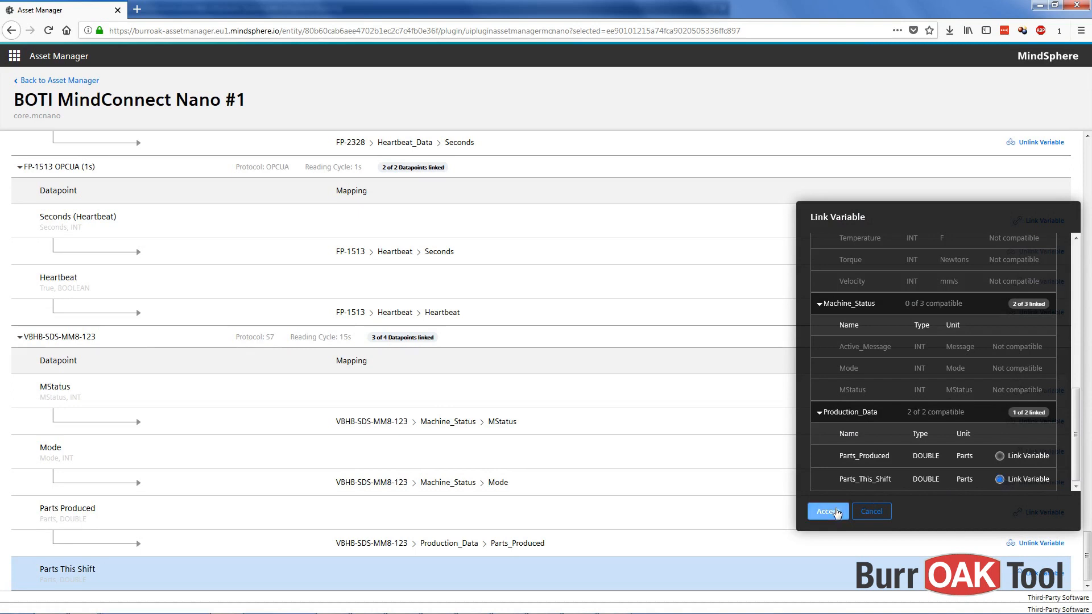
left_click(827, 511)
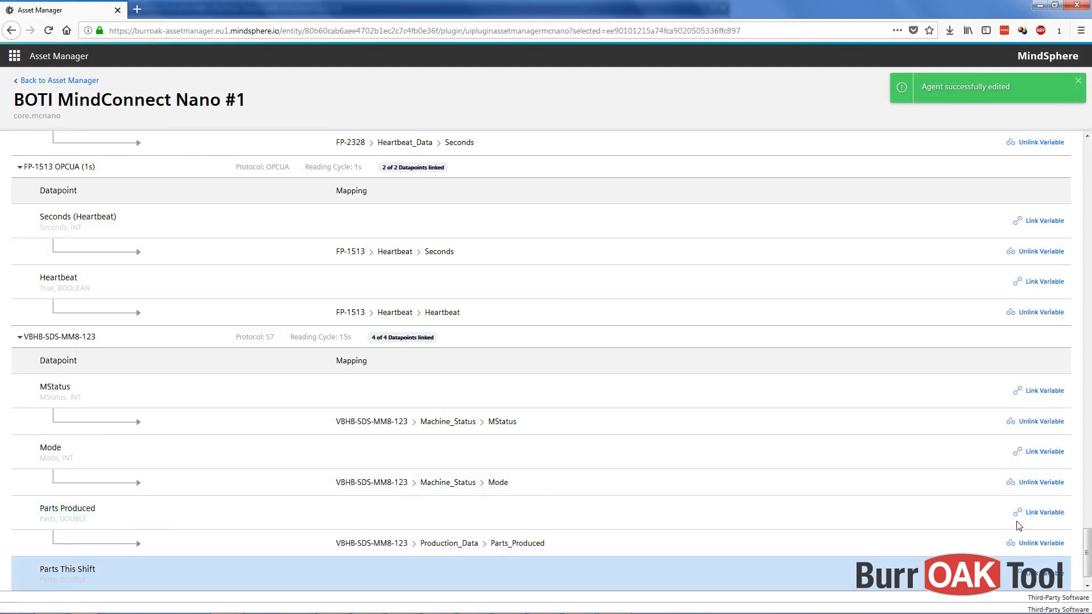
mouse_move(872, 108)
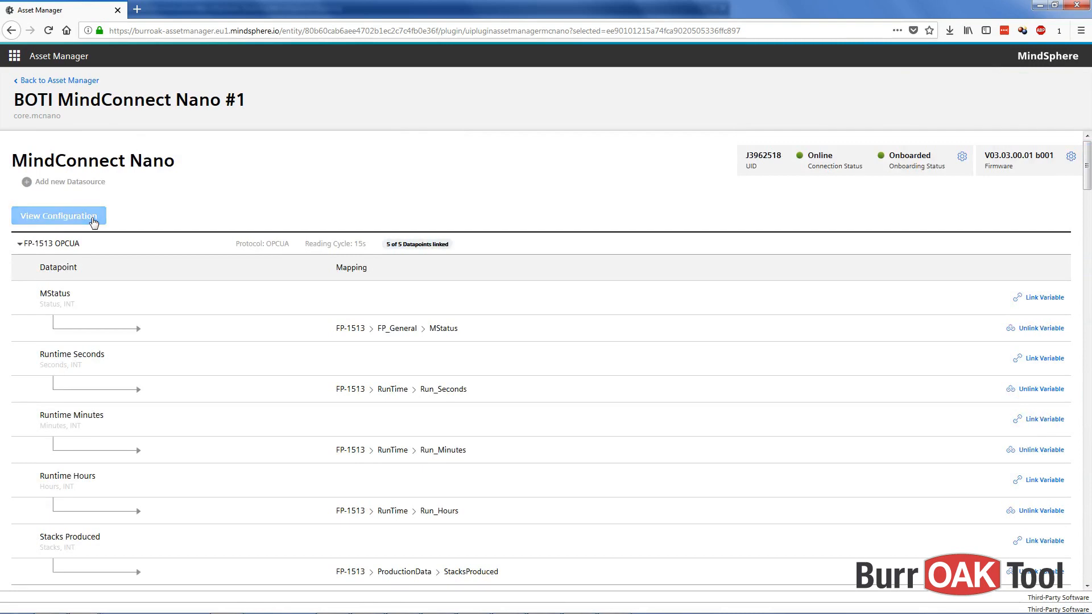
- Apply the Nano #1 datasource configuration to the device, confirming with Yes
left_click(59, 215)
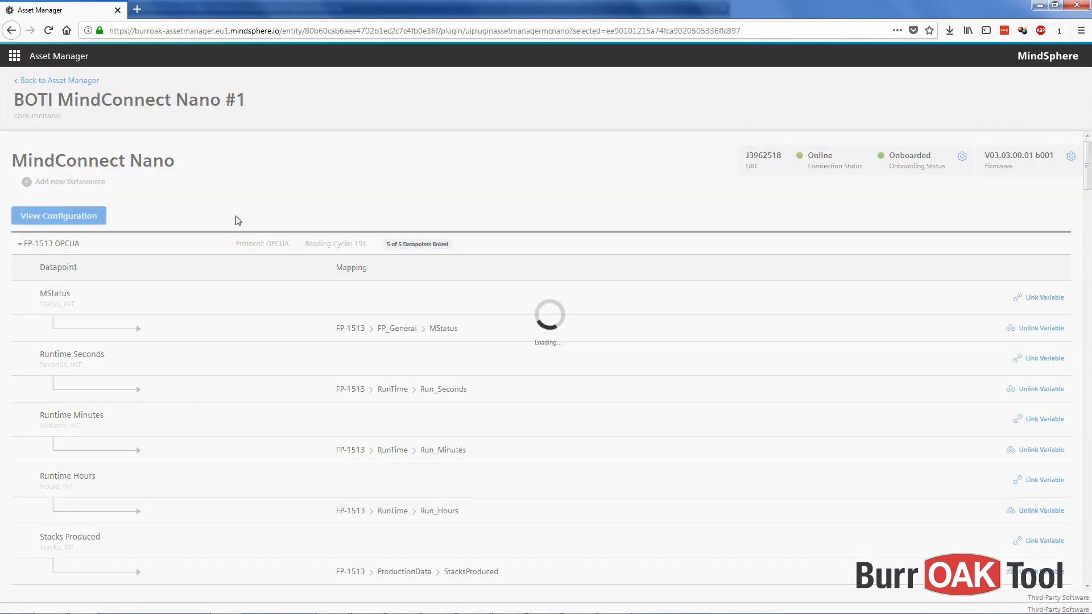
mouse_move(996, 219)
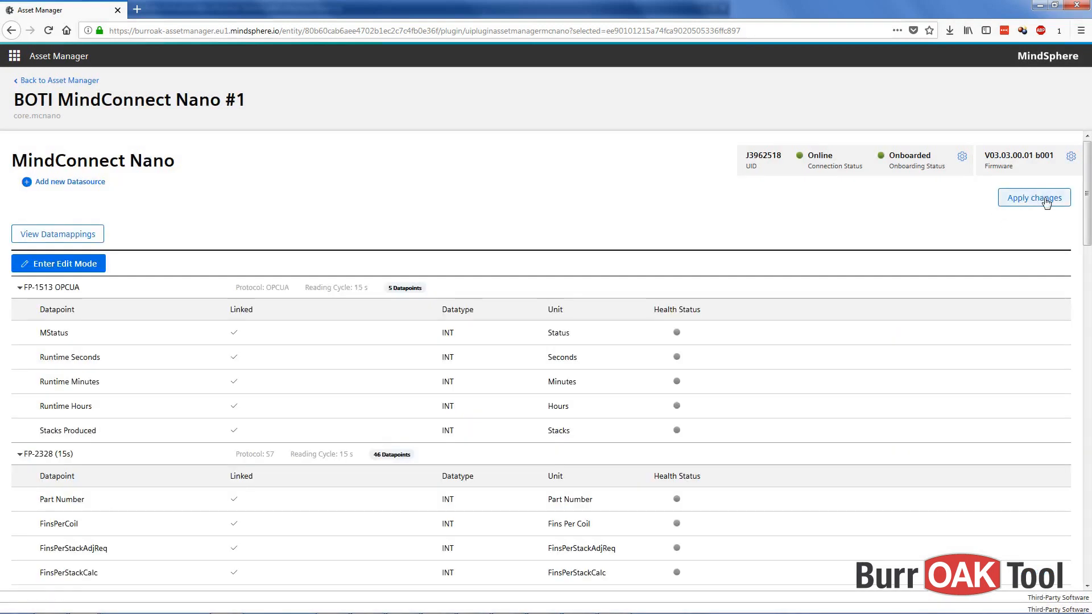
left_click(1034, 197)
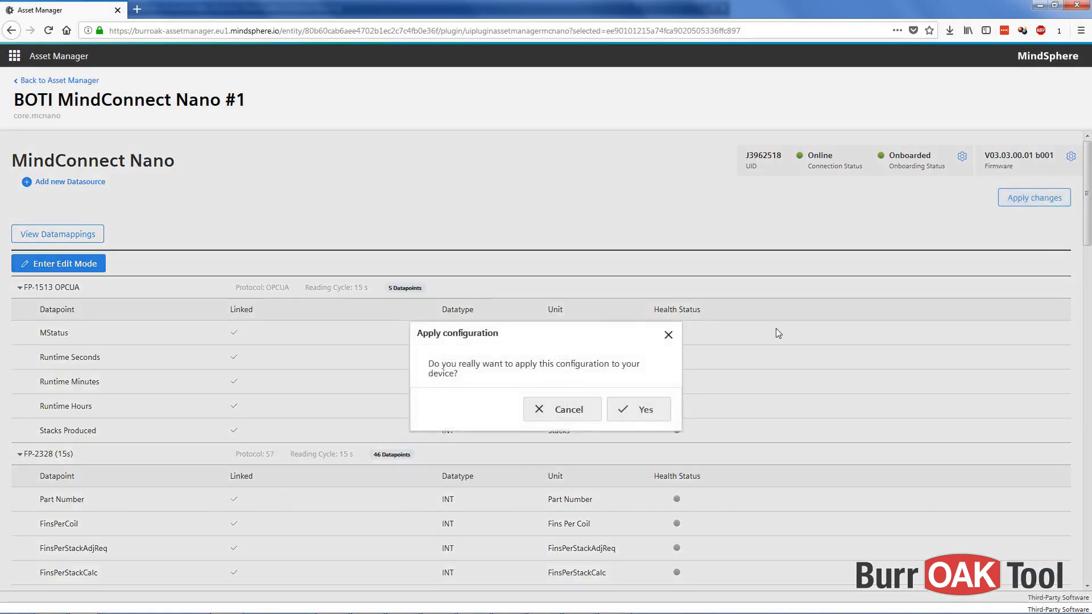
mouse_move(420, 396)
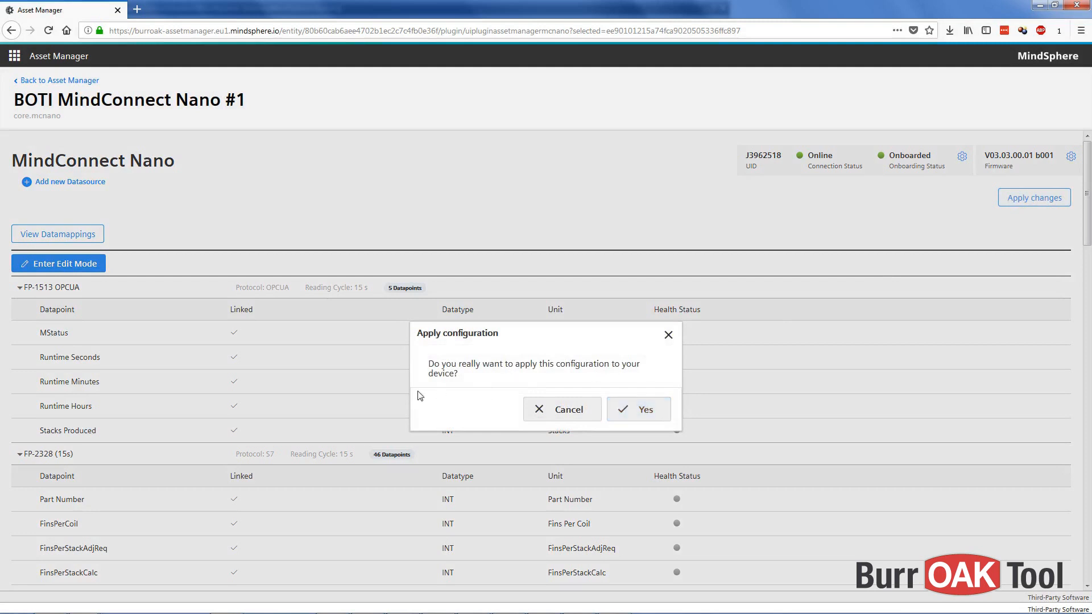
left_click(637, 409)
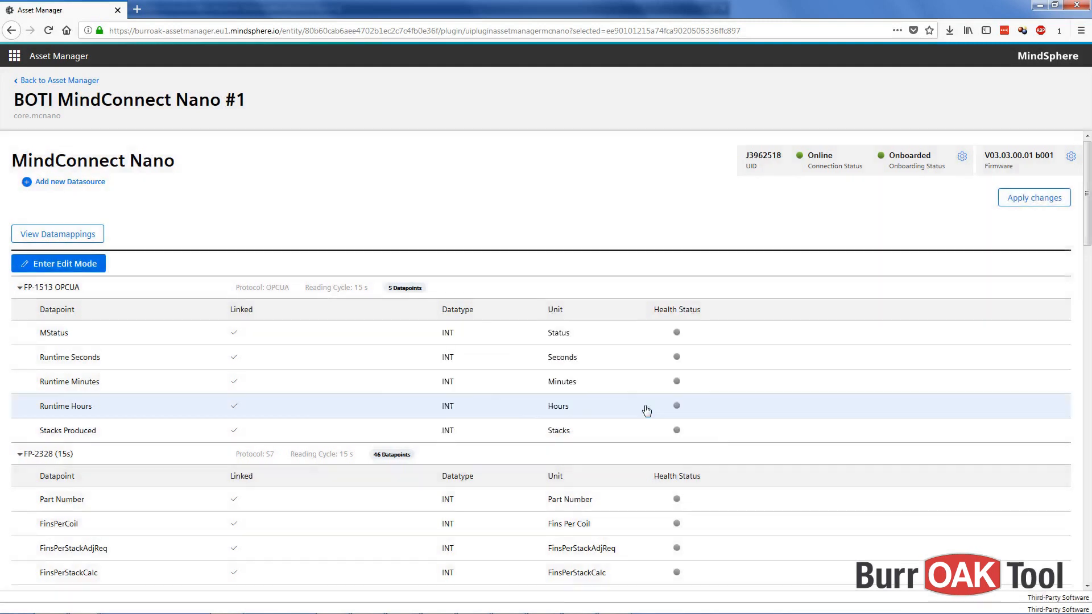
left_click(1033, 198)
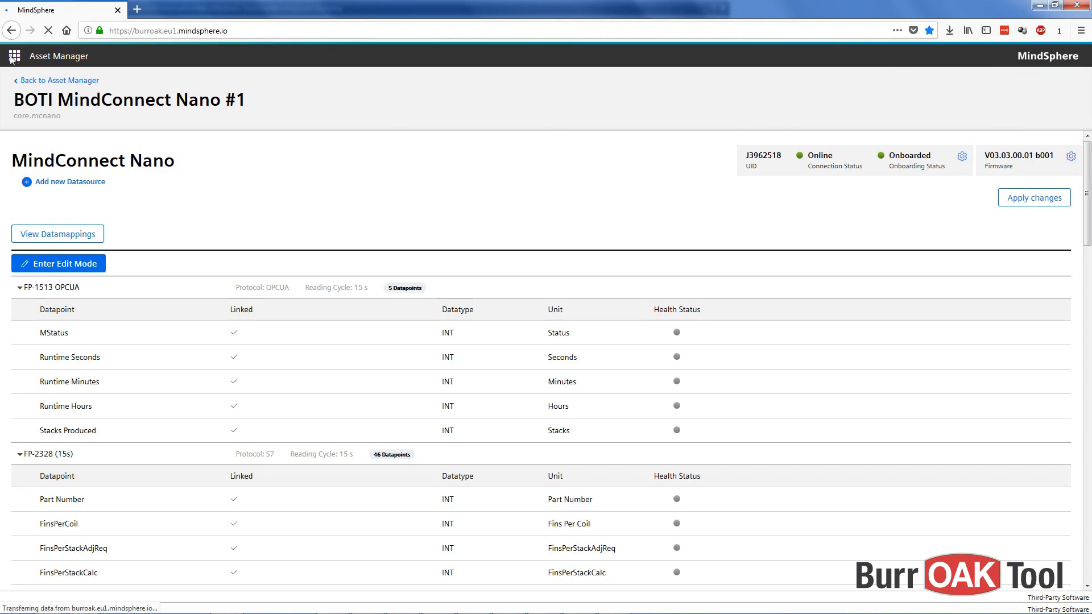
- Launch Fleet Manager from the launchpad and select asset VBHB-SDS-MM8-123
left_click(14, 56)
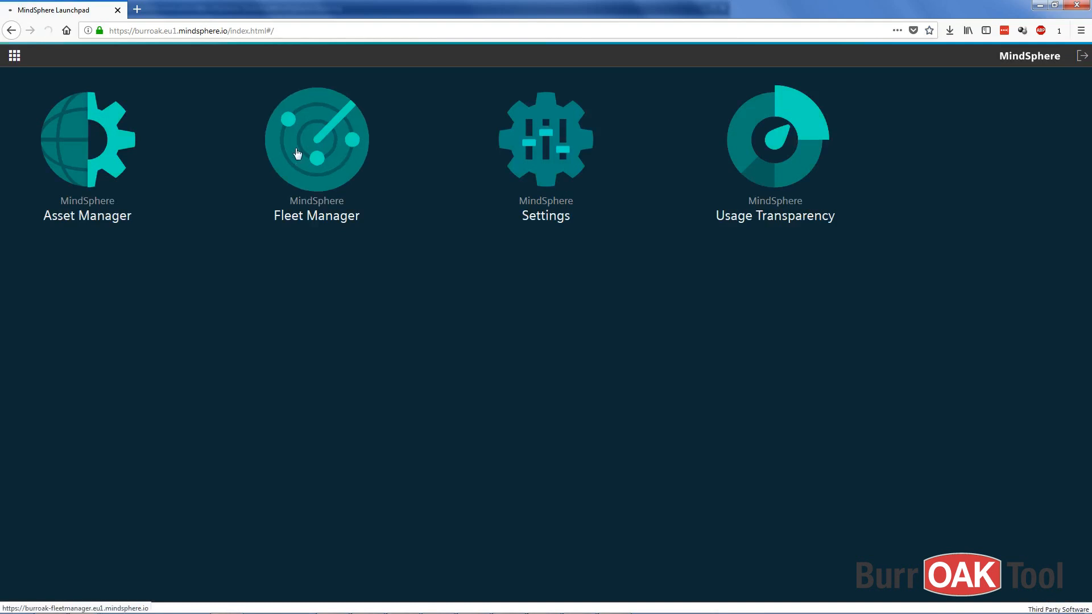
left_click(315, 137)
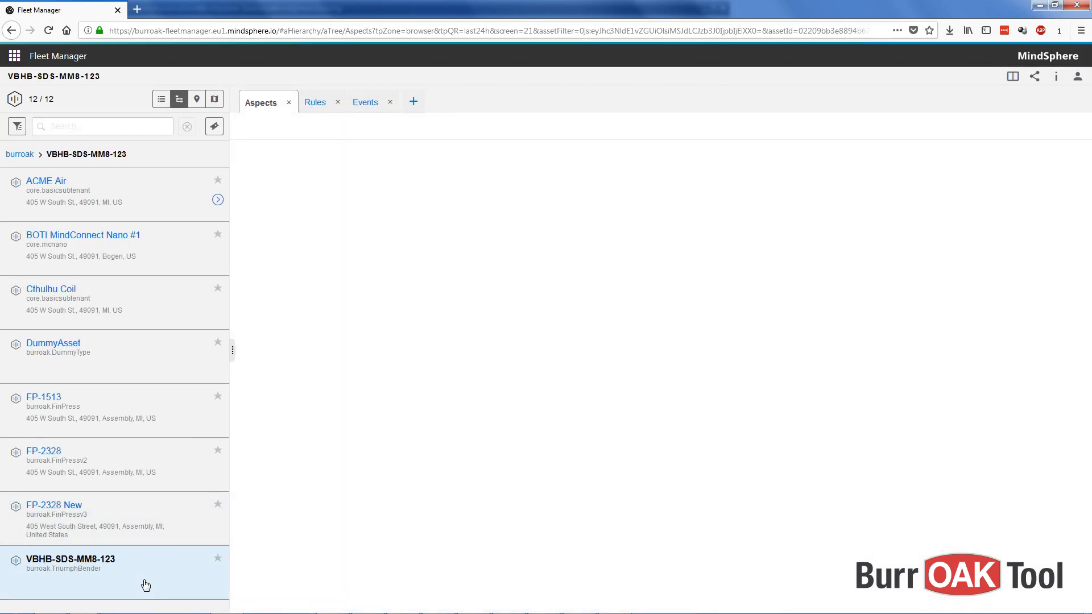
left_click(70, 564)
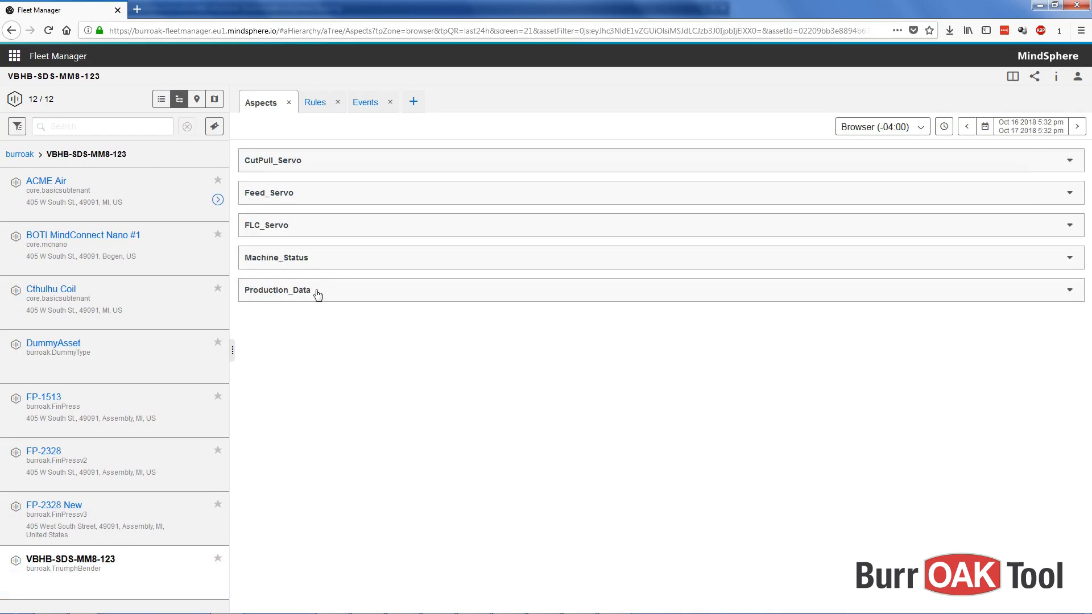
- Expand the Production_Data aspect to show its charts
left_click(276, 257)
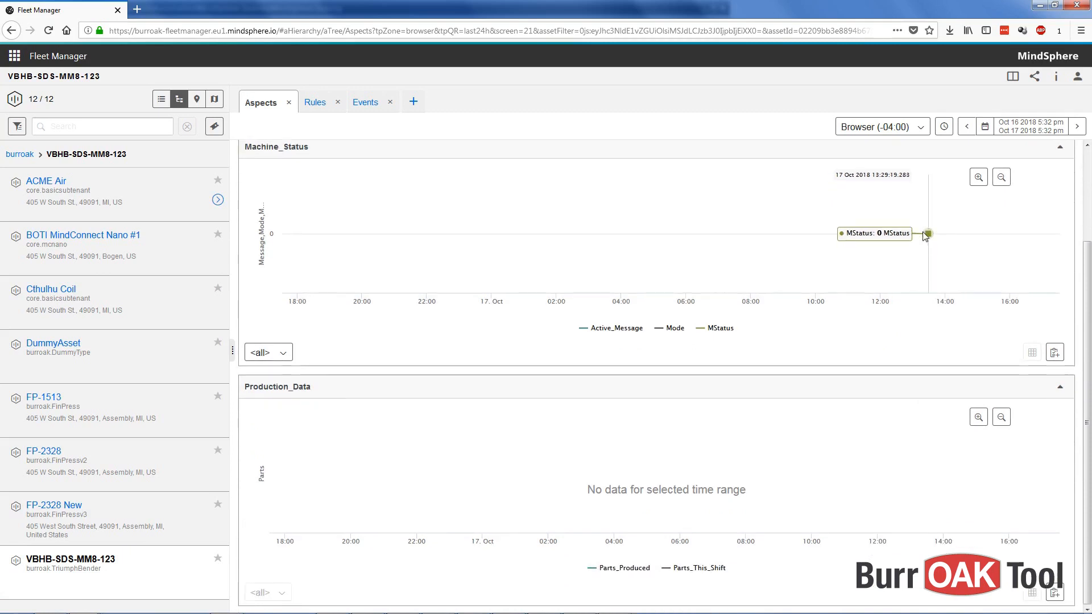
mouse_move(804, 499)
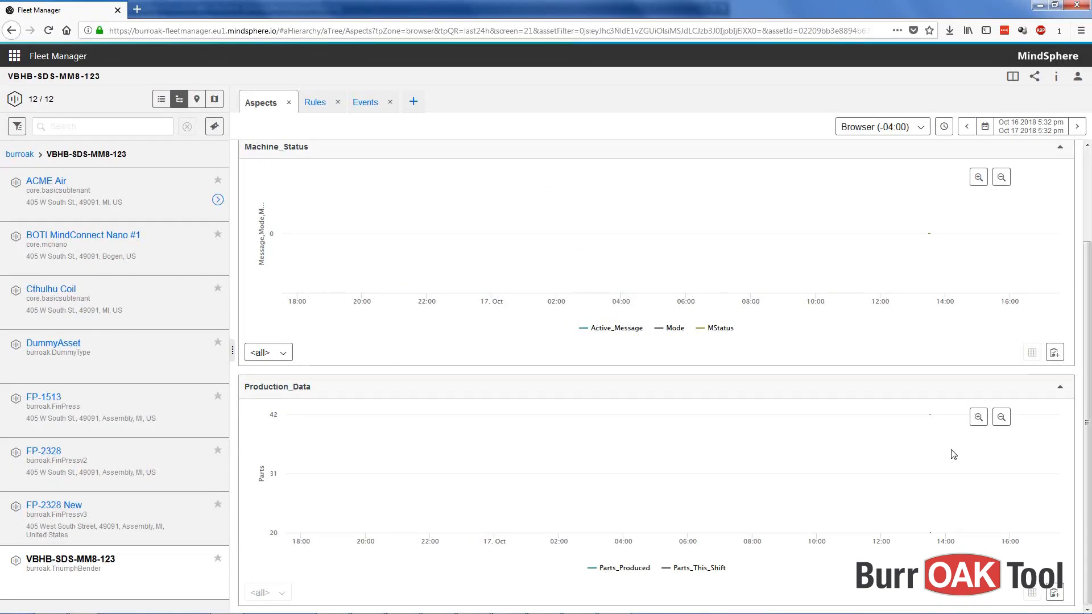
mouse_move(930, 415)
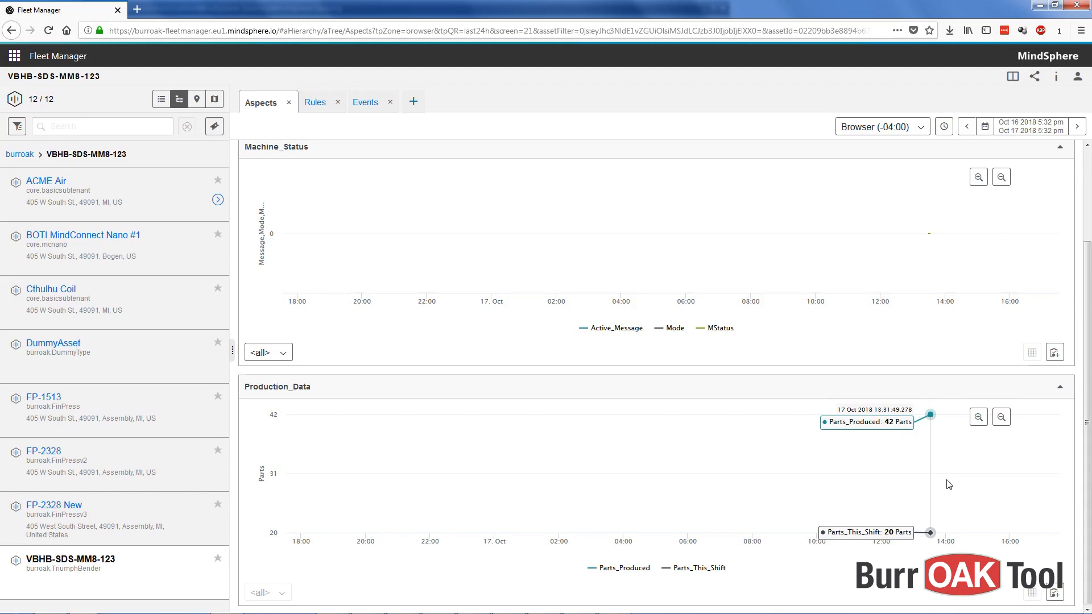
mouse_move(940, 235)
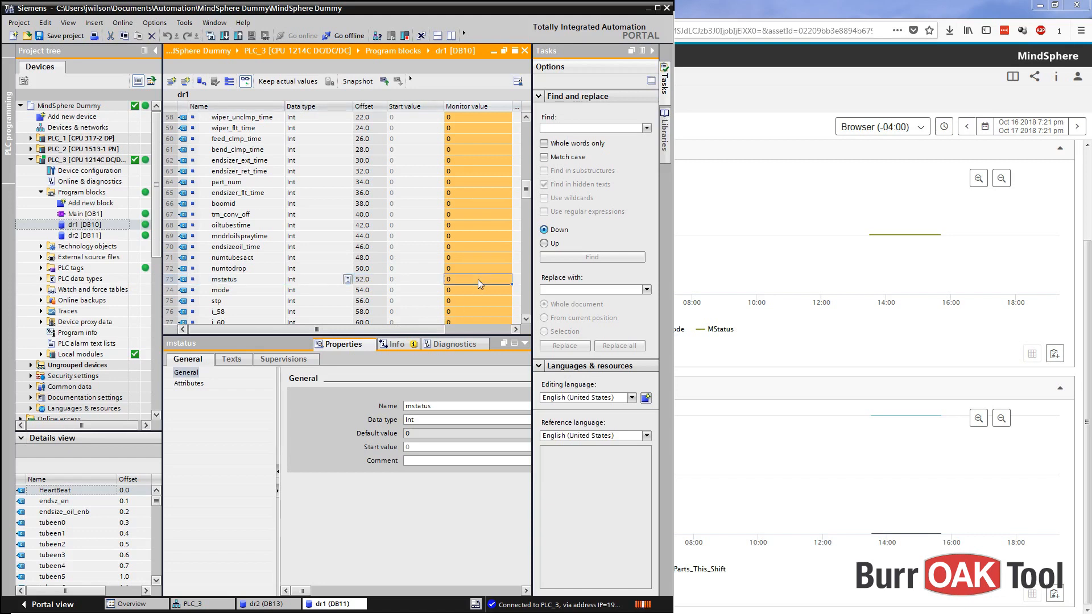
- Open the Modify prompt for the mode tag in dr1 [DB10]
right_click(478, 279)
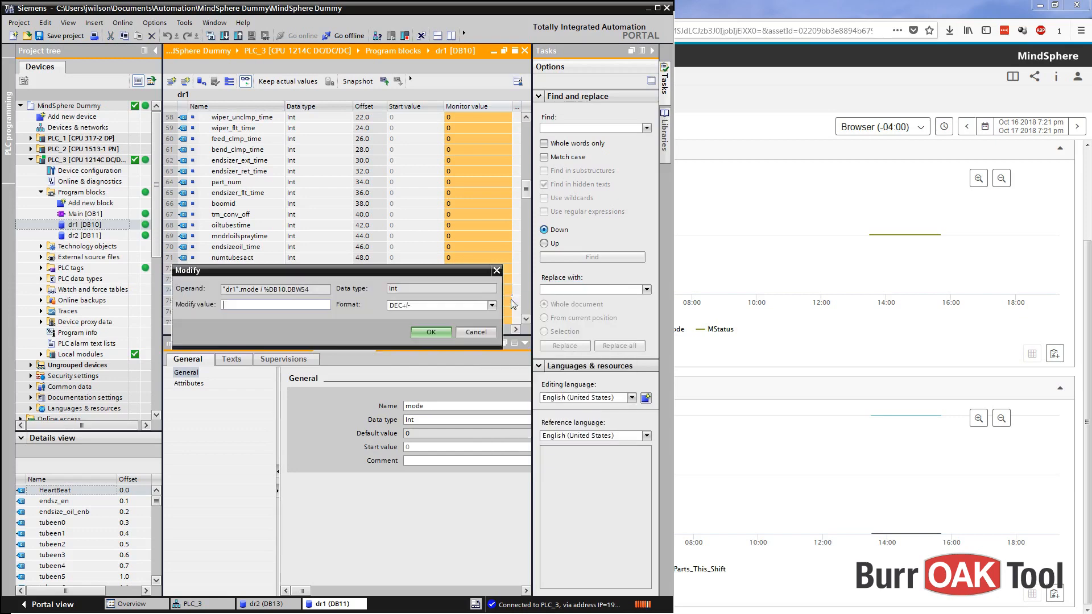
left_click(431, 332)
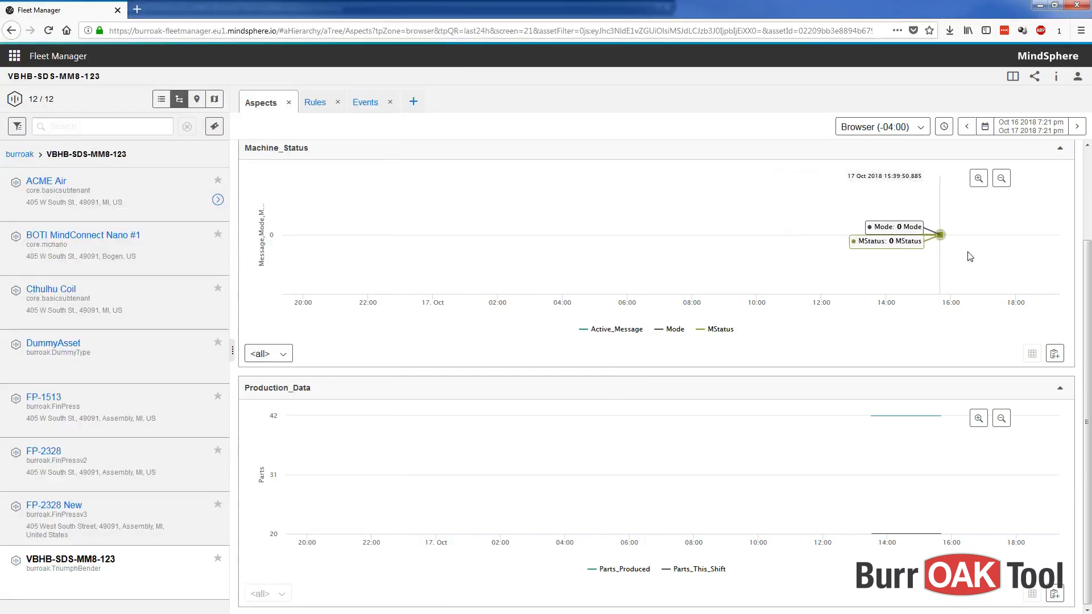
mouse_move(986, 257)
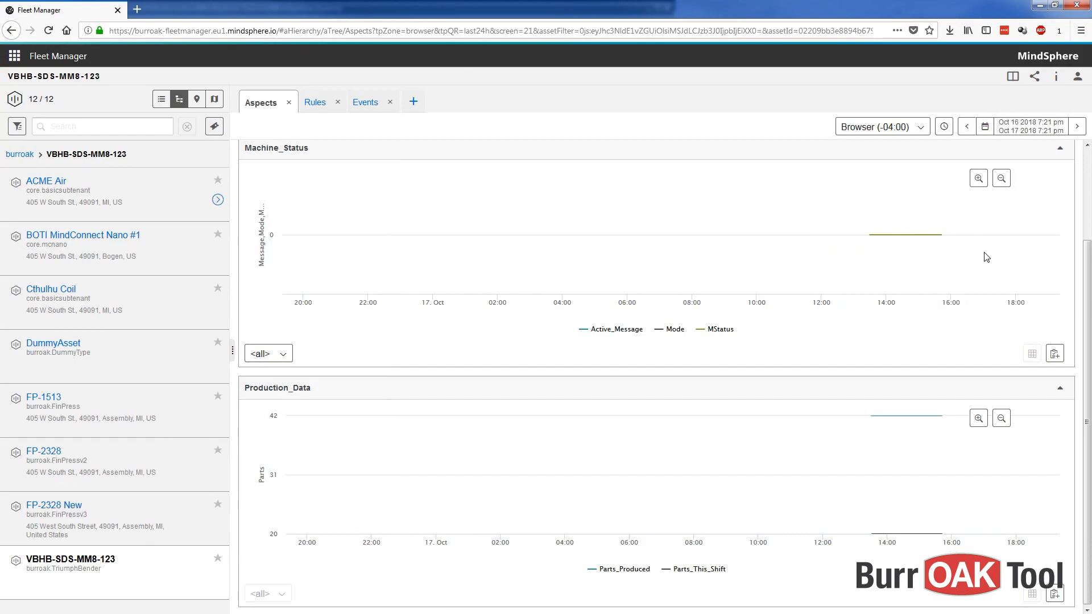